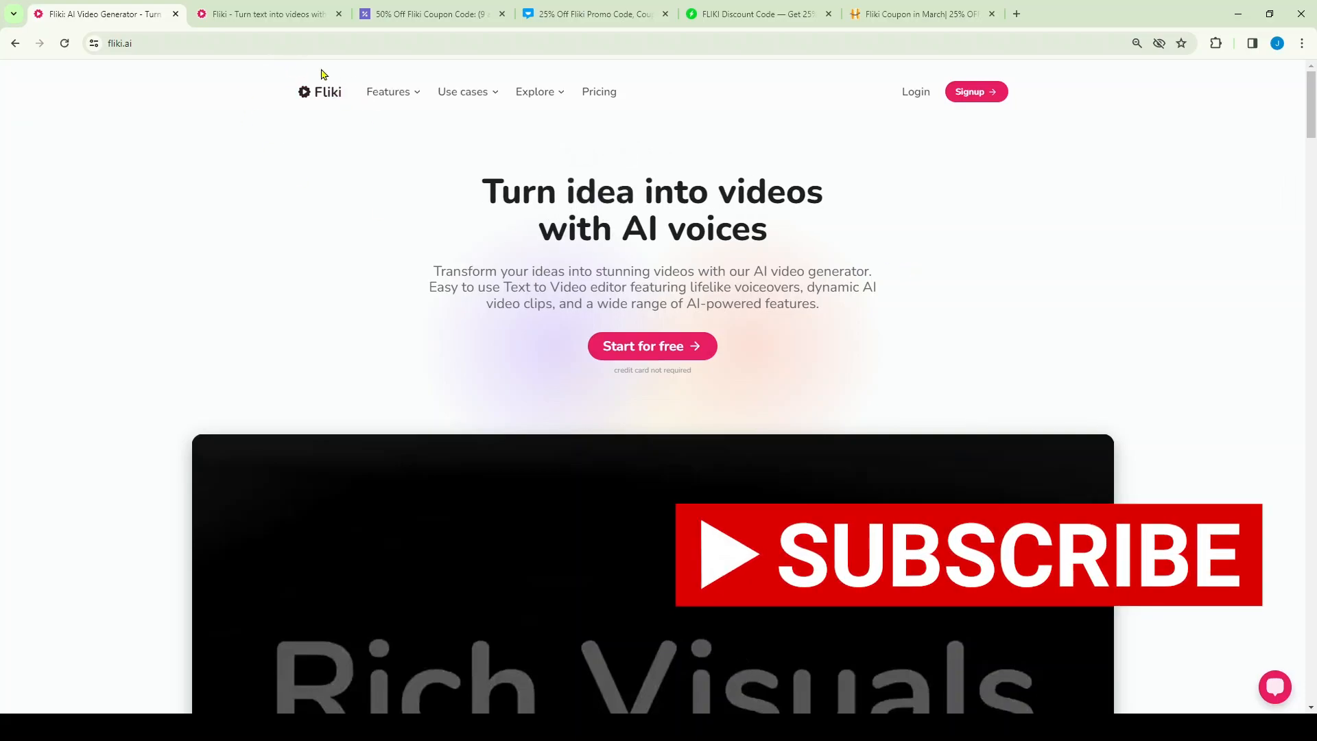
pyautogui.moveTo(277, 89)
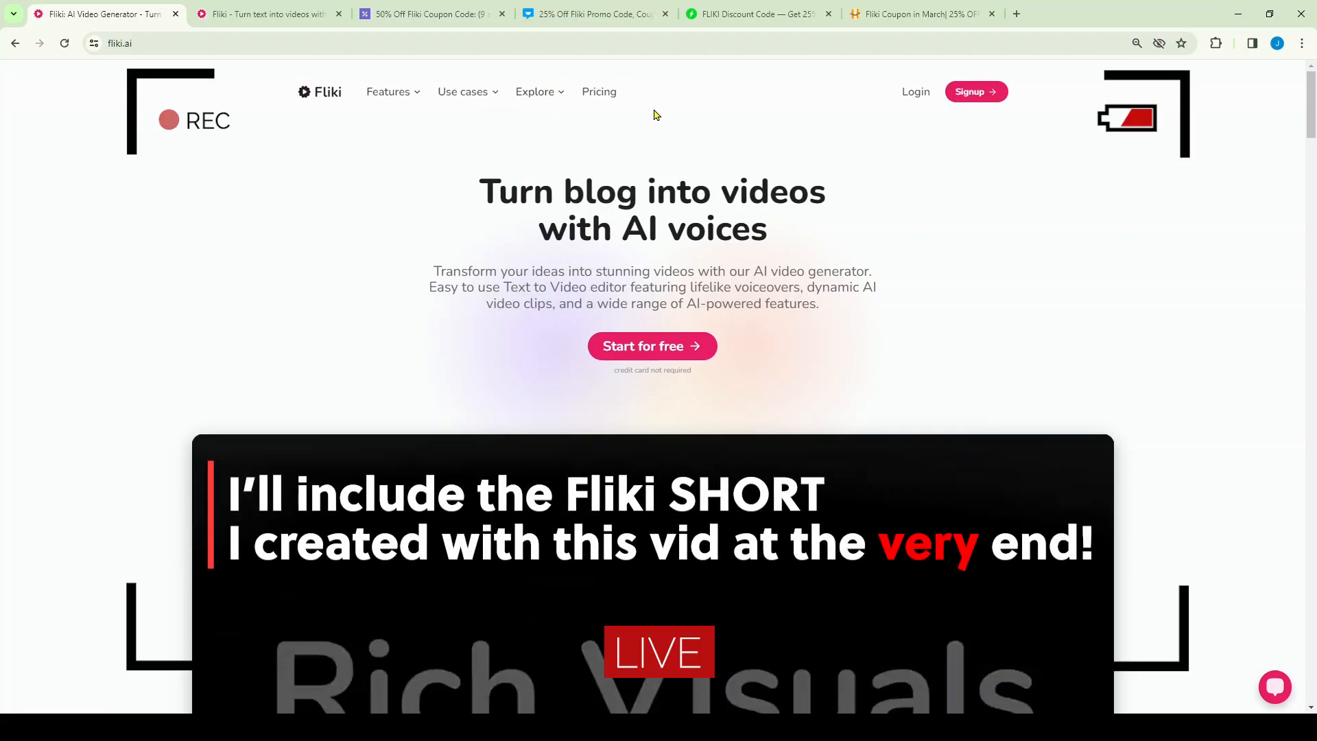
# Step: Review account credits (29.9 of 180 minutes, Standard monthly plan), then return to Files
pyautogui.click(535, 93)
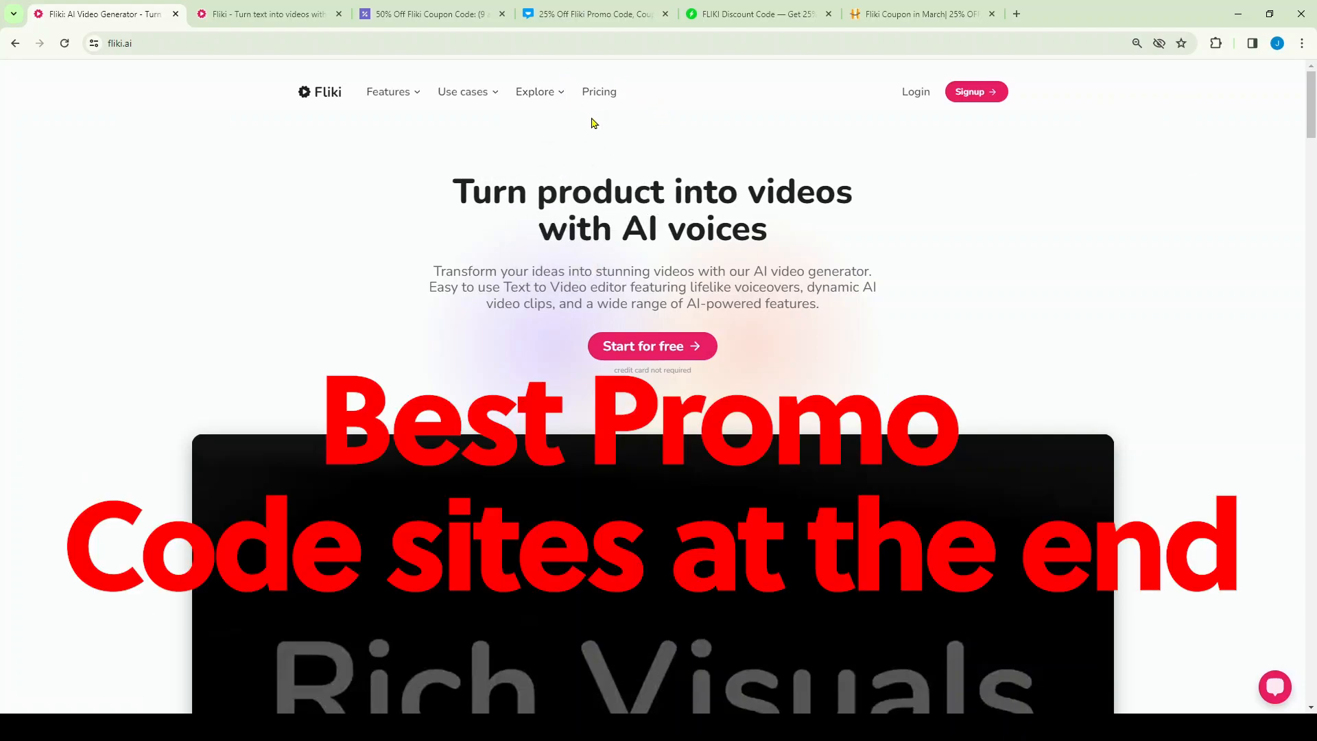
pyautogui.moveTo(983, 117)
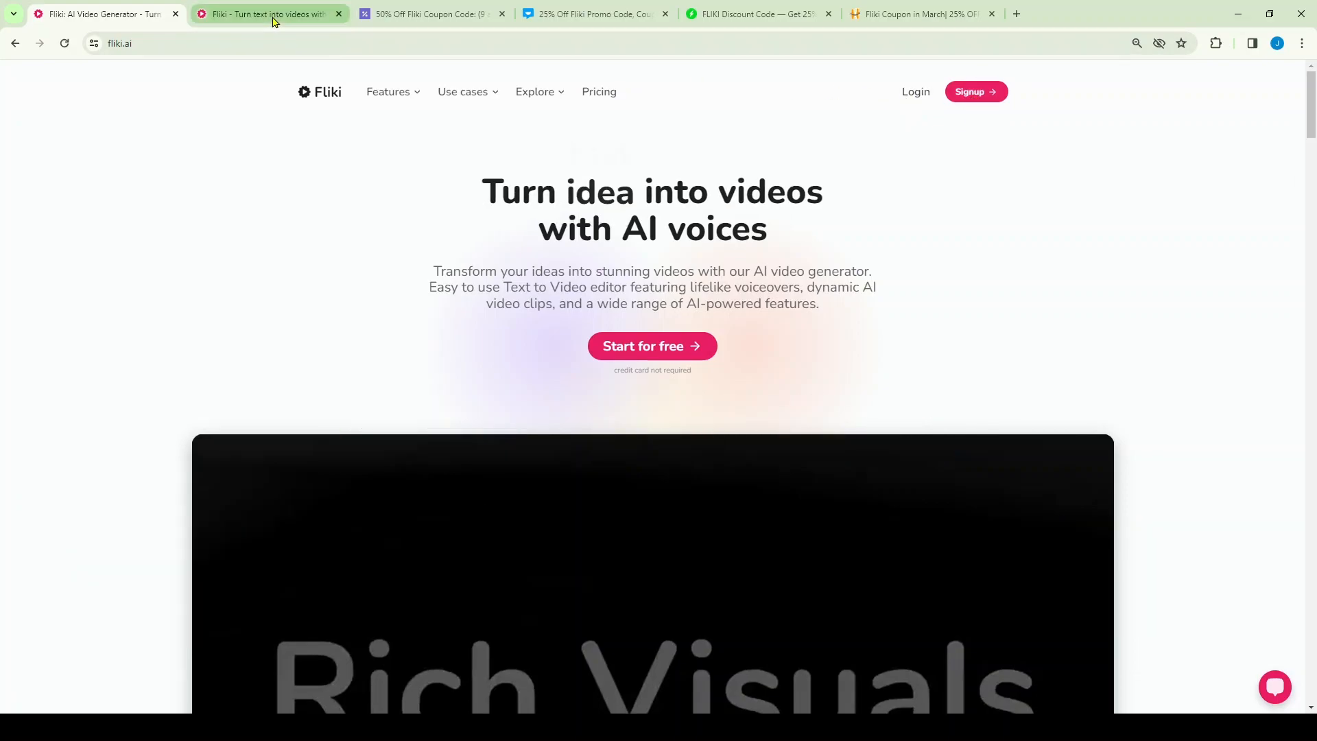
pyautogui.click(268, 14)
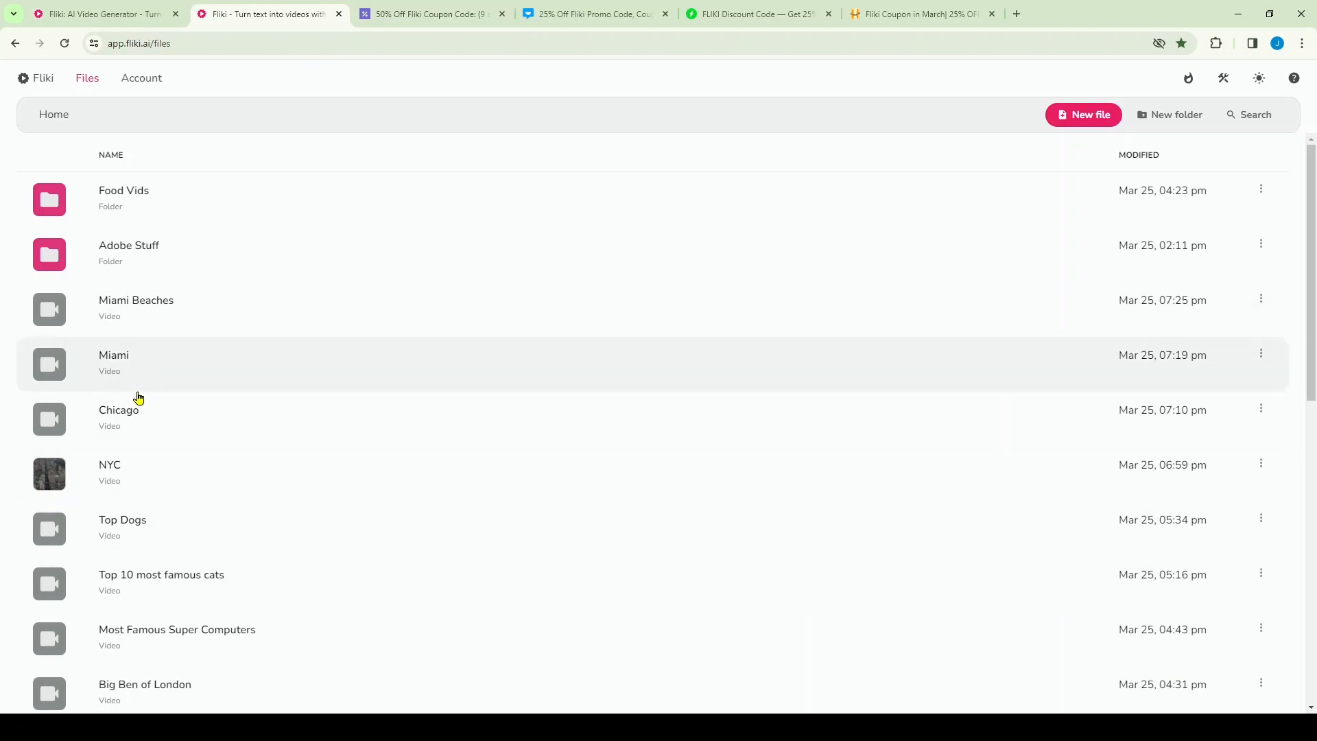
pyautogui.moveTo(149, 637)
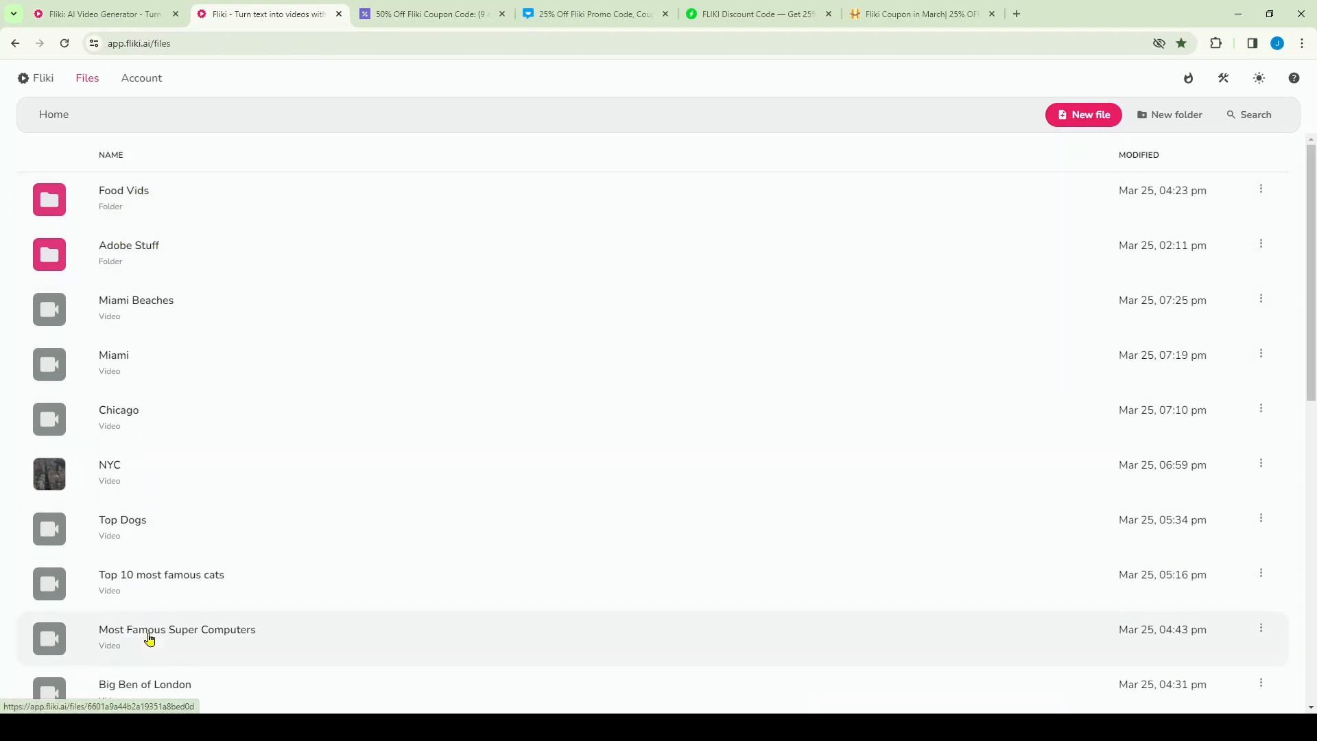
pyautogui.moveTo(120, 590)
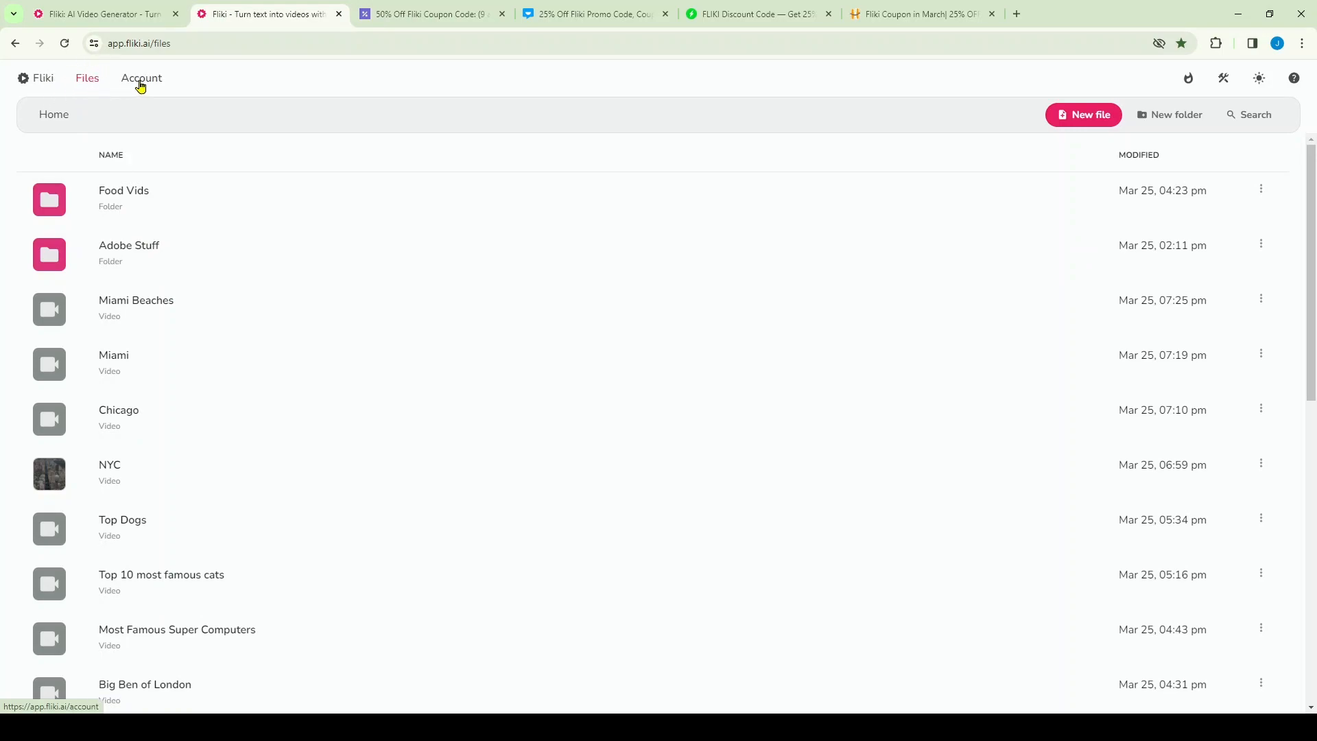
pyautogui.click(141, 77)
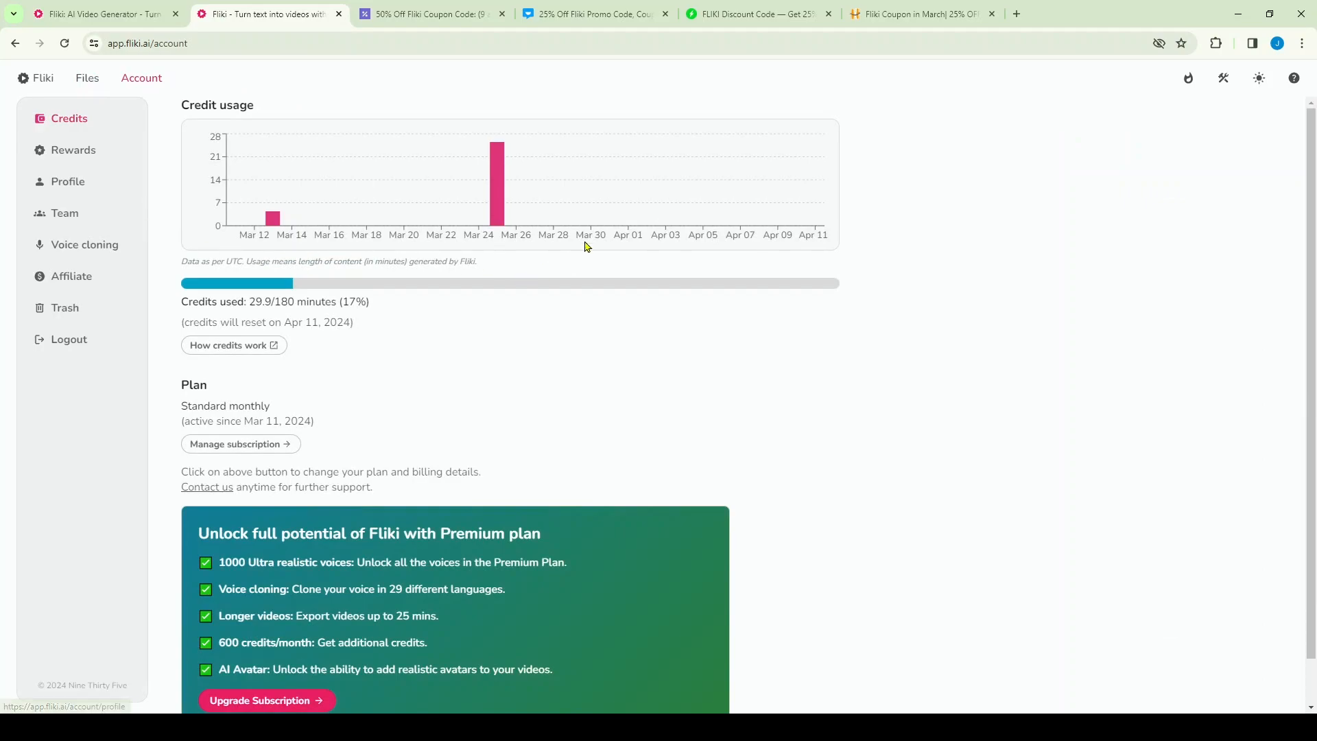
pyautogui.moveTo(228, 97)
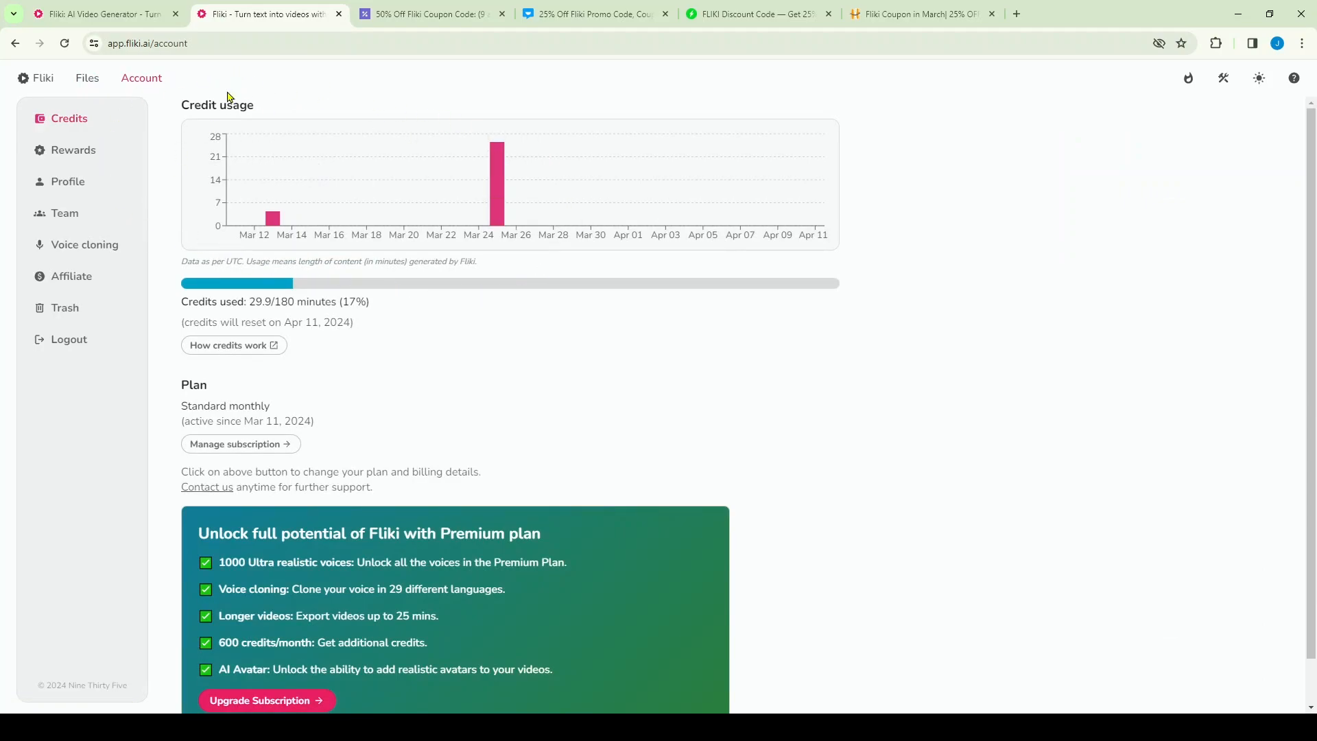
pyautogui.moveTo(267, 315)
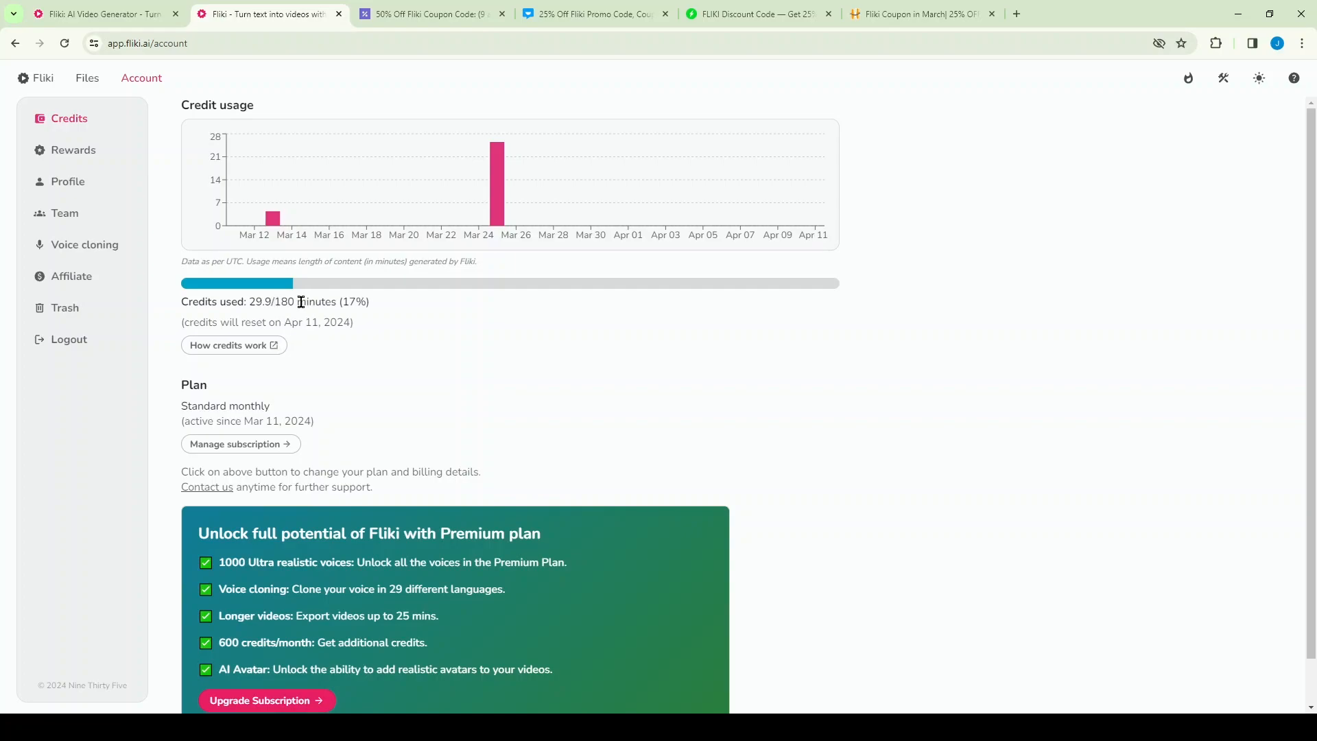
pyautogui.moveTo(293, 299)
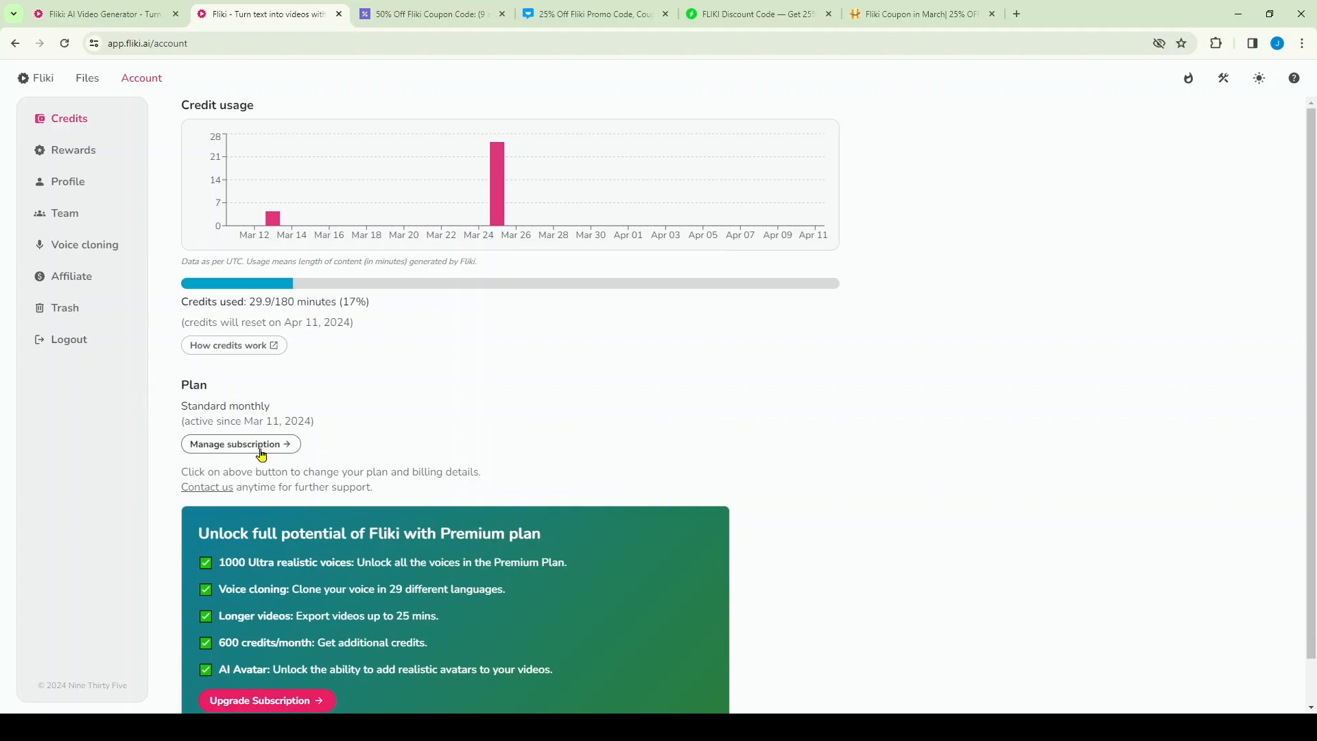
pyautogui.click(86, 78)
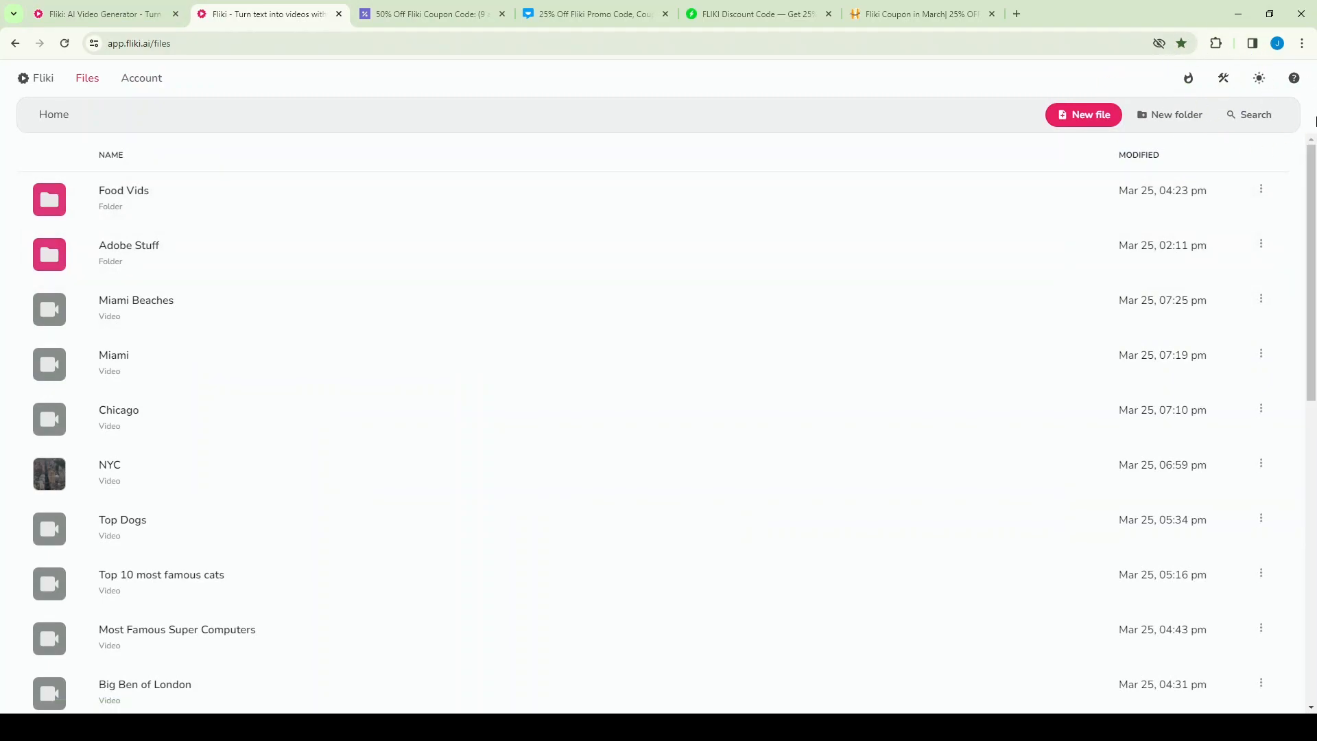
pyautogui.moveTo(1225, 79)
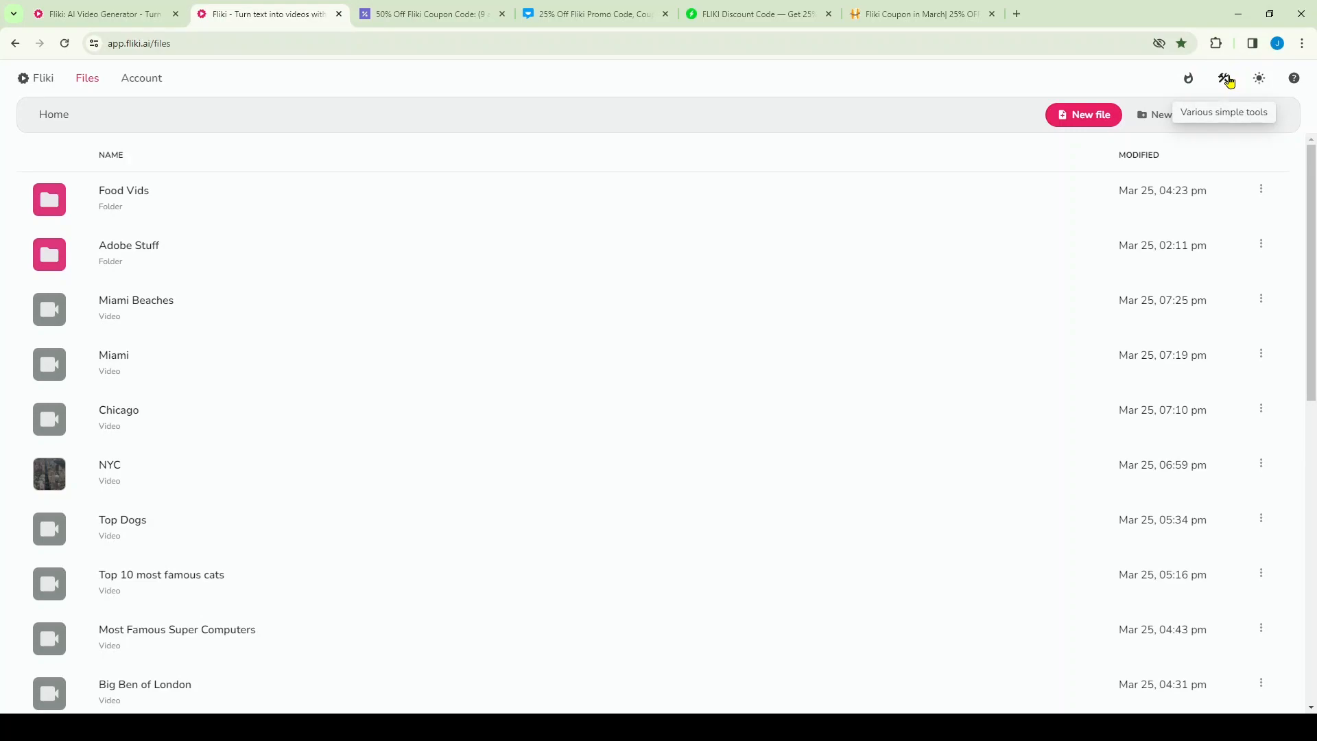
pyautogui.click(1223, 79)
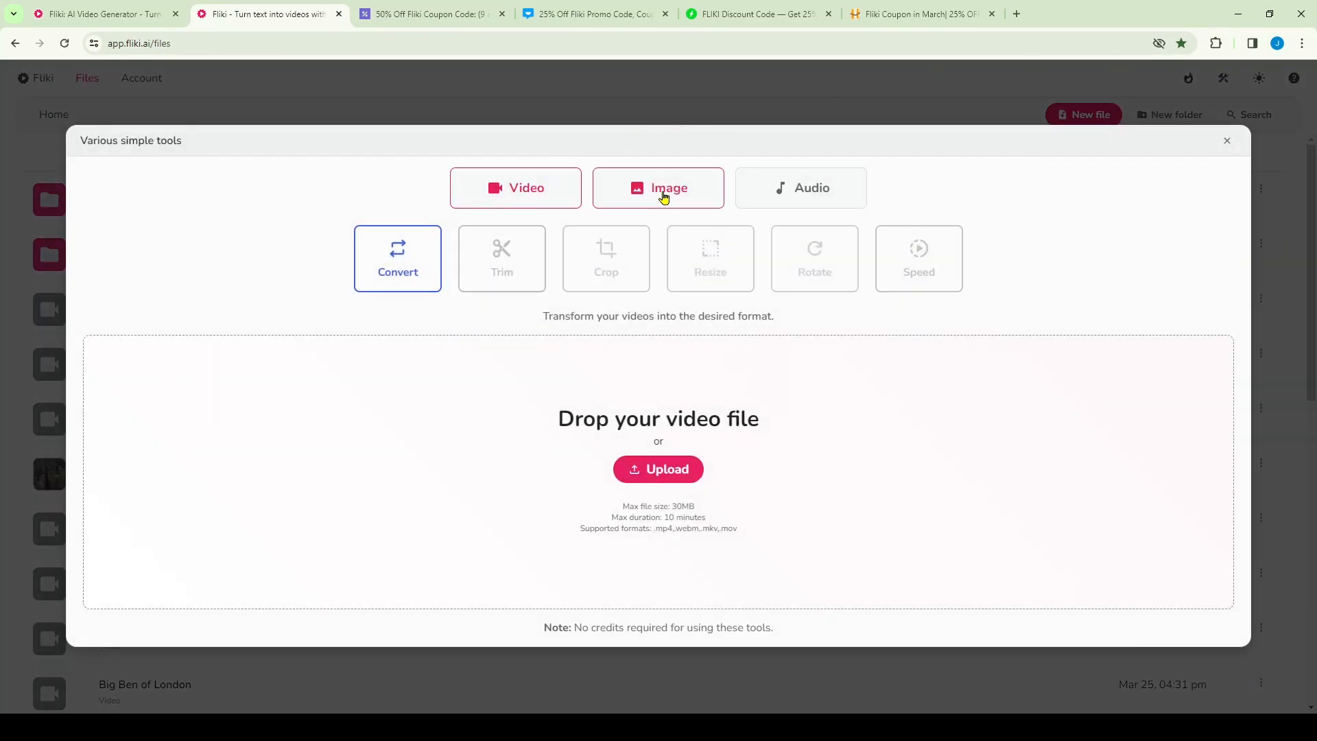
pyautogui.click(798, 187)
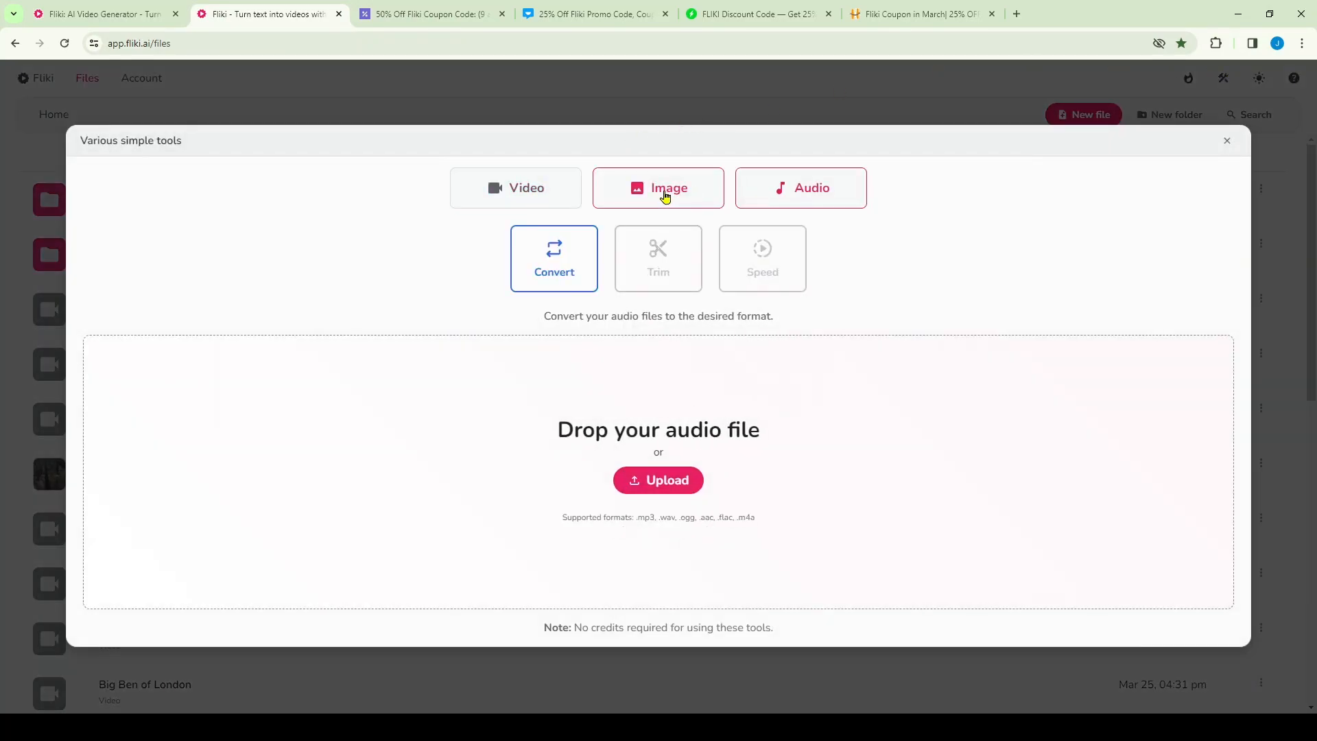
pyautogui.click(658, 187)
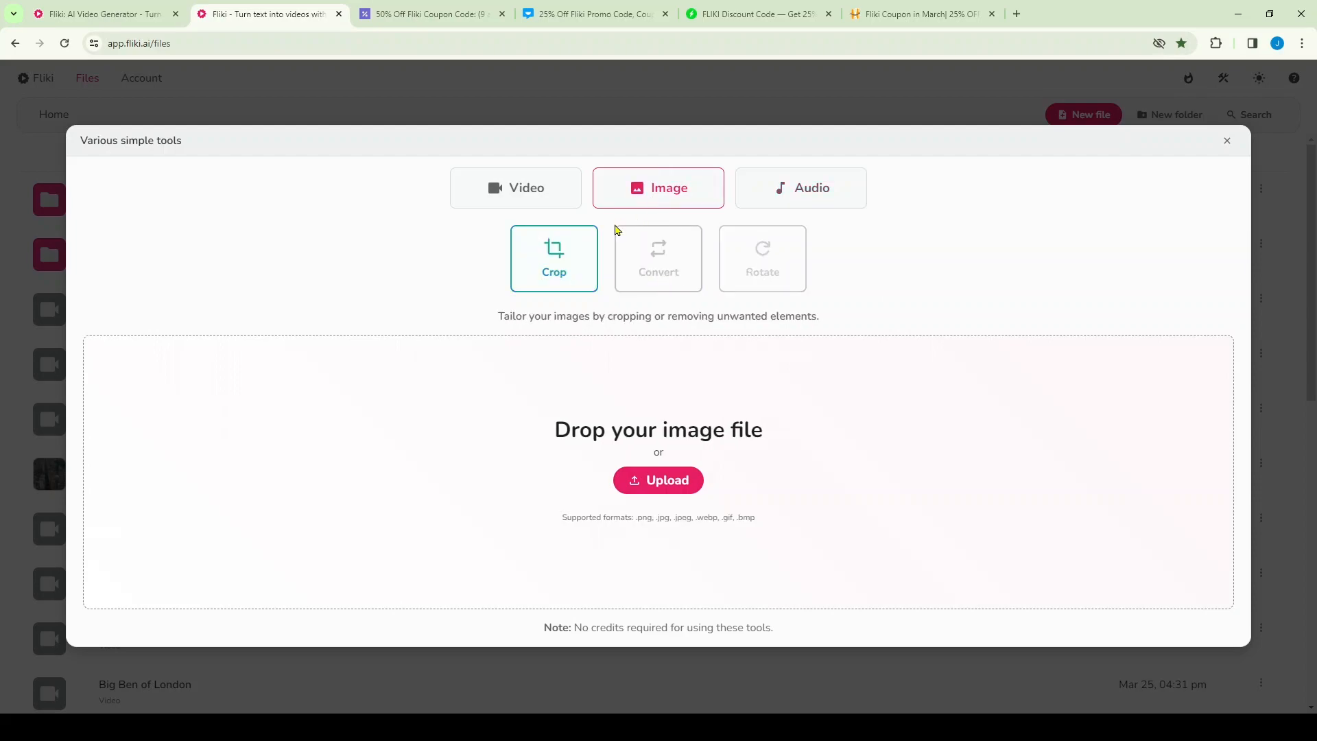
pyautogui.click(515, 188)
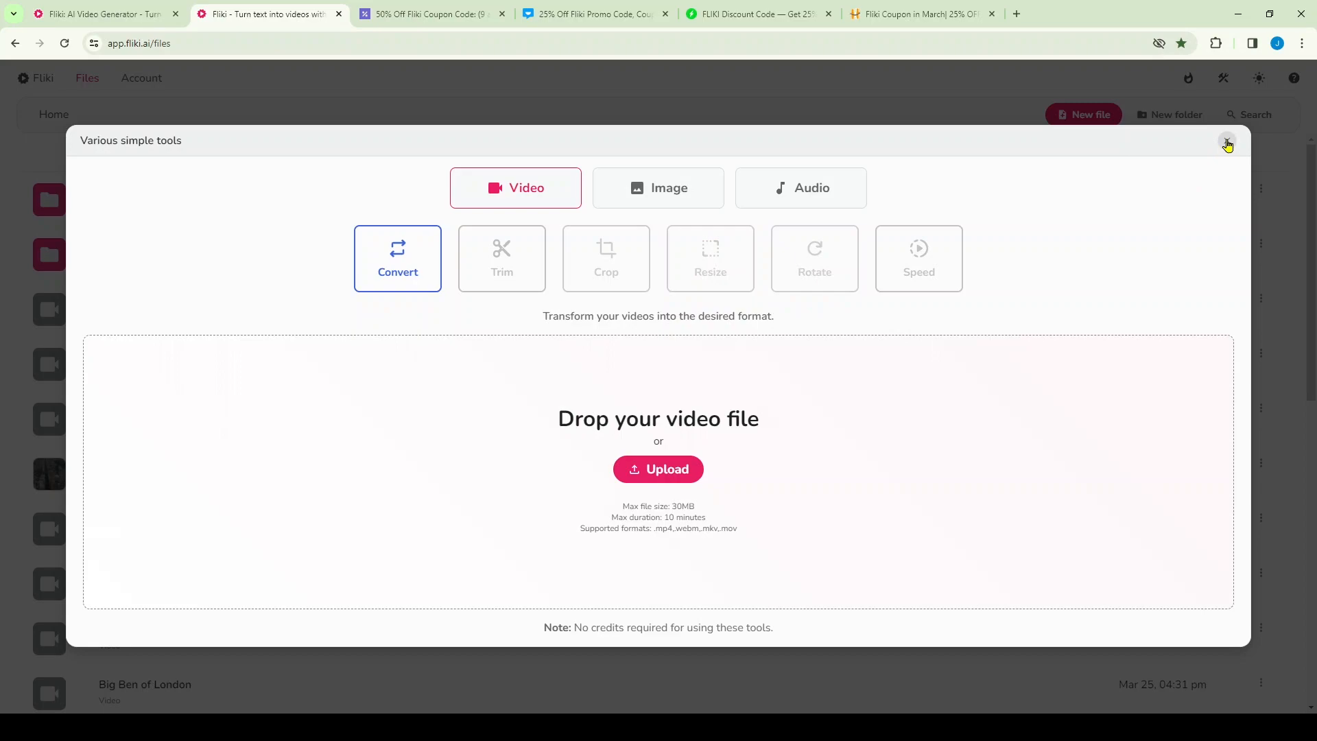
pyautogui.click(1227, 143)
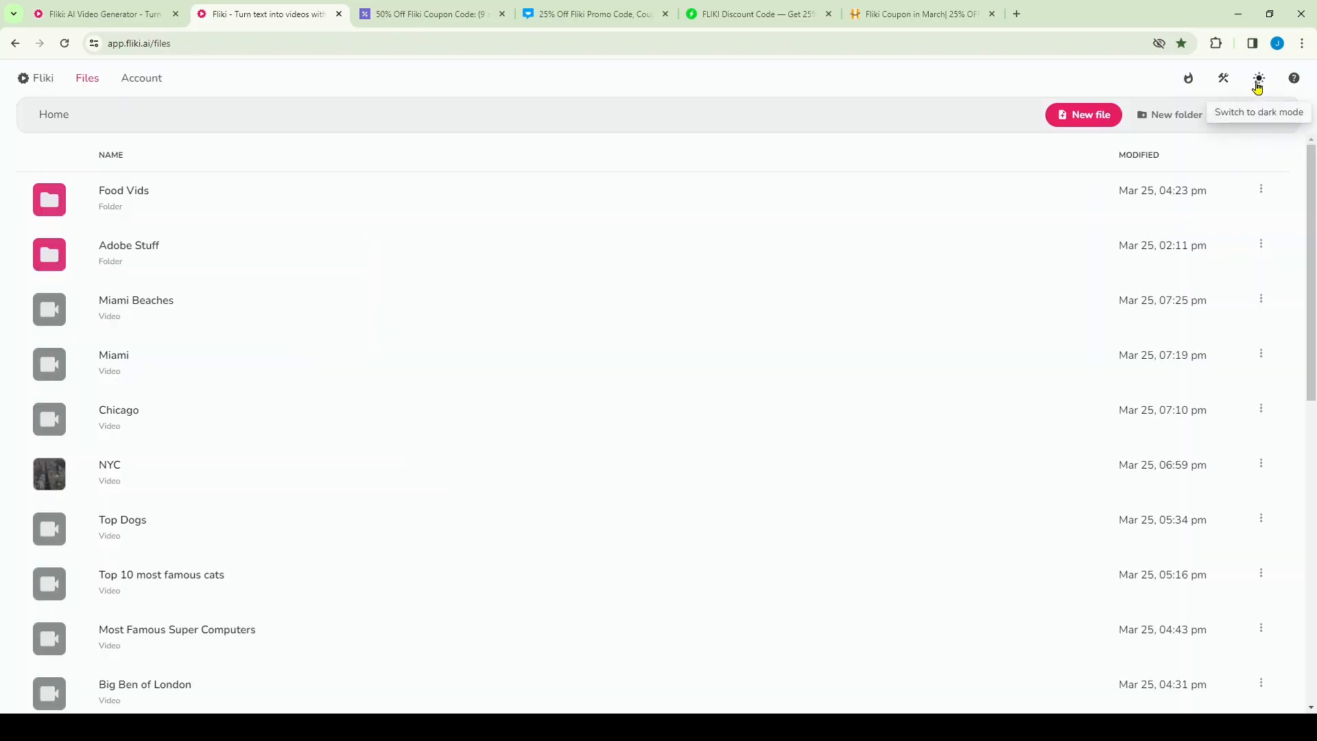
pyautogui.click(1258, 78)
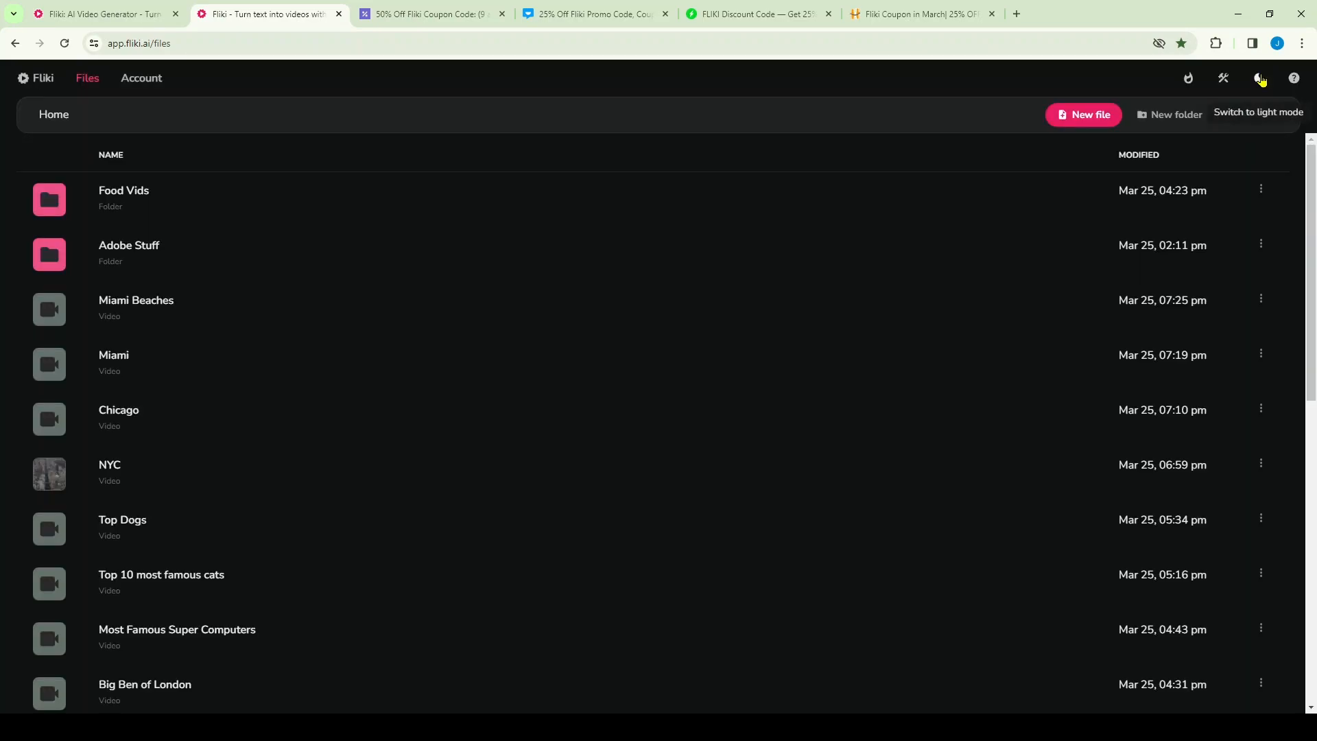
pyautogui.click(1257, 78)
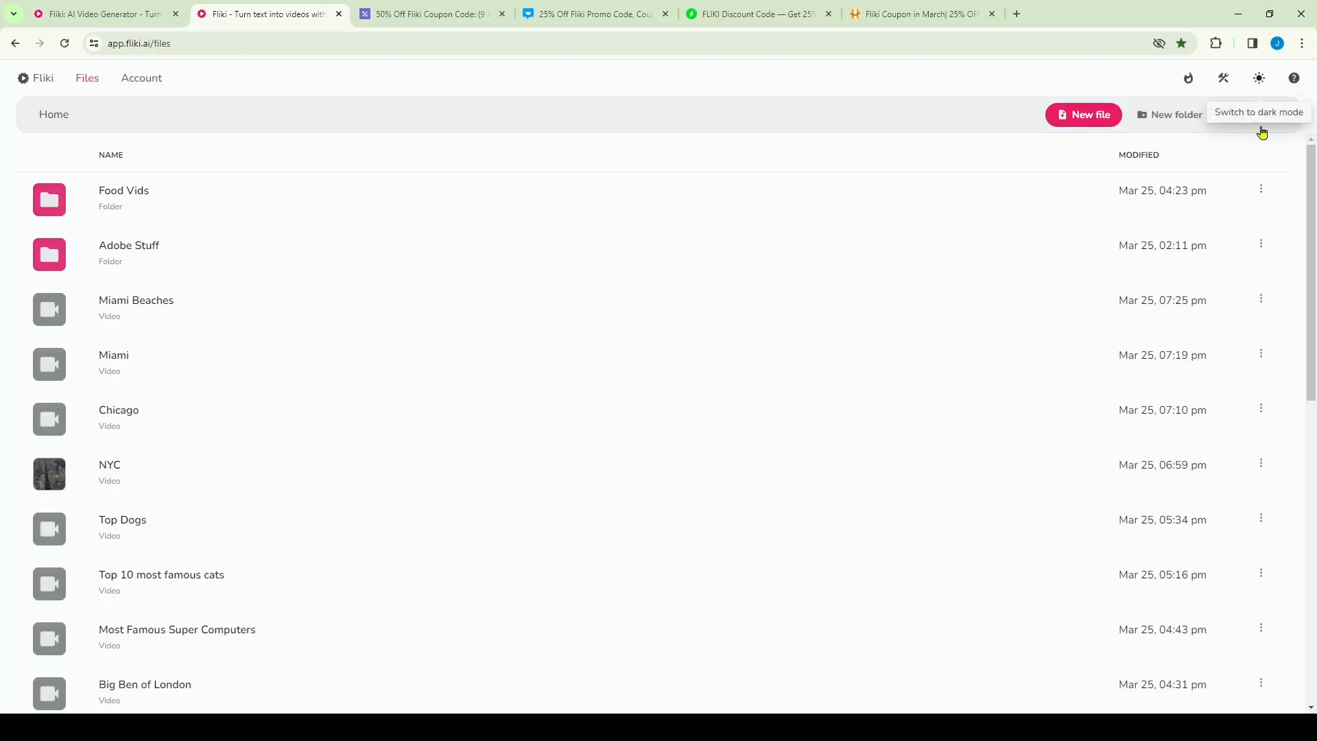
pyautogui.moveTo(1166, 115)
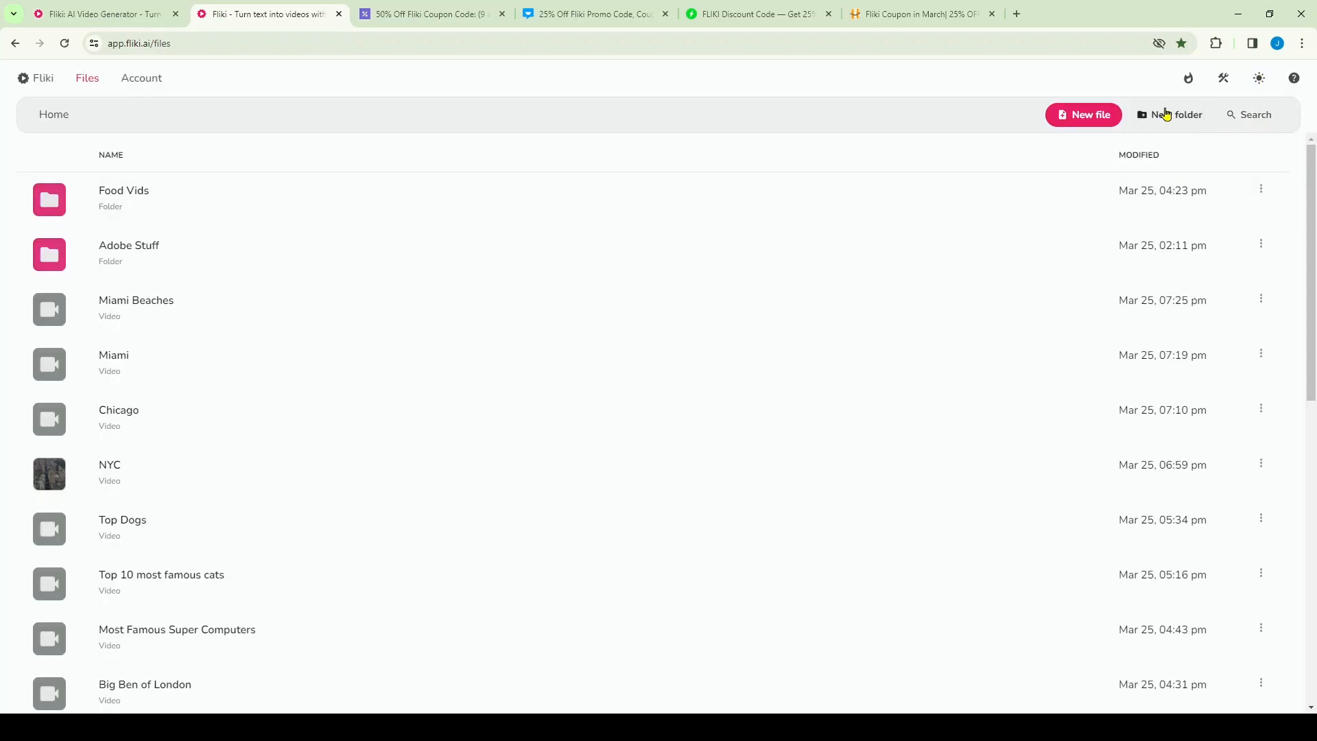
pyautogui.moveTo(1112, 92)
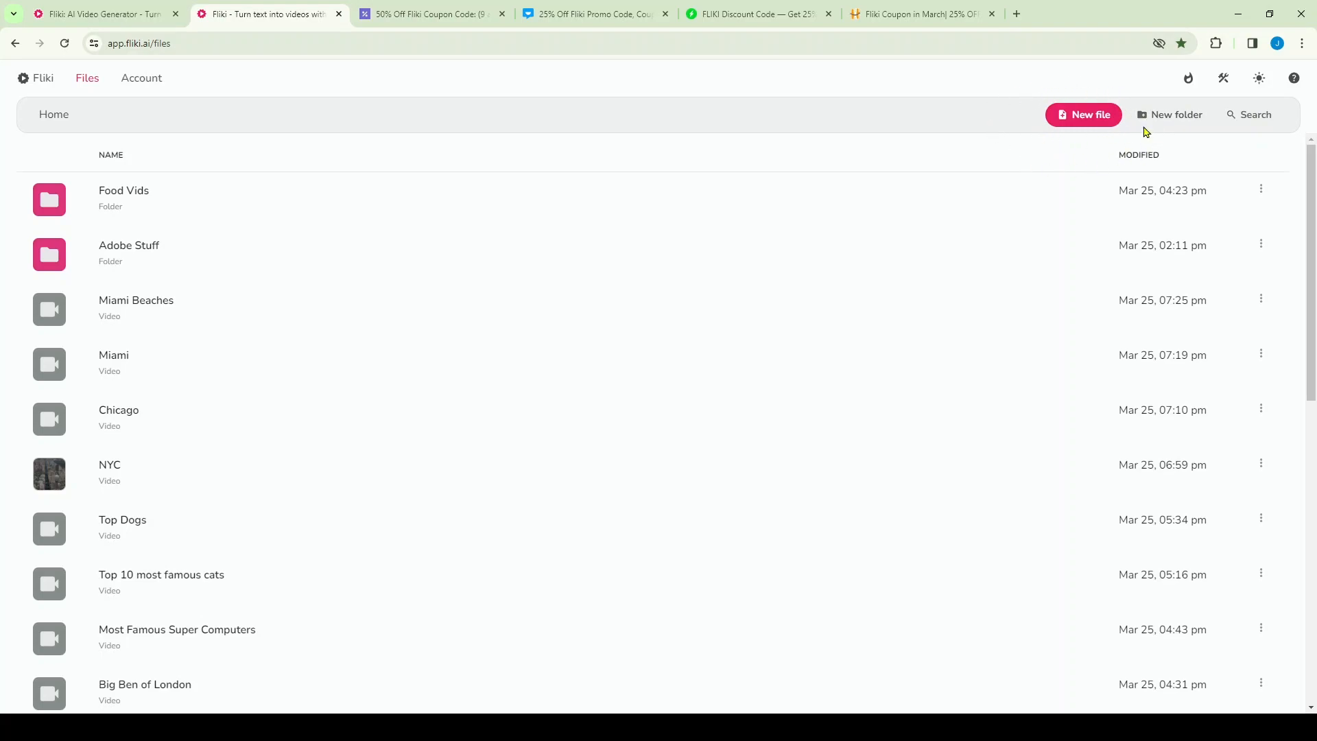
# Step: Create a video named 'Beaches': English (US), Portrait 9:16, starting from Idea
pyautogui.click(1083, 115)
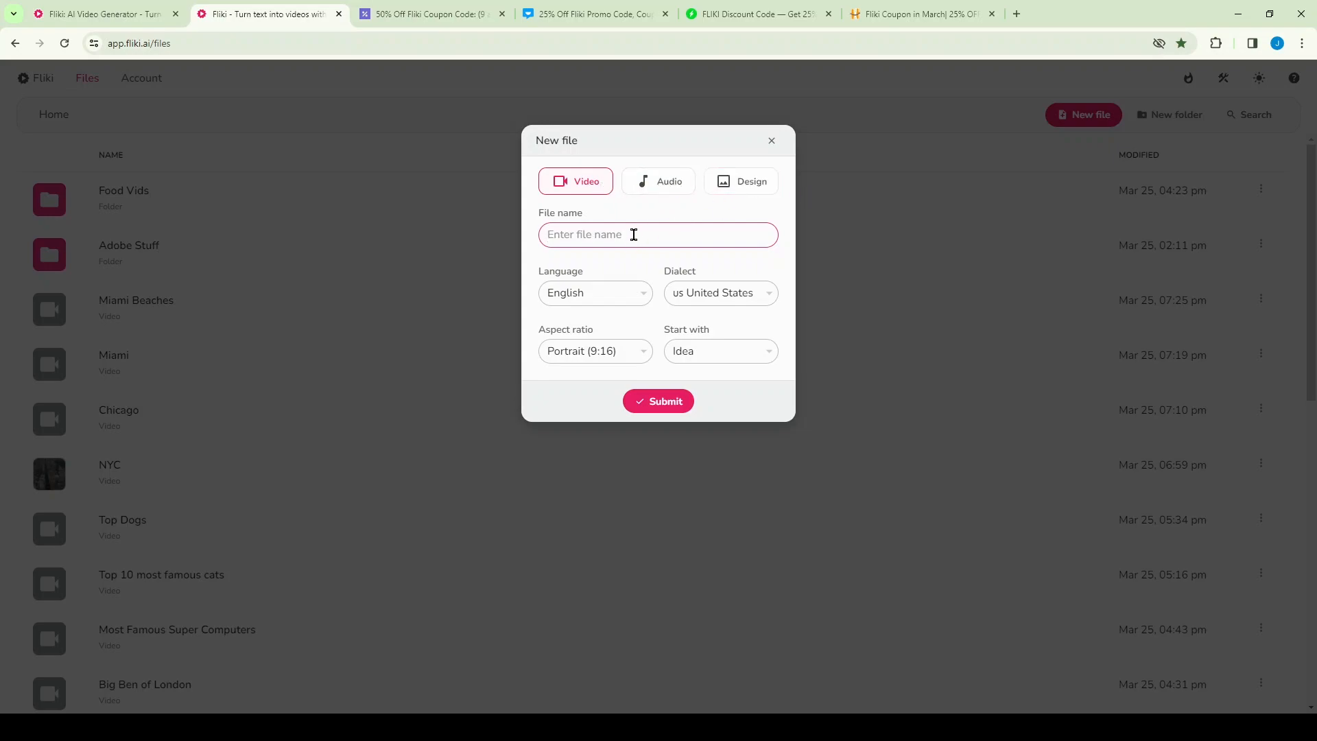
pyautogui.write('Bead')
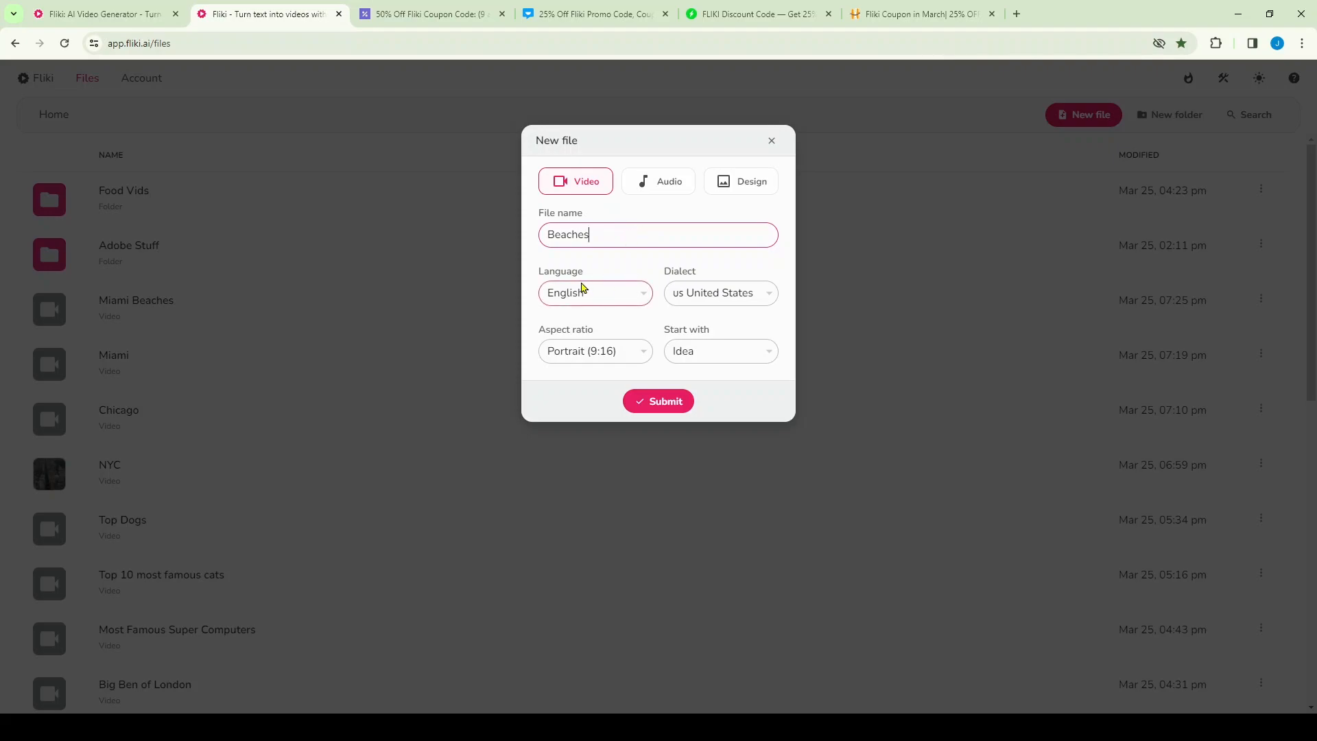
pyautogui.click(592, 292)
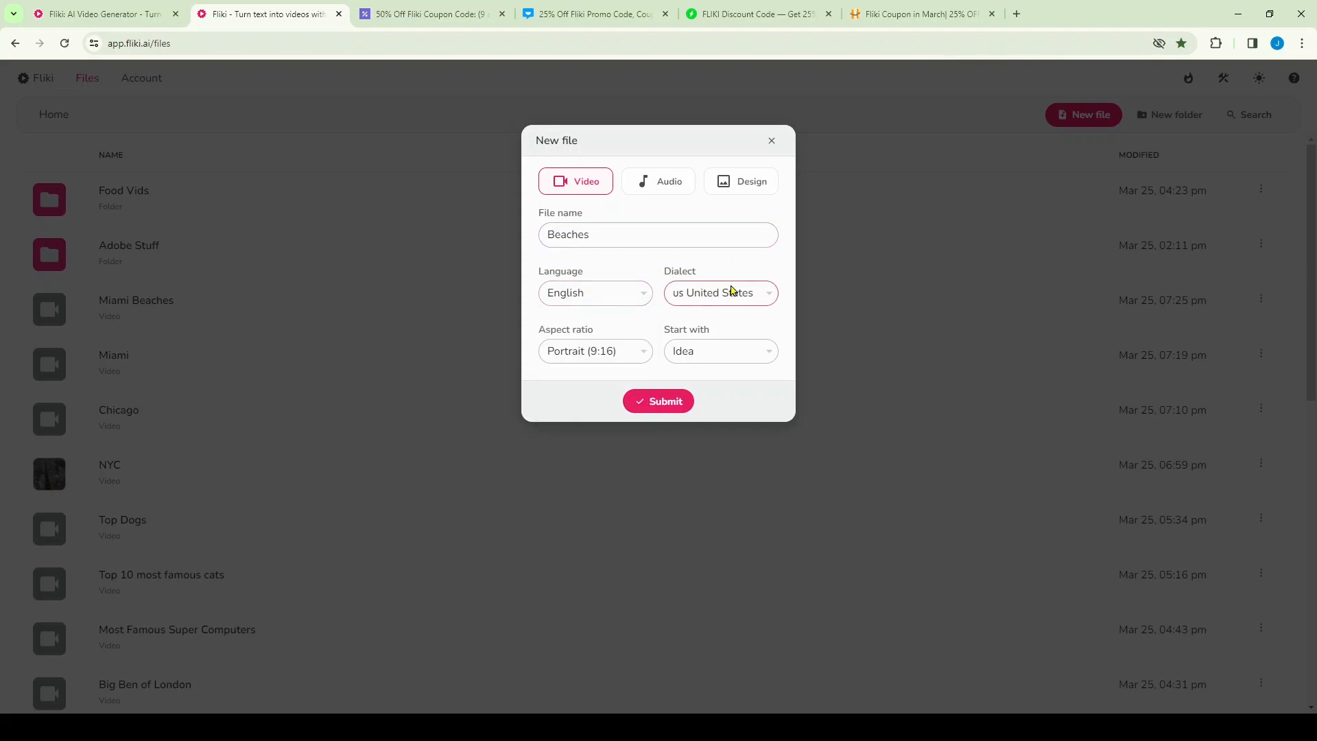
pyautogui.click(718, 292)
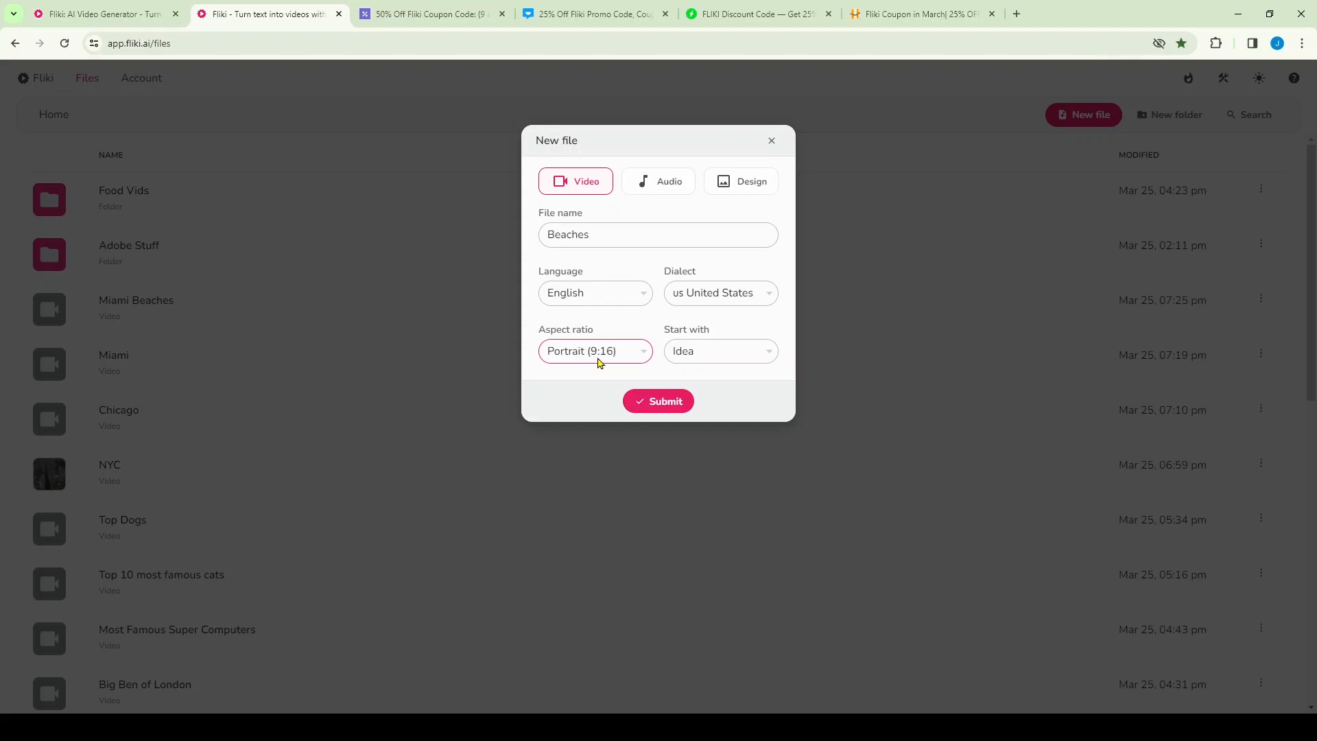
pyautogui.click(595, 351)
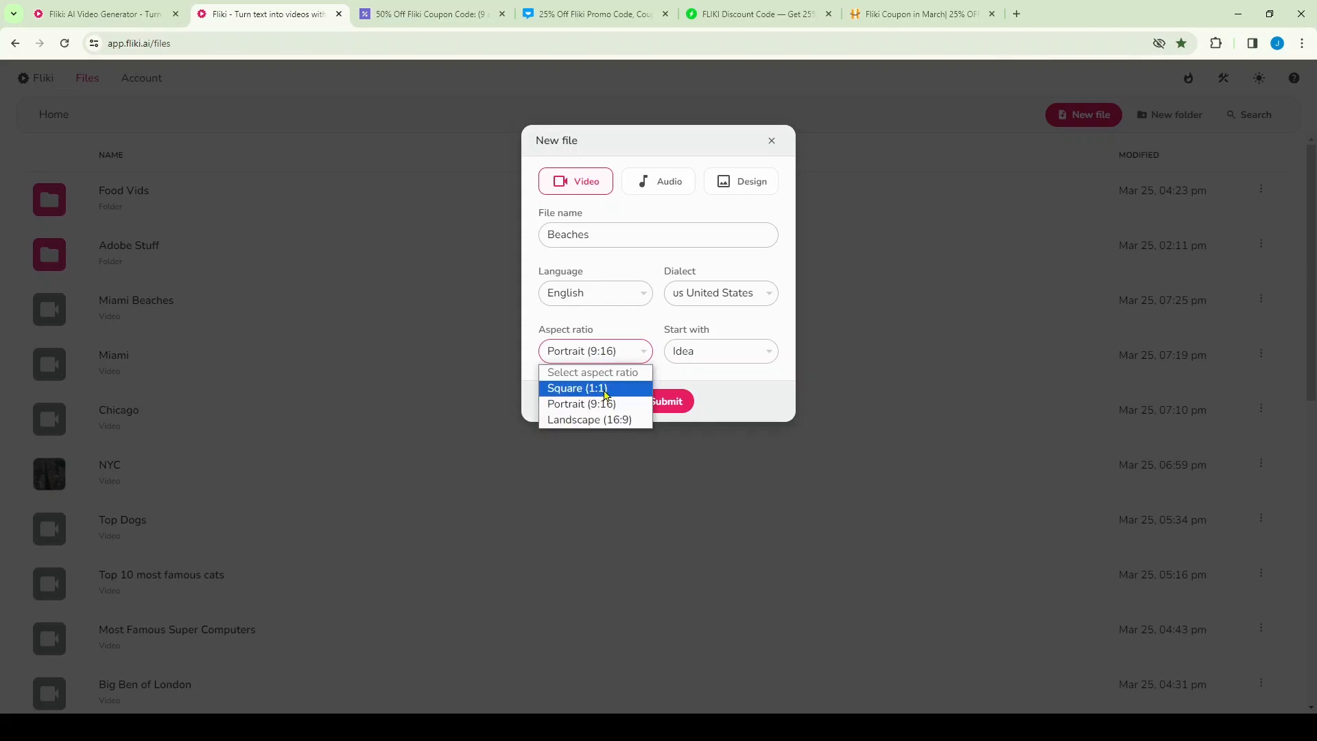
pyautogui.moveTo(625, 403)
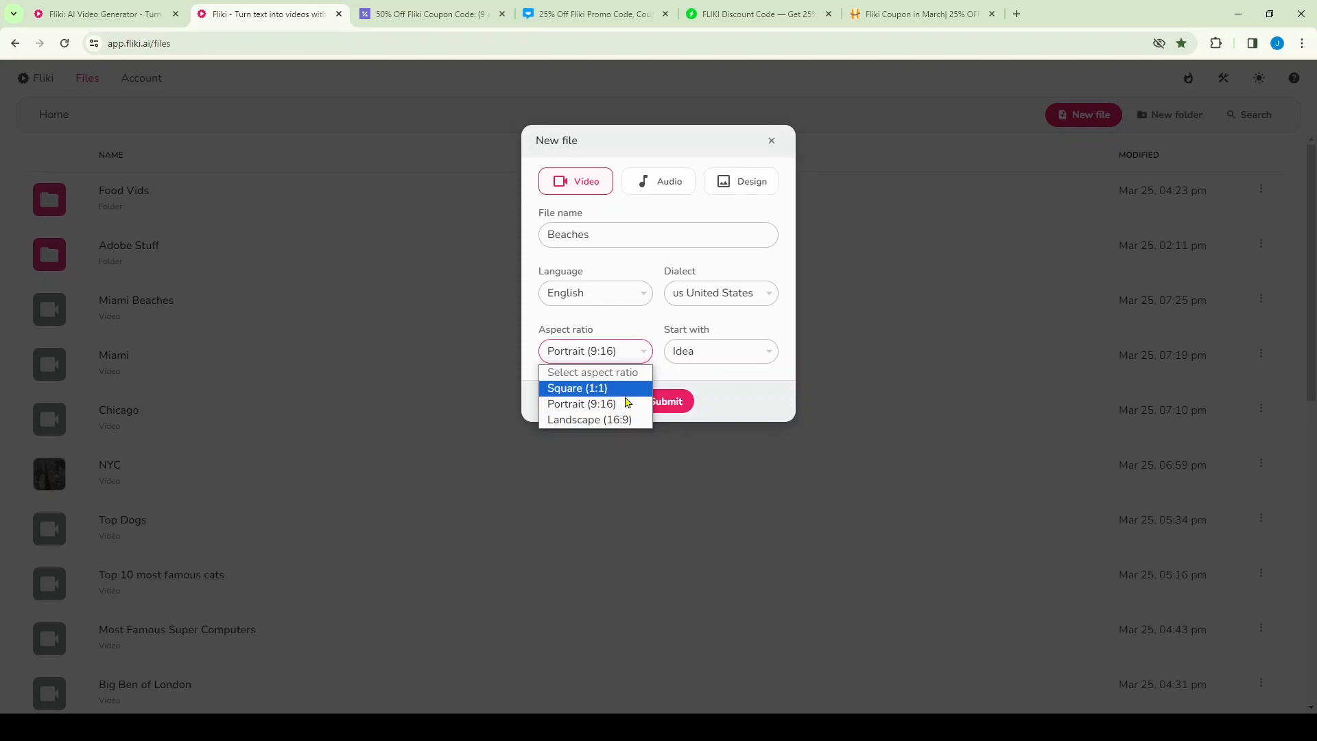
pyautogui.moveTo(595, 419)
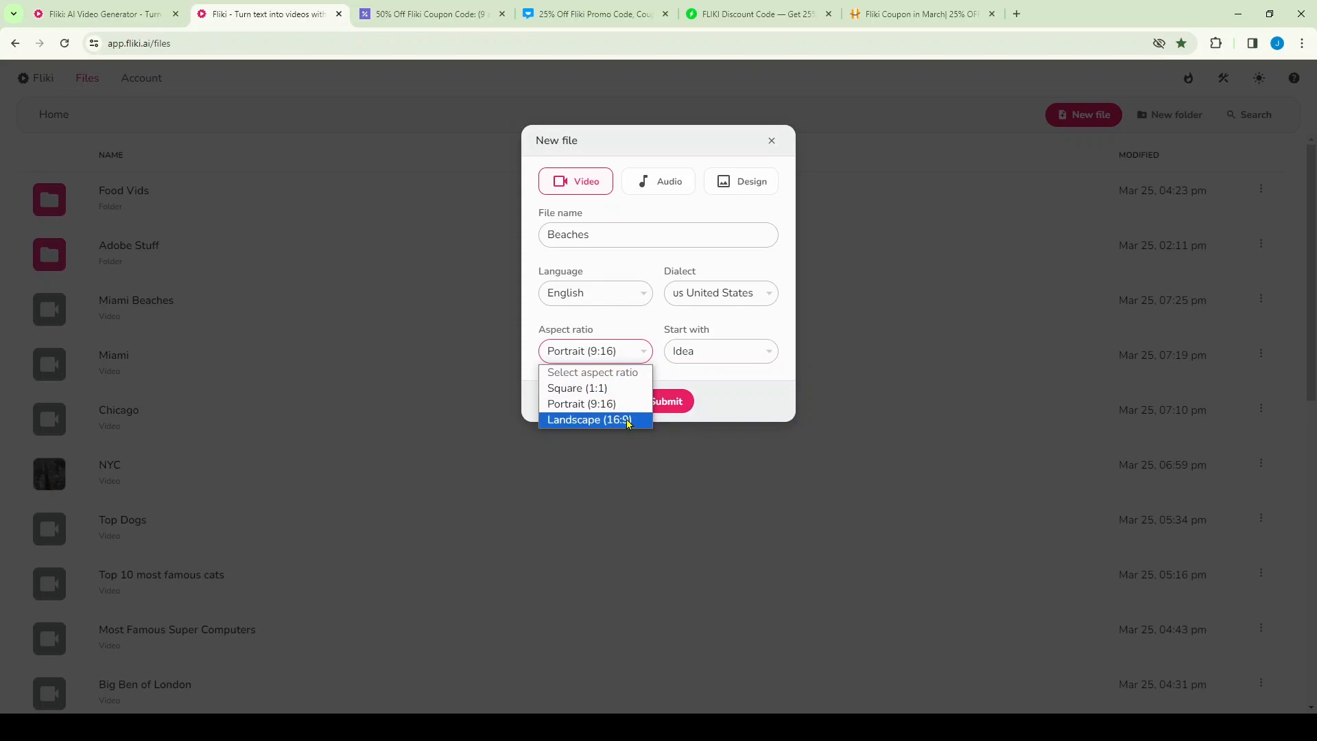
pyautogui.moveTo(581, 404)
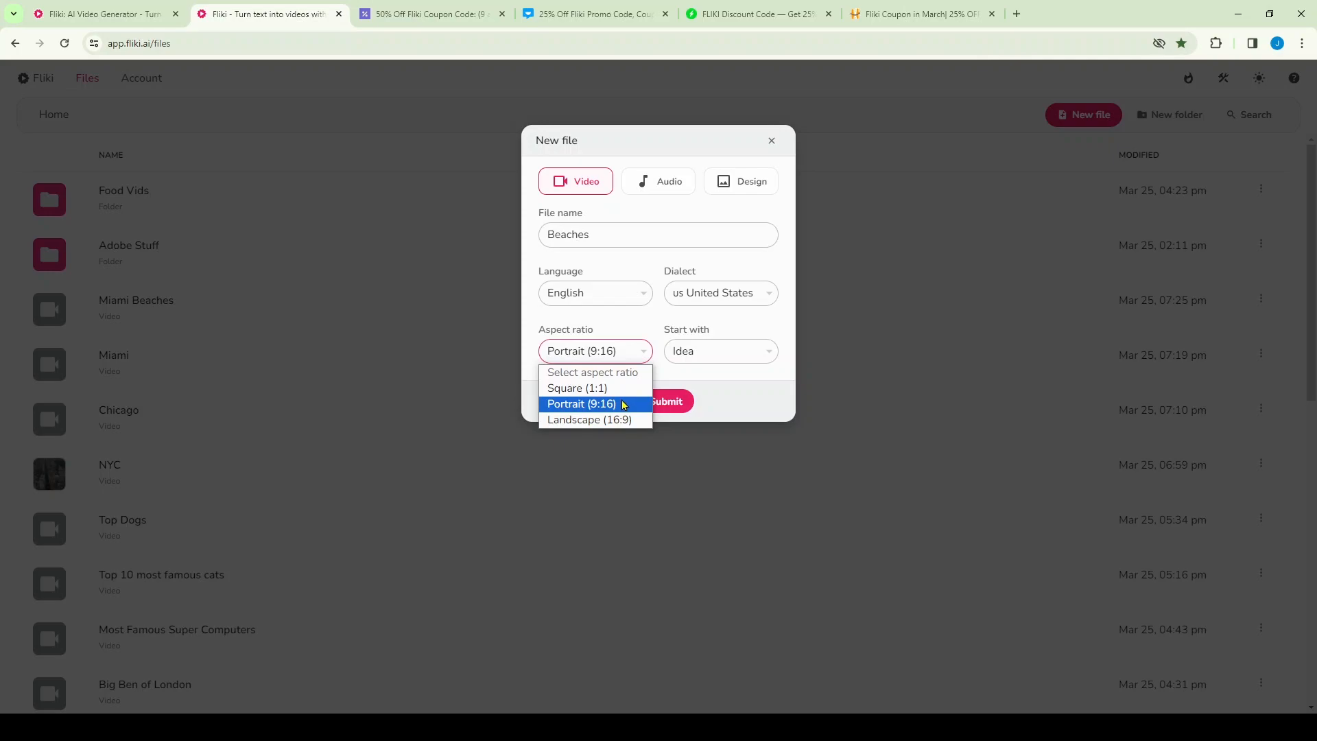
pyautogui.click(580, 404)
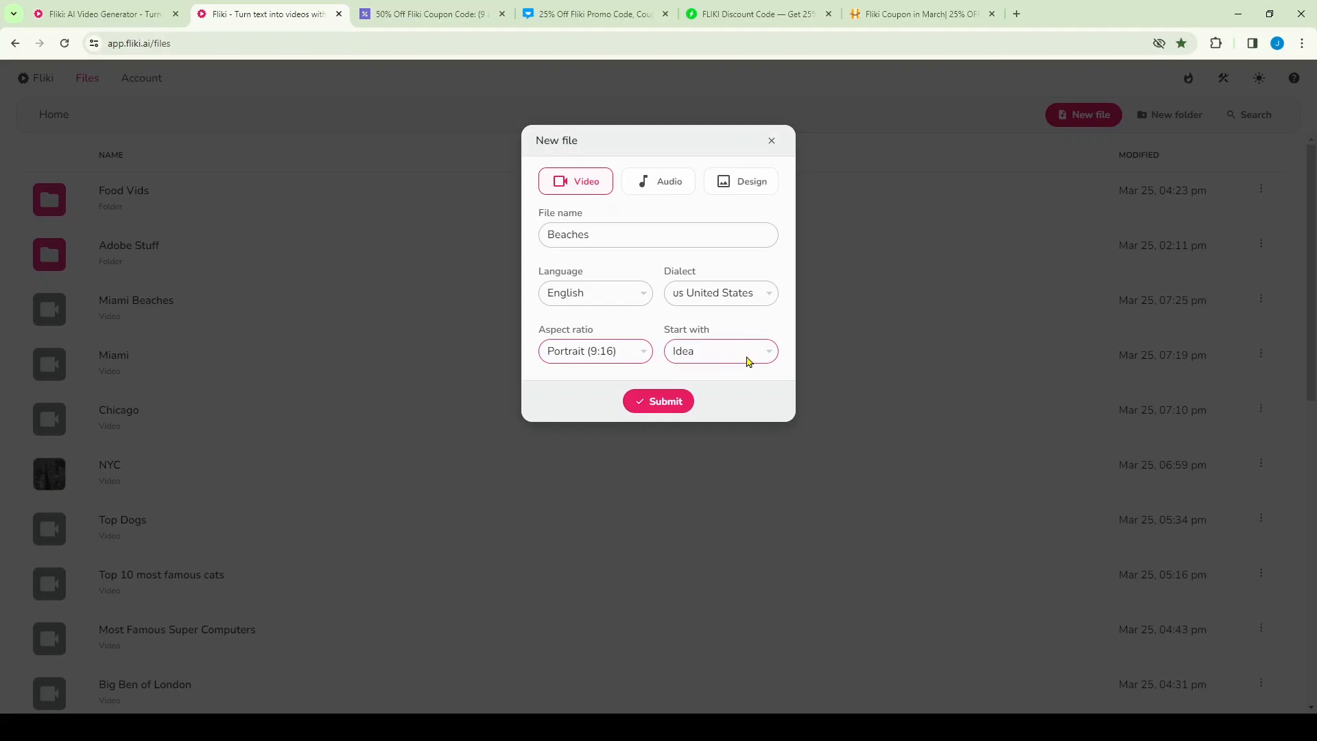
pyautogui.click(718, 350)
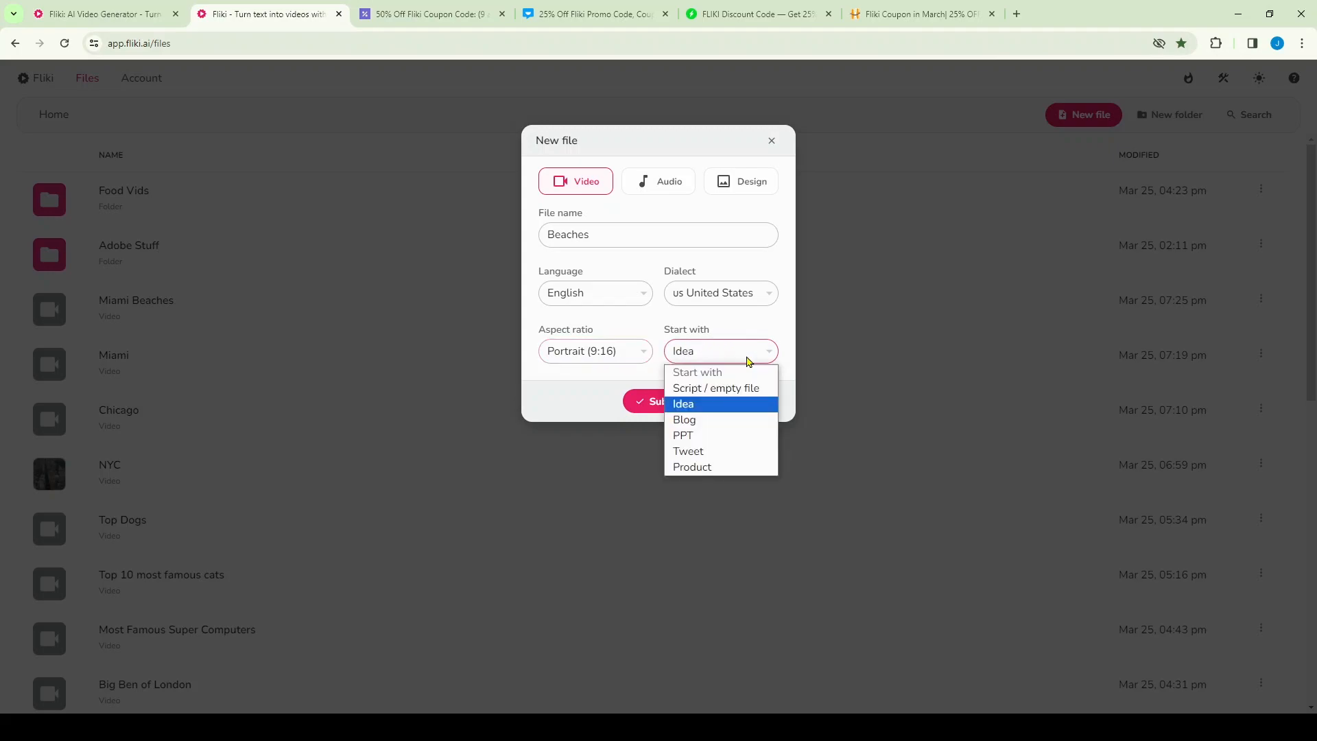
pyautogui.moveTo(730, 387)
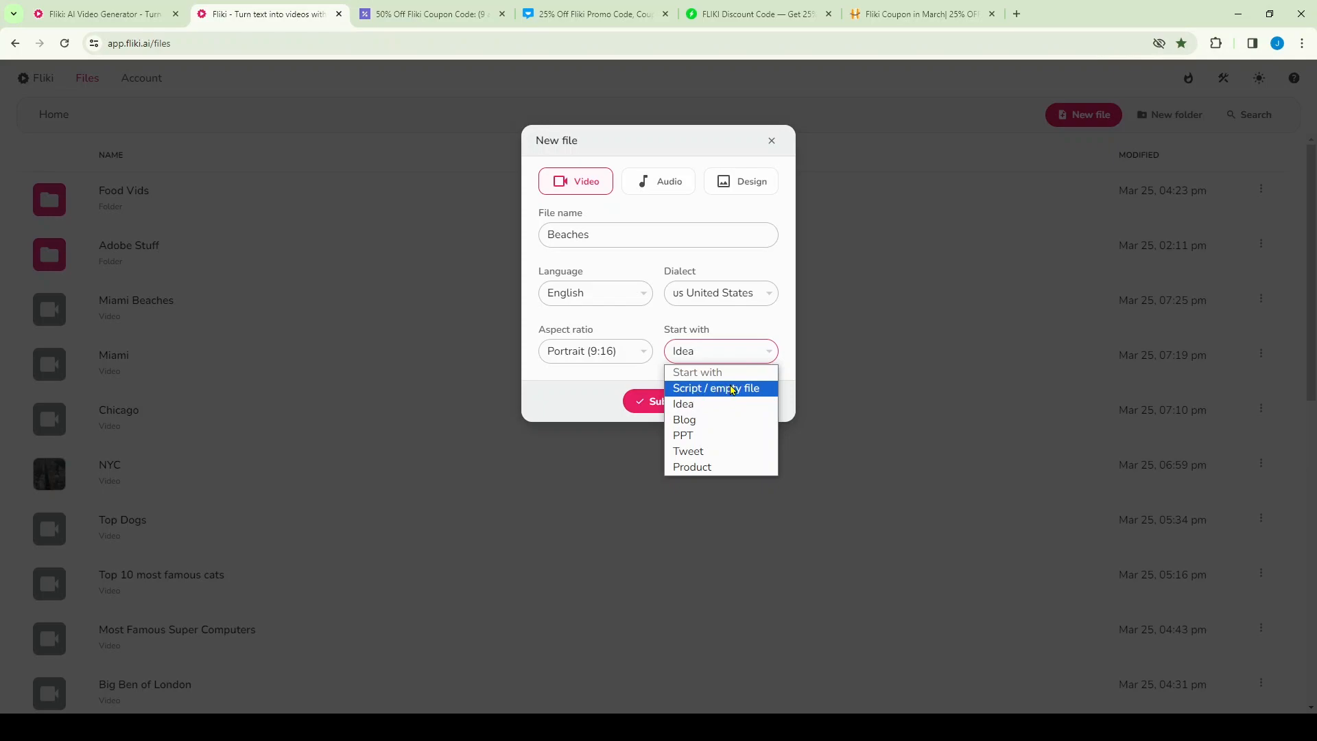
pyautogui.click(715, 388)
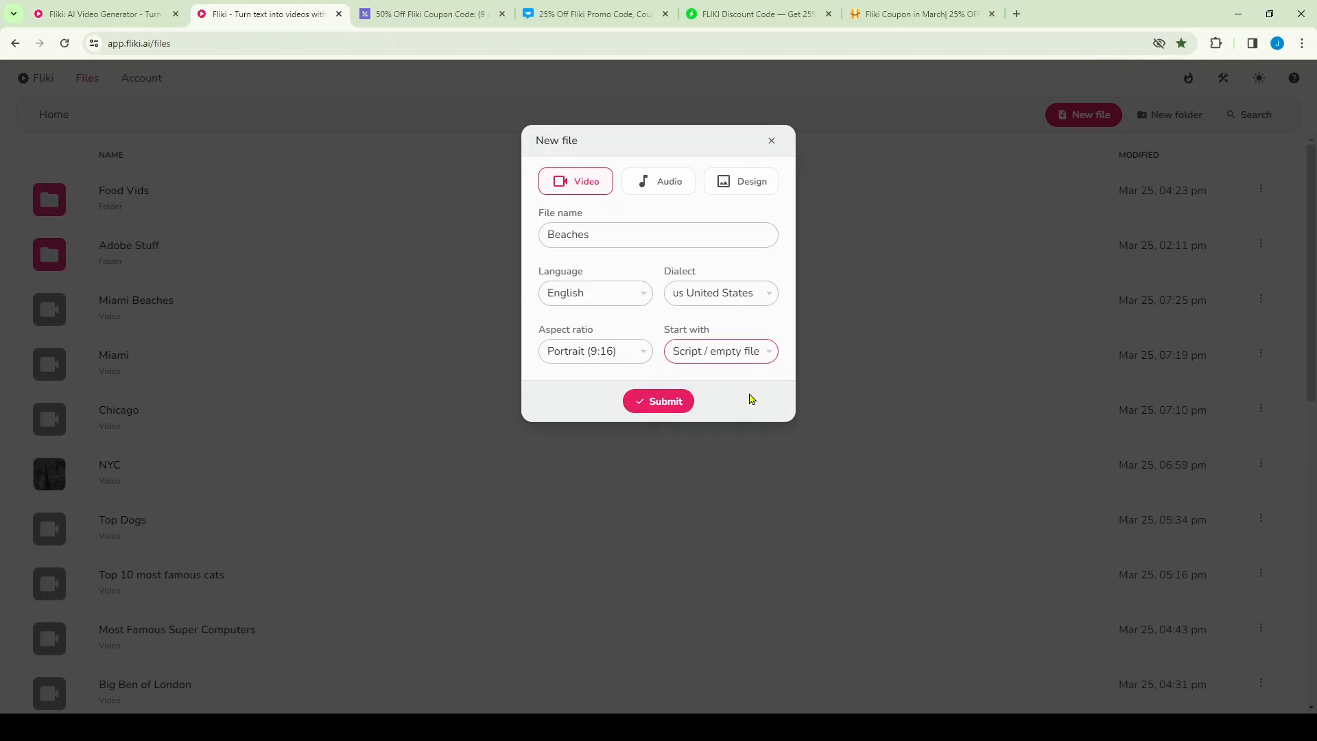
pyautogui.click(718, 351)
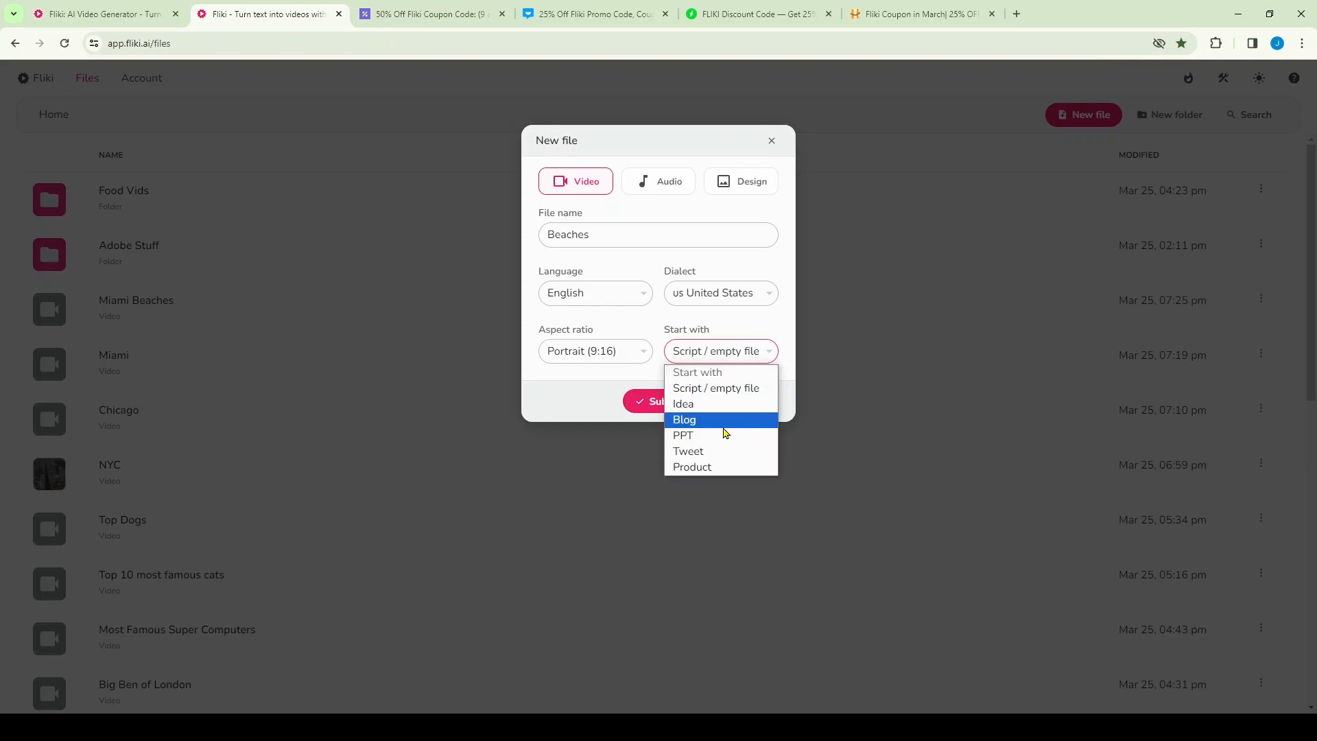
pyautogui.moveTo(722, 404)
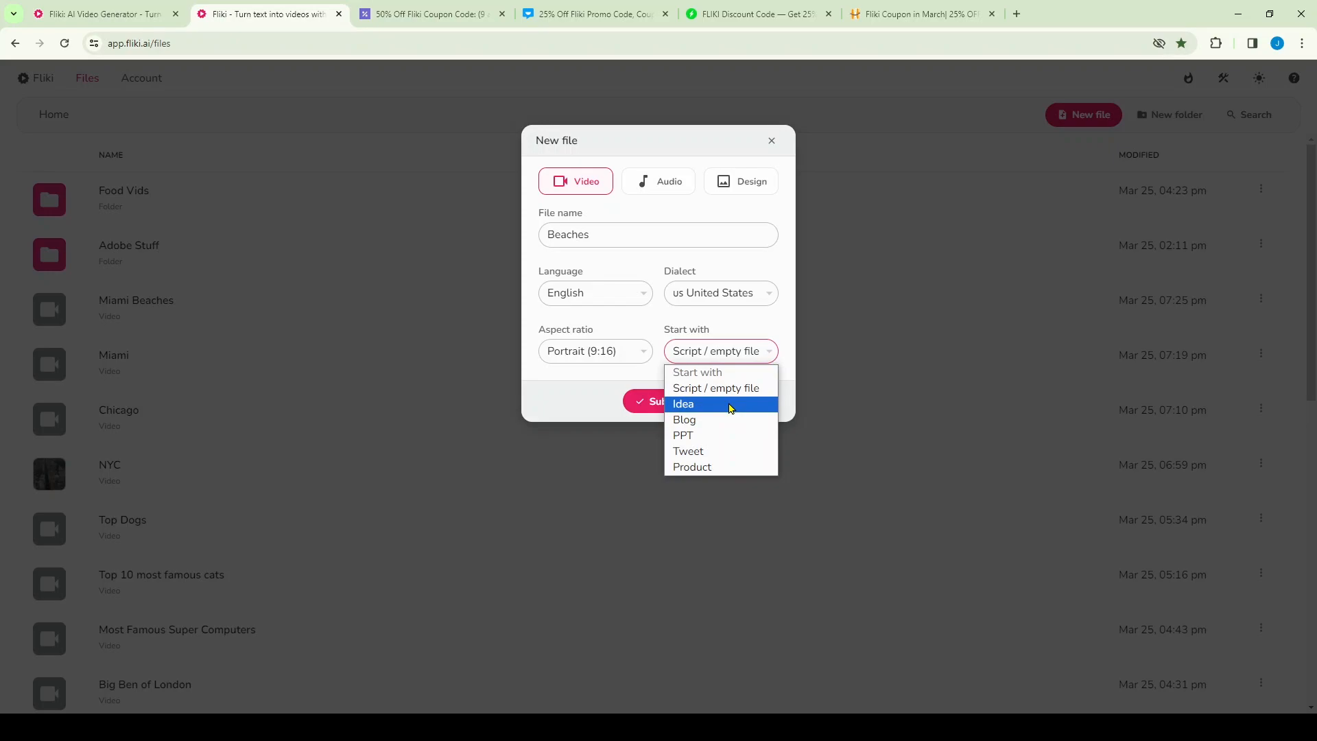
pyautogui.click(683, 404)
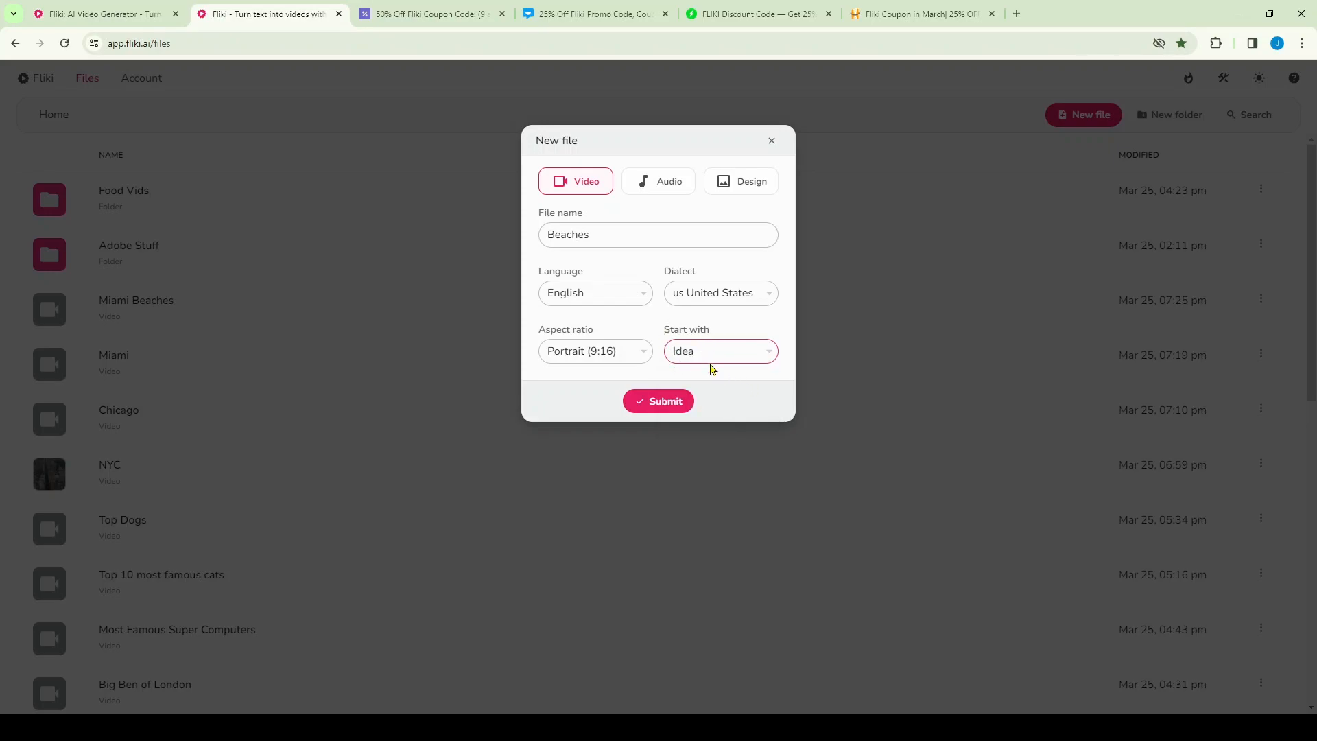
# Step: Submit an East Coast beaches idea prompt with 1-minute max, stock images, and headings
pyautogui.click(657, 401)
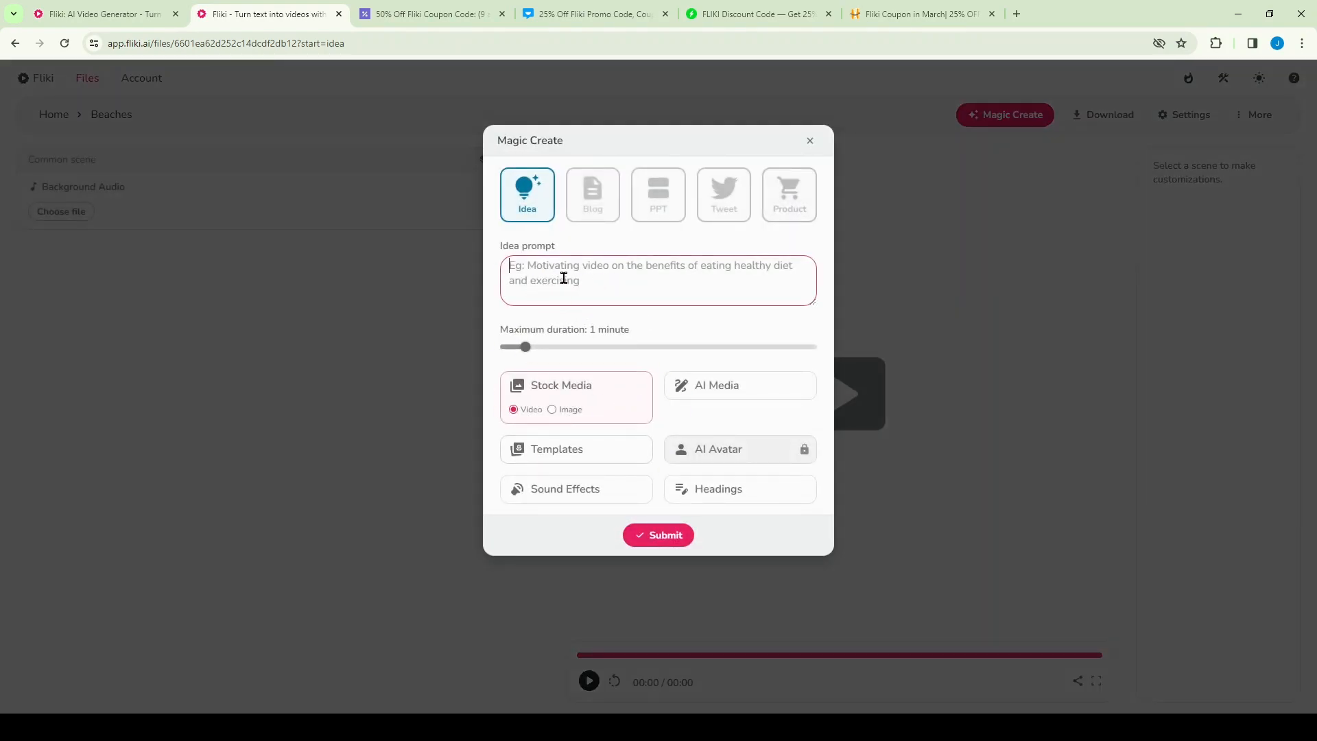
pyautogui.write('Best beaches in the USA on the East Coast.')
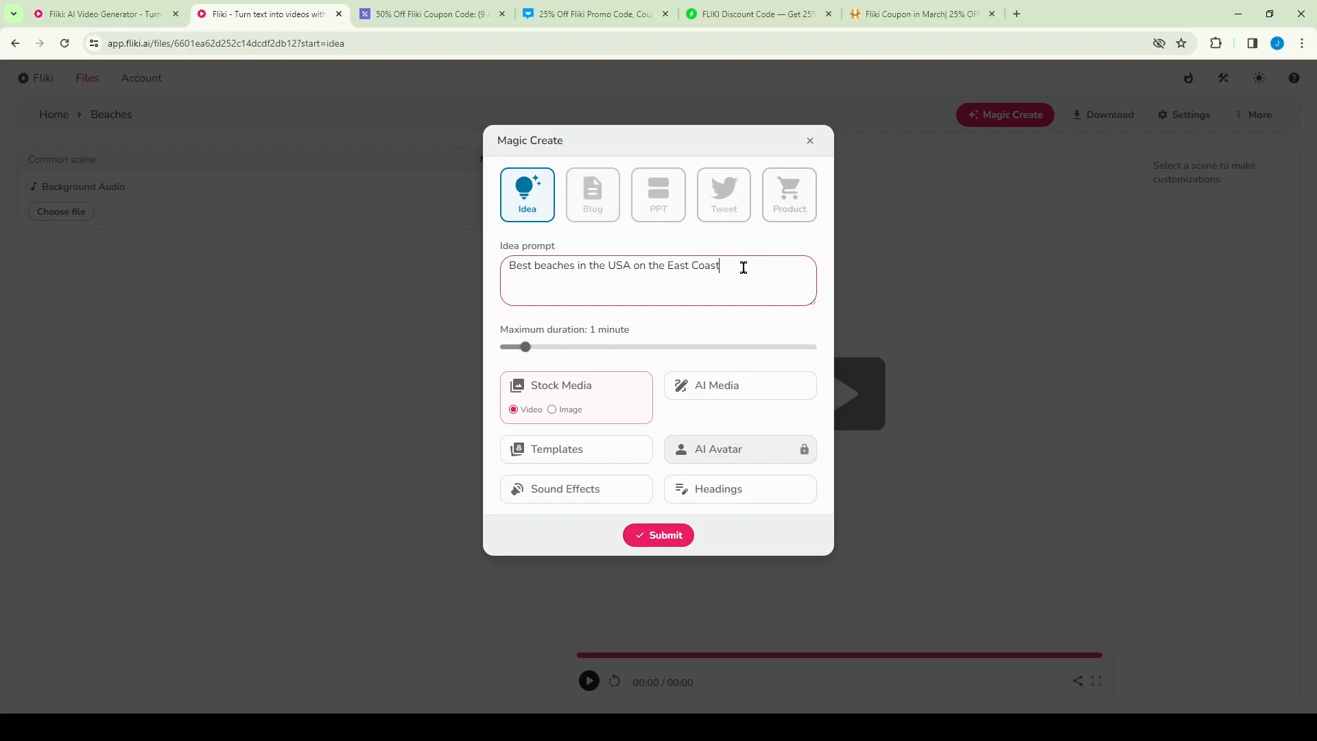
pyautogui.moveTo(644, 266)
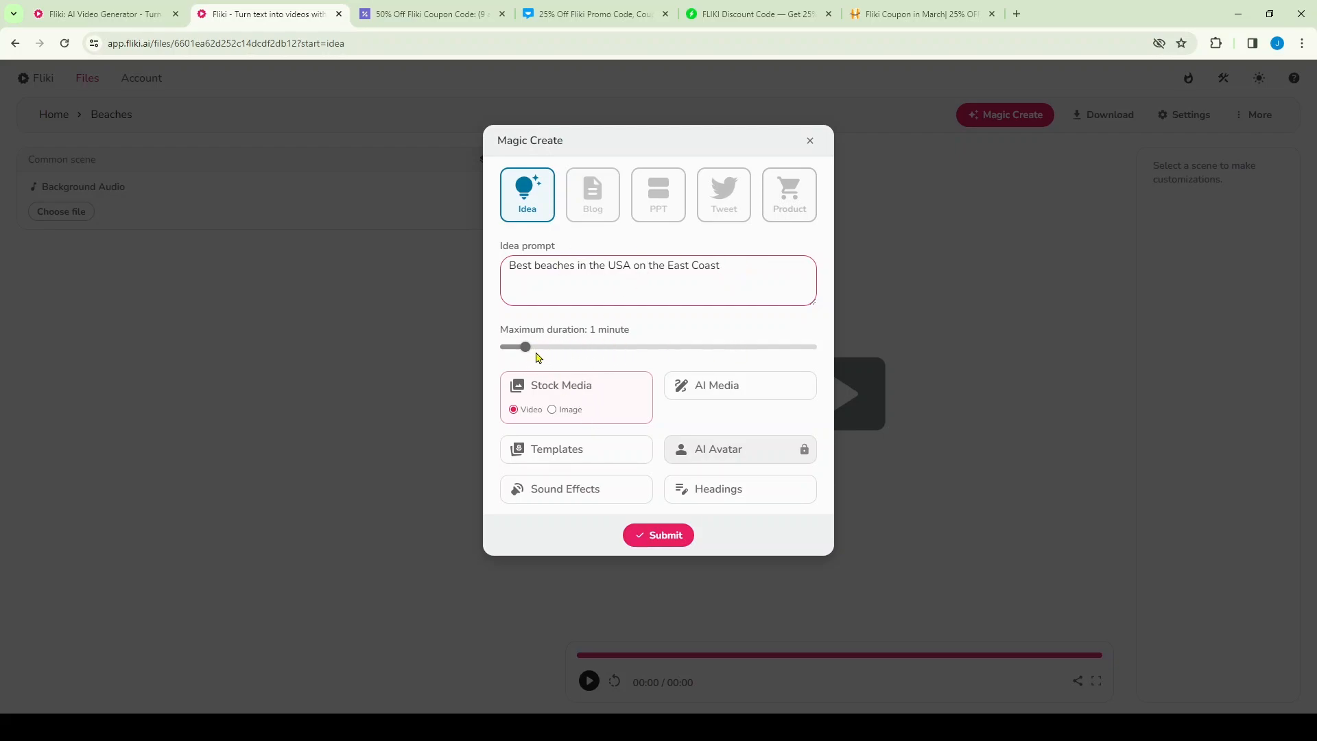
pyautogui.moveTo(526, 346); pyautogui.dragTo(505, 346)
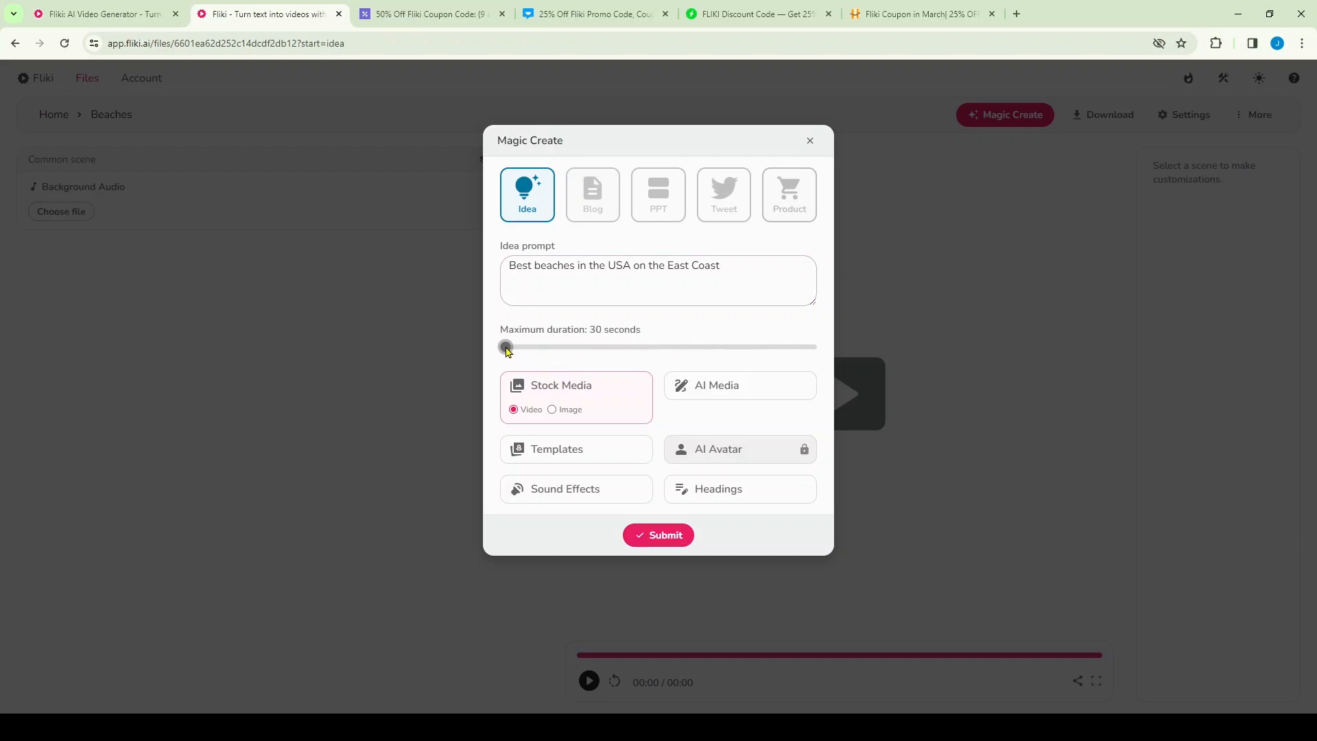
pyautogui.moveTo(505, 345); pyautogui.dragTo(524, 346)
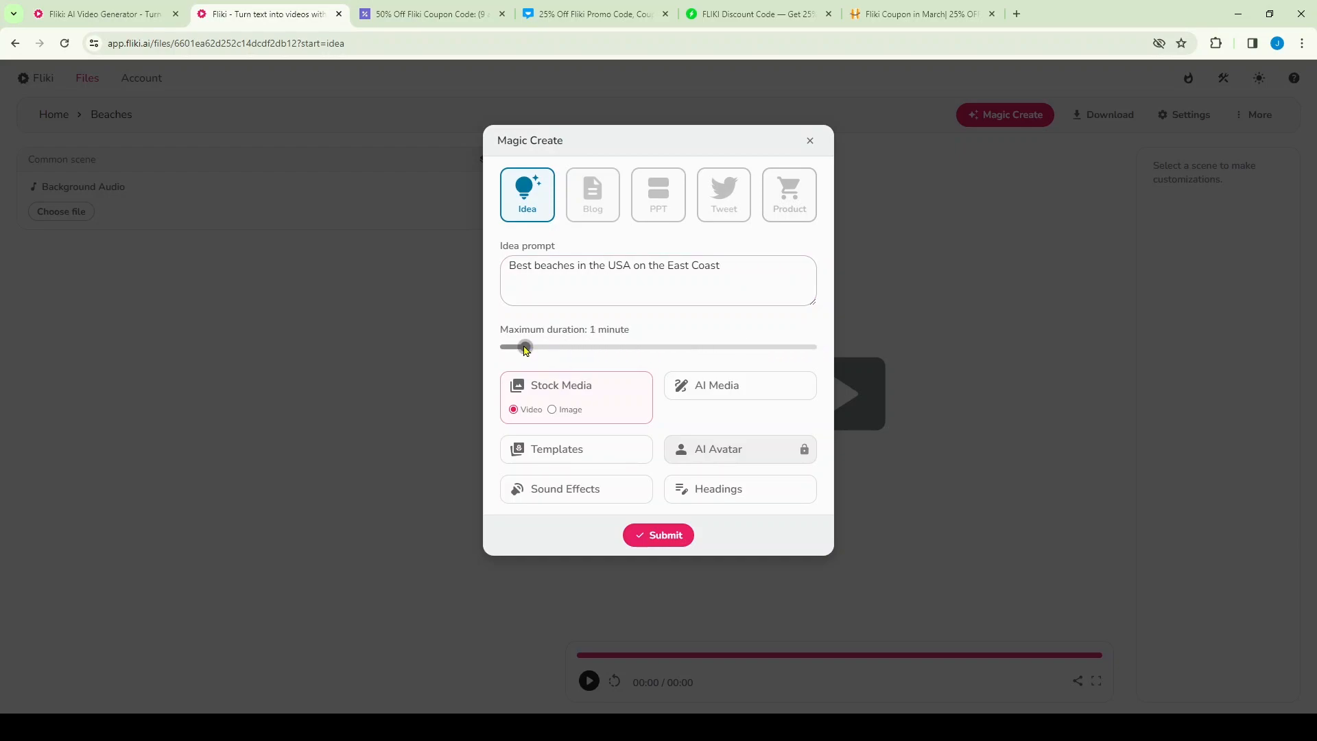
pyautogui.moveTo(577, 392)
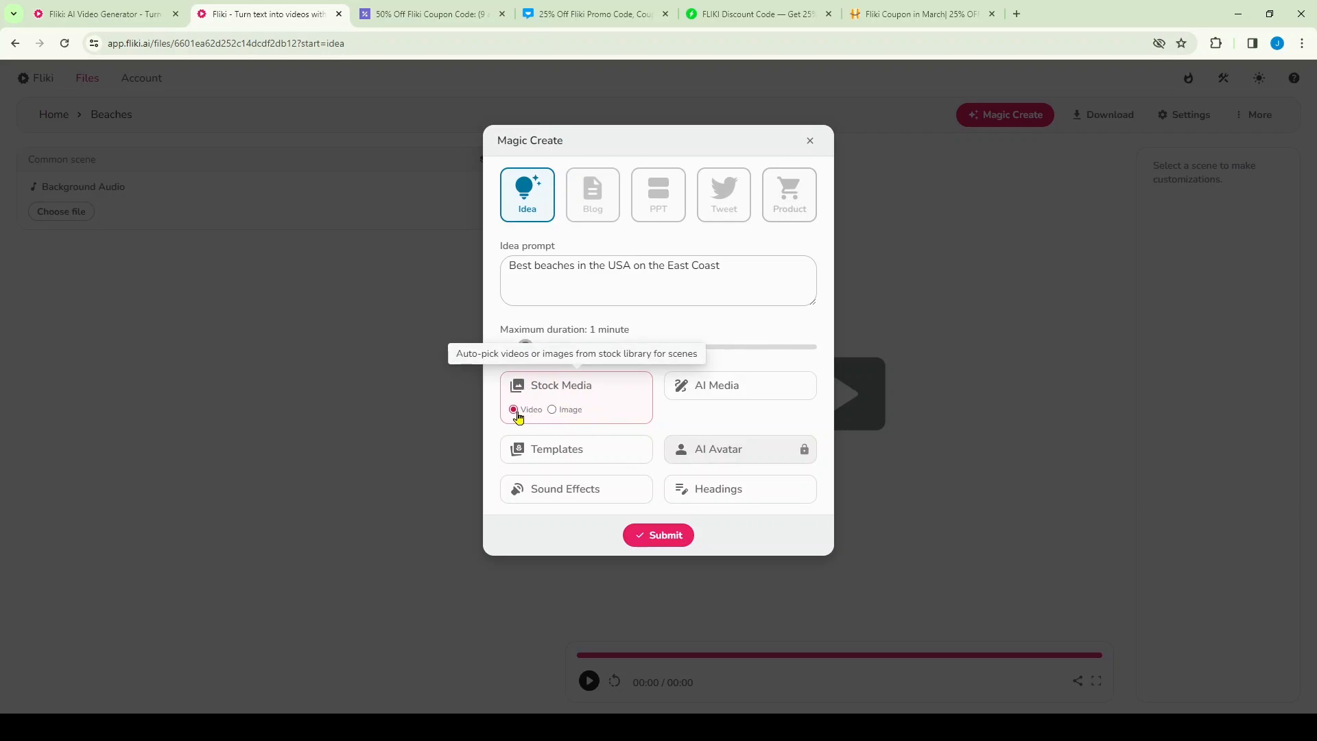
pyautogui.click(553, 409)
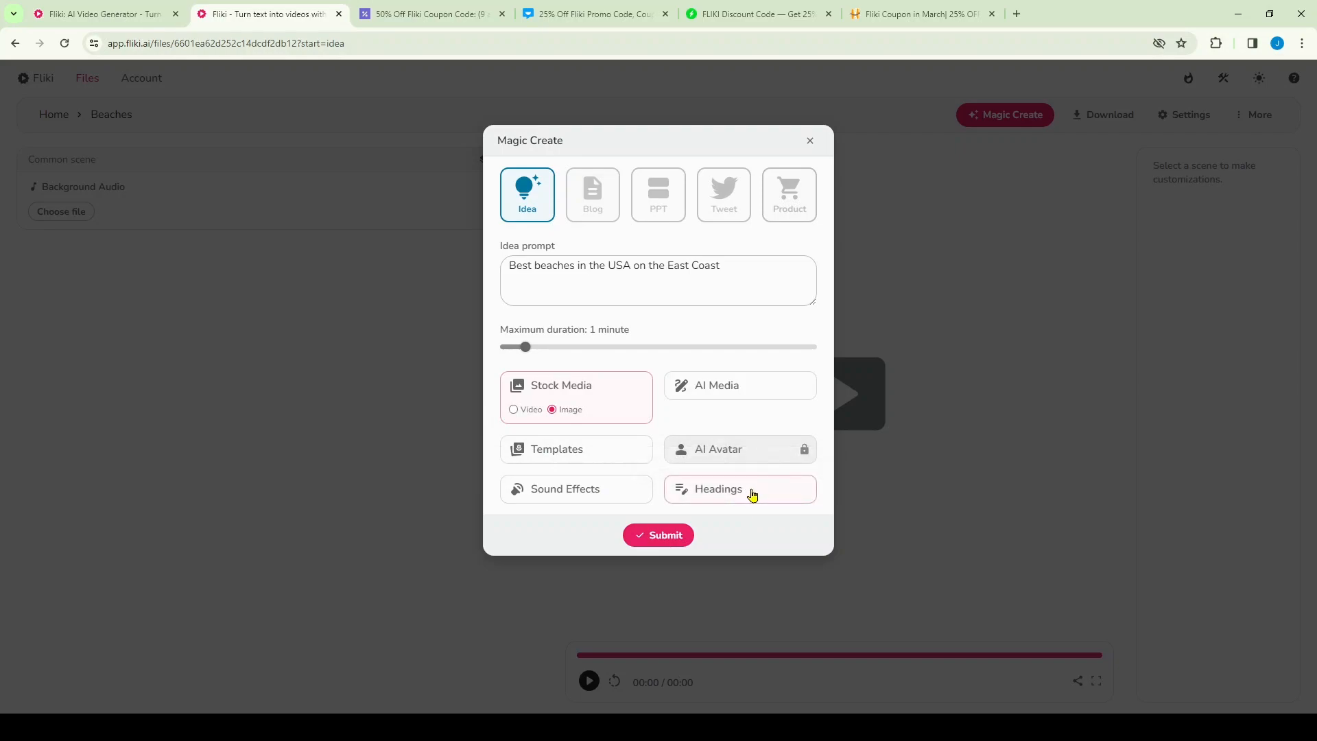
pyautogui.click(657, 535)
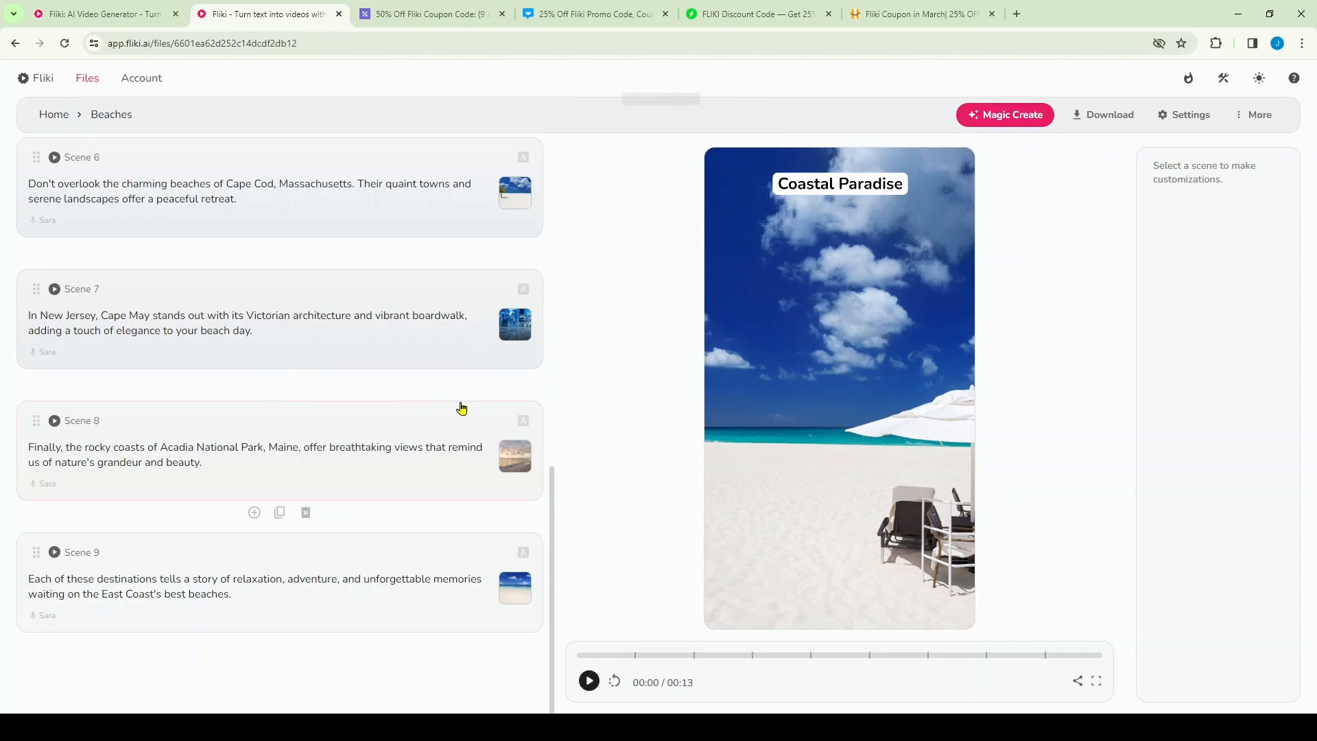
pyautogui.moveTo(362, 429)
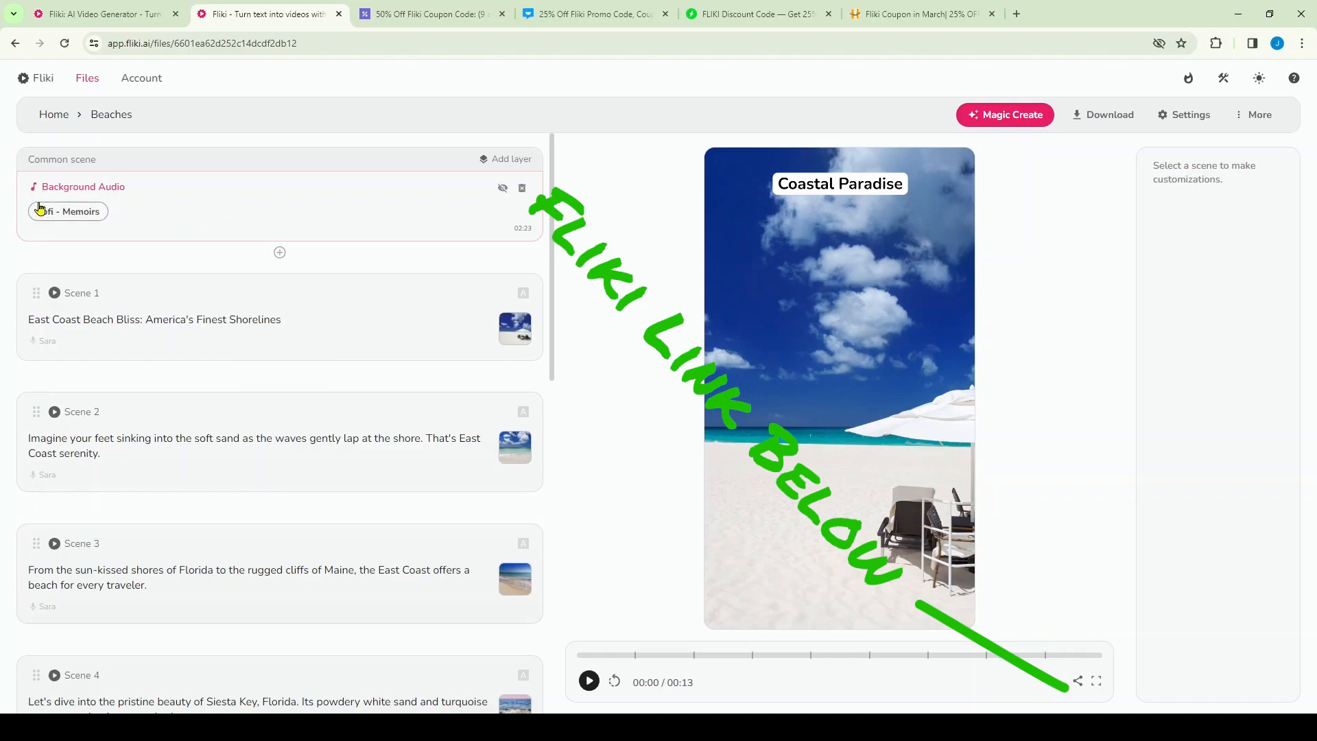
# Step: Browse the background music library, previewing the Lovely Harp (No Vocal) track
pyautogui.click(67, 211)
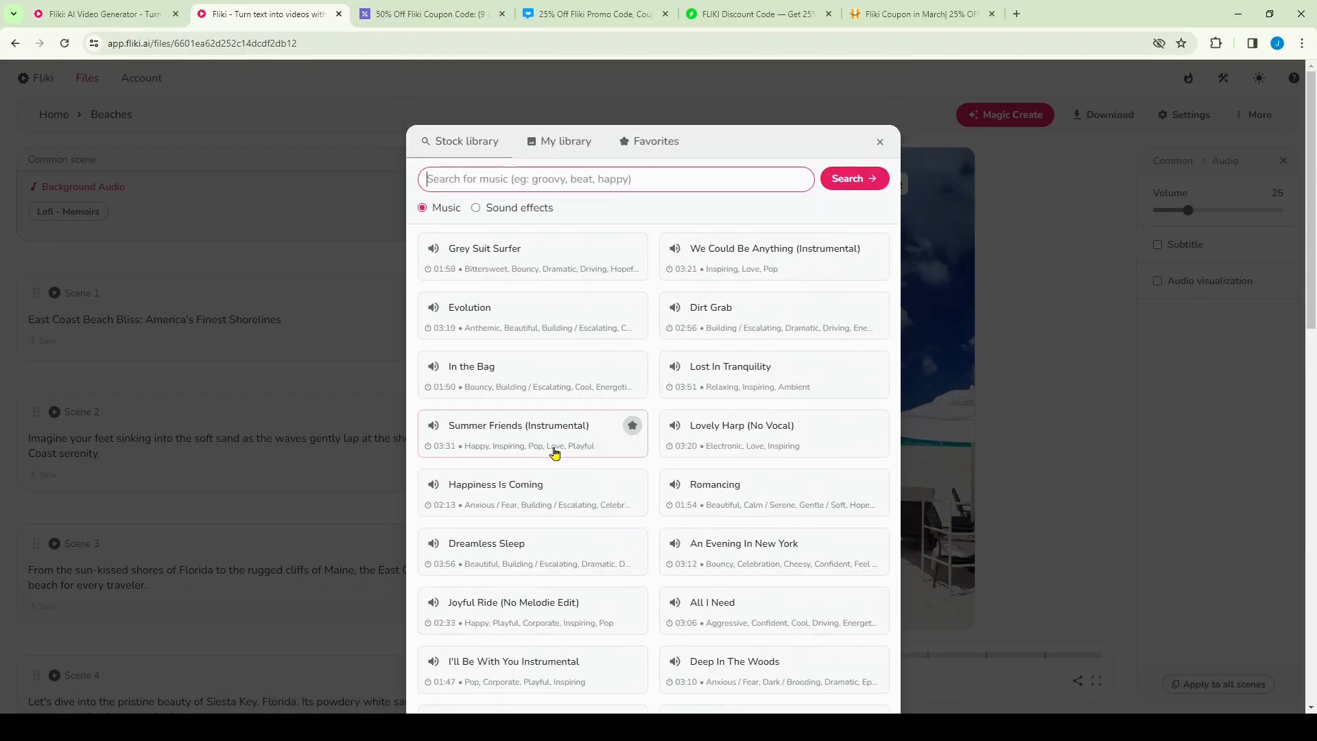
pyautogui.moveTo(534, 317)
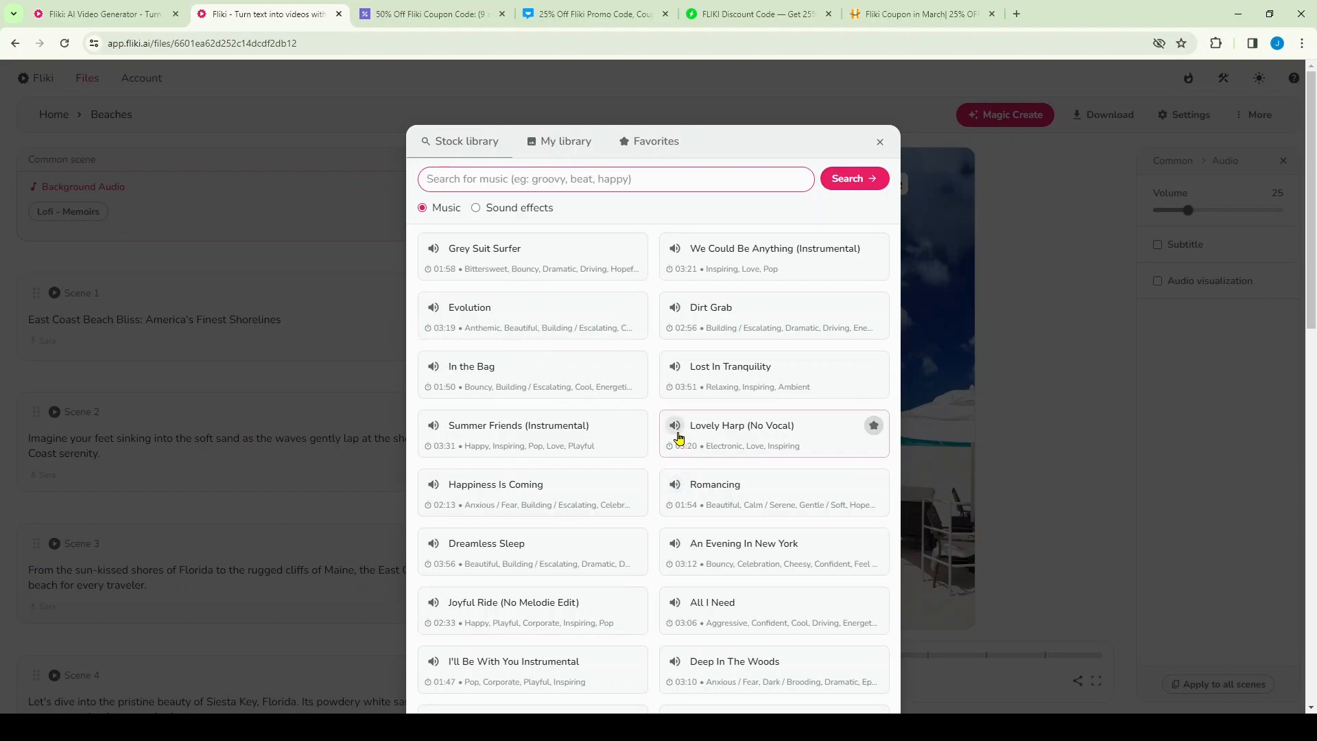
pyautogui.click(674, 425)
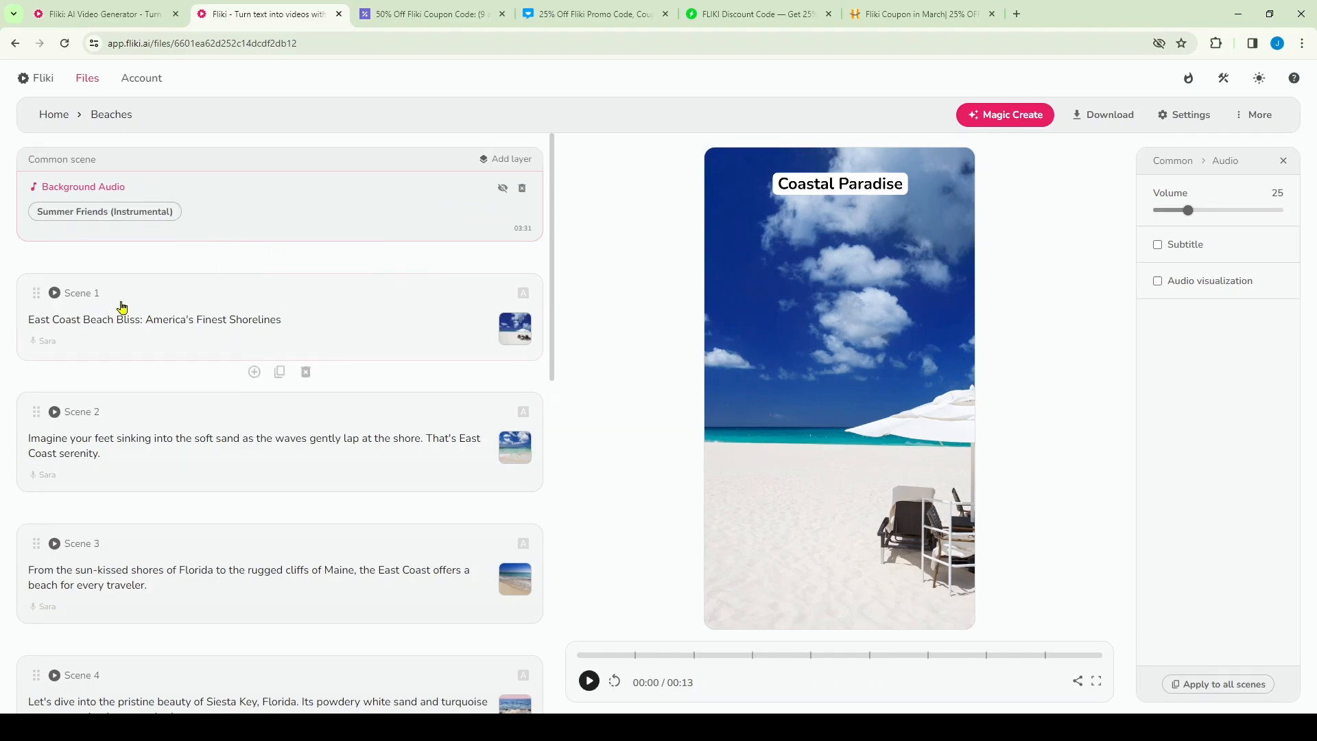
pyautogui.moveTo(377, 343)
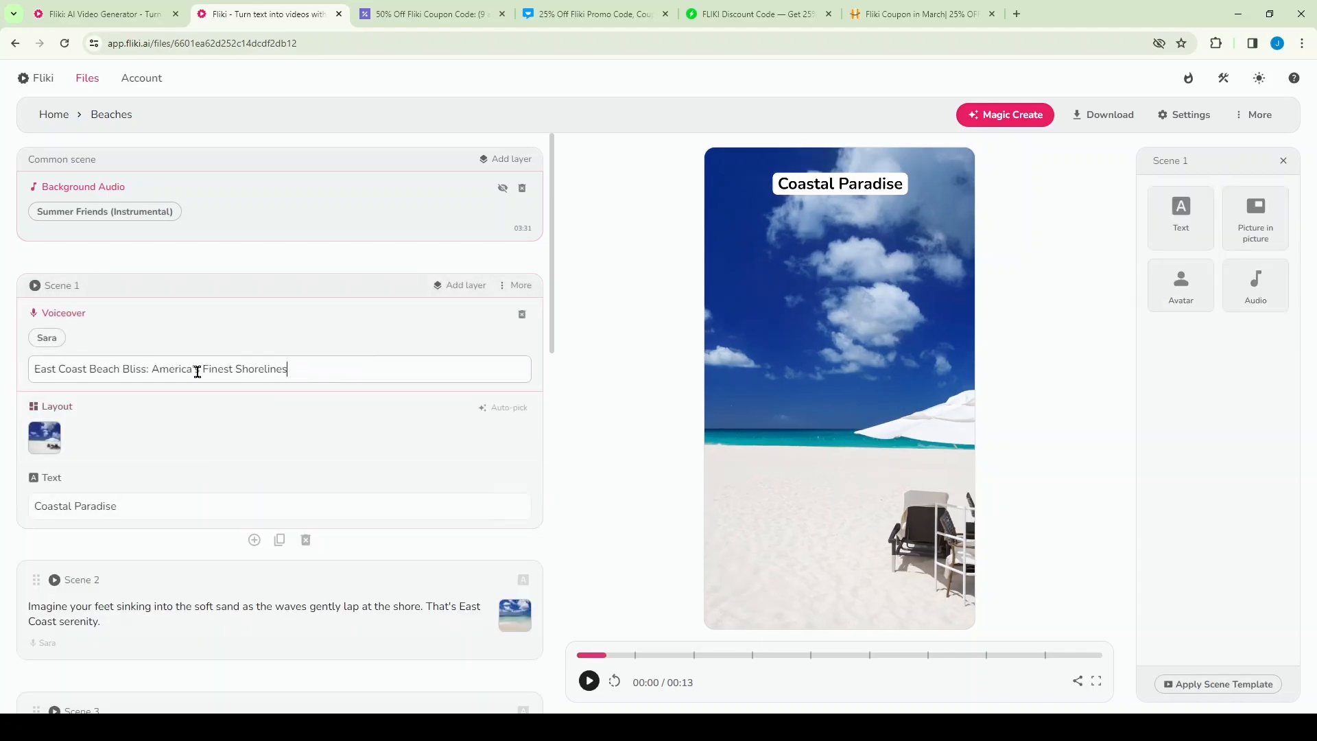
pyautogui.click(64, 313)
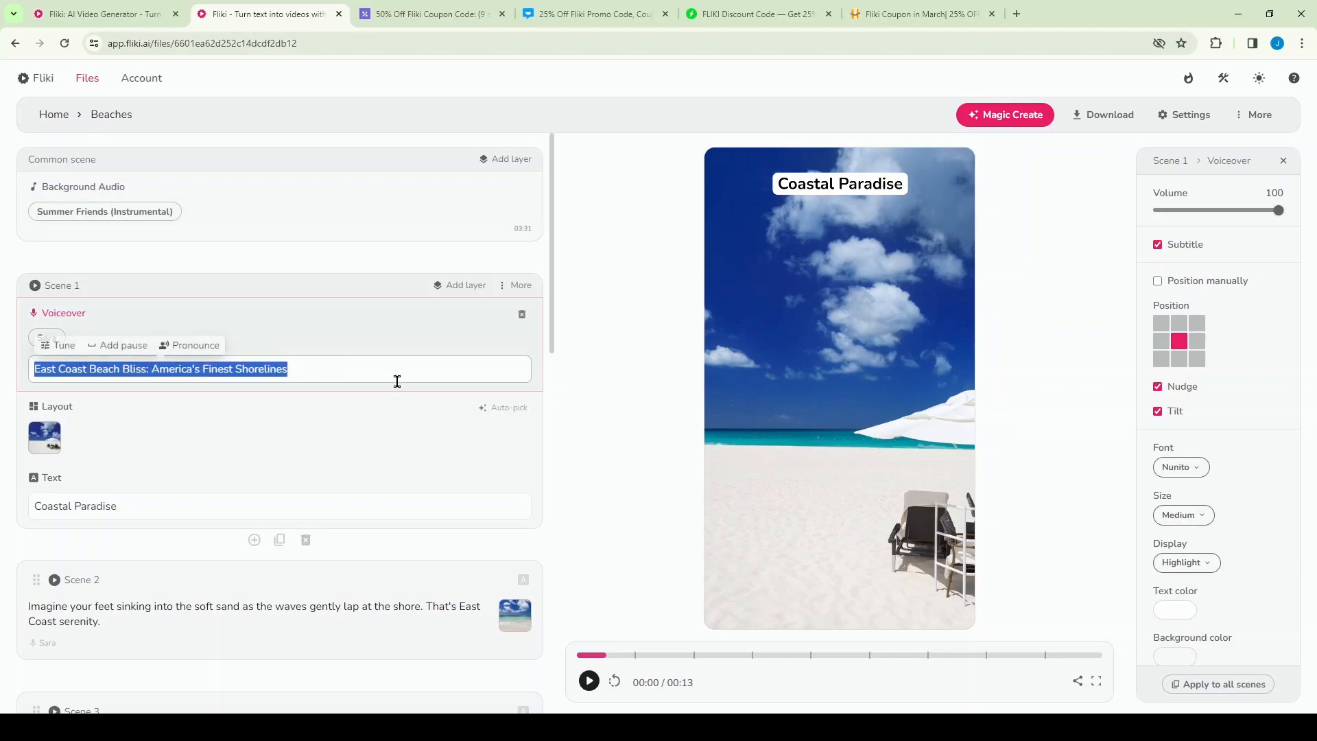
pyautogui.click(314, 369)
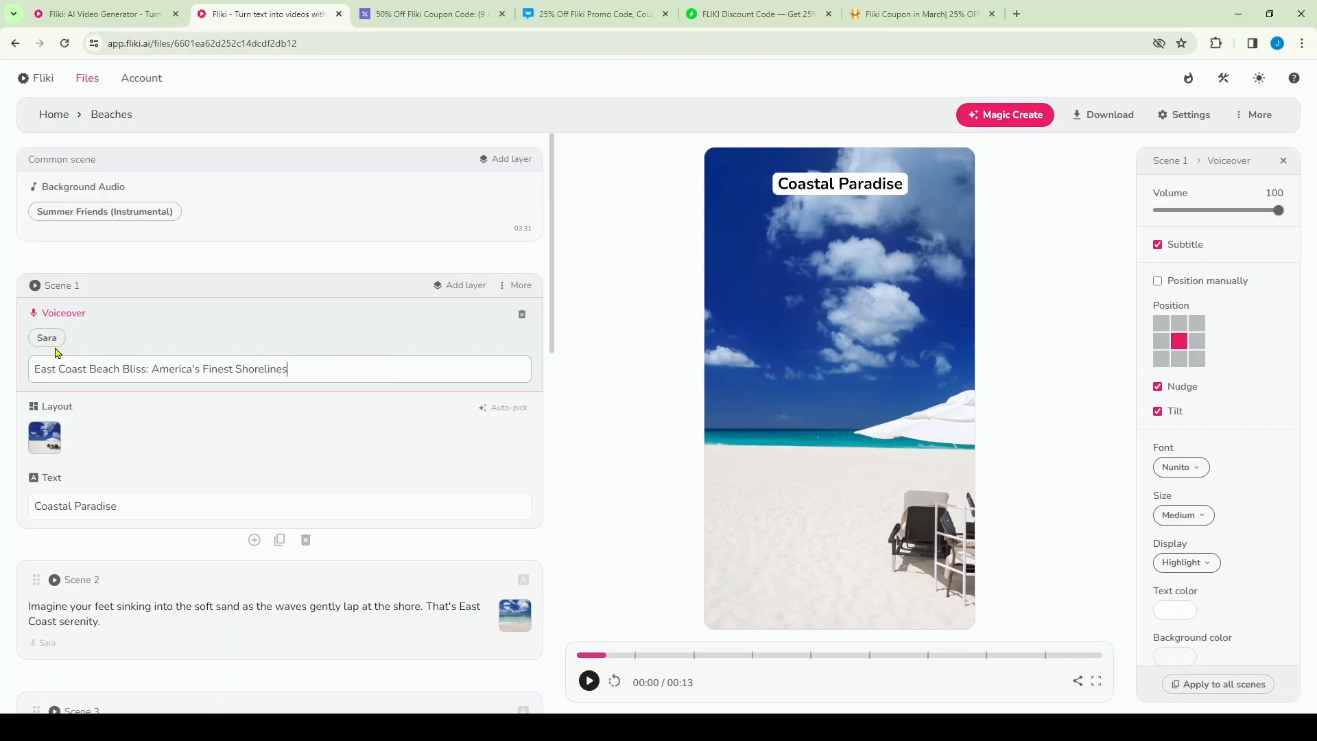
# Step: Select the Sara voice and apply it to all scenes
pyautogui.click(46, 337)
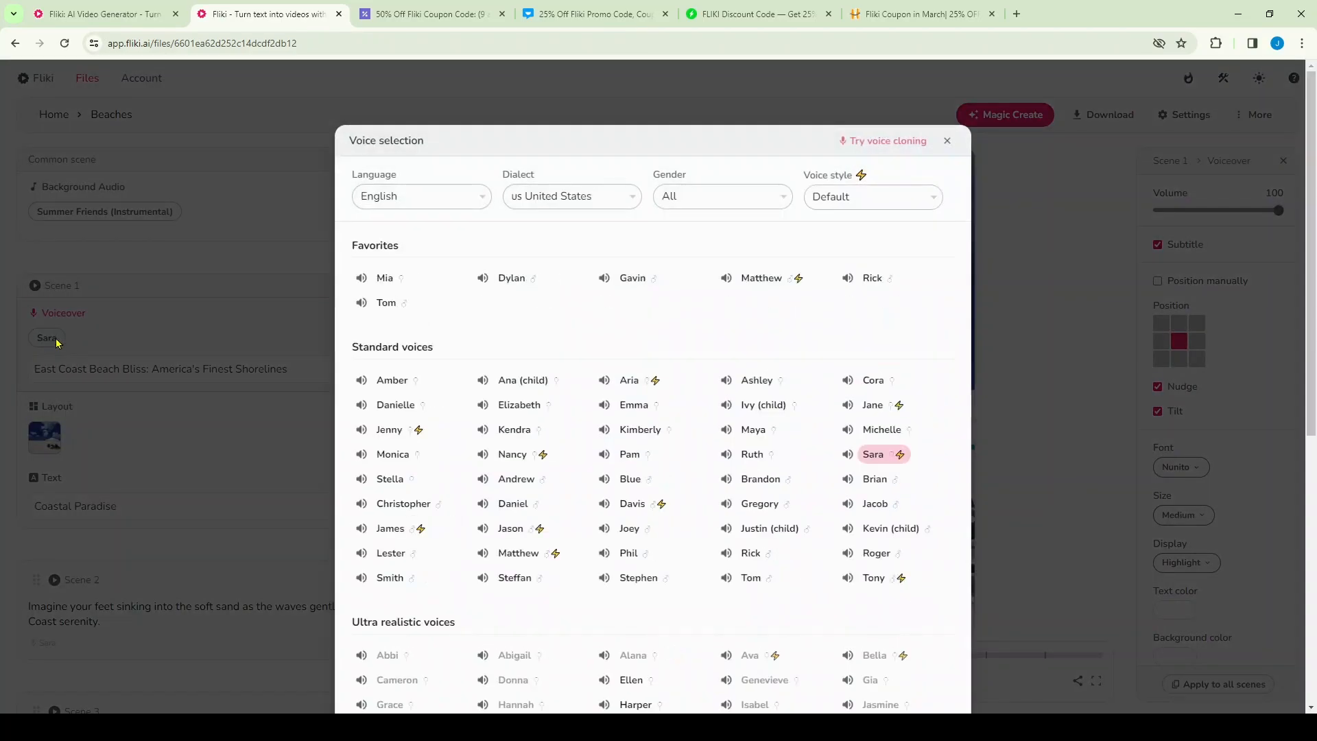
pyautogui.moveTo(571, 367)
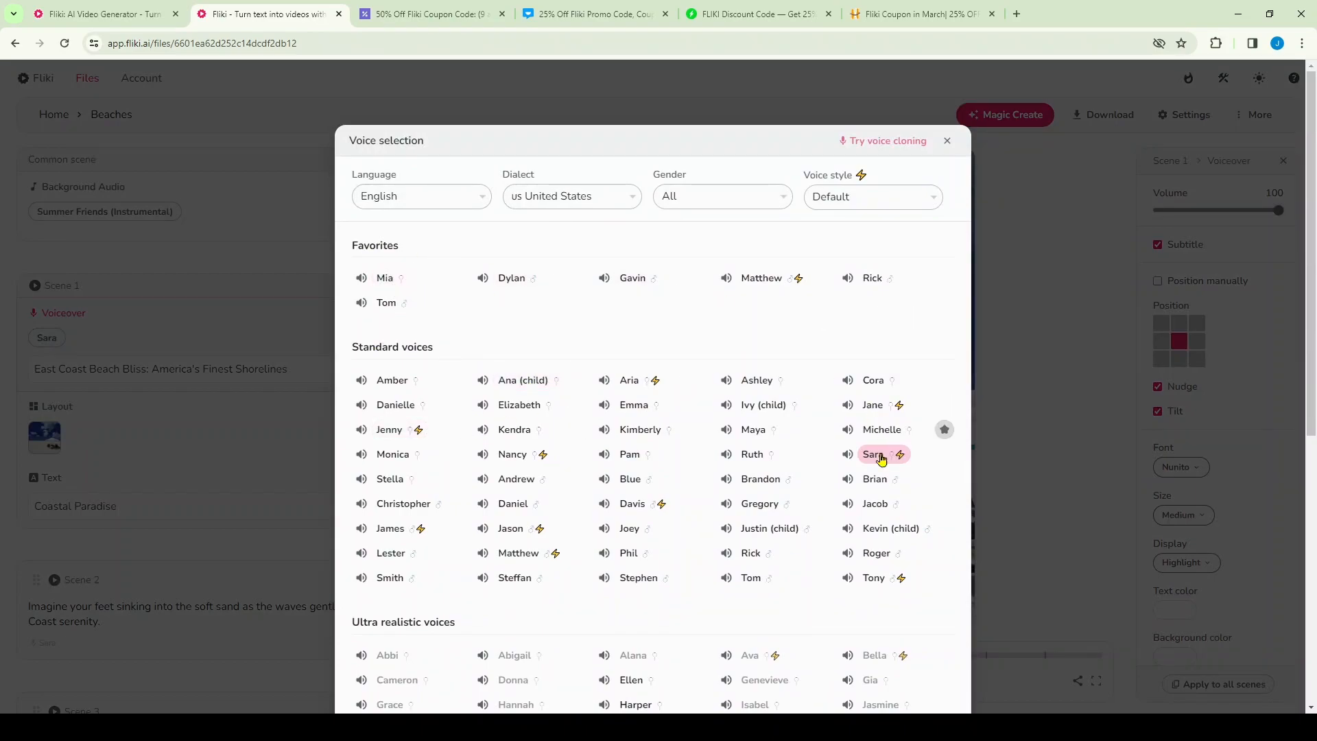
pyautogui.scroll(-3)
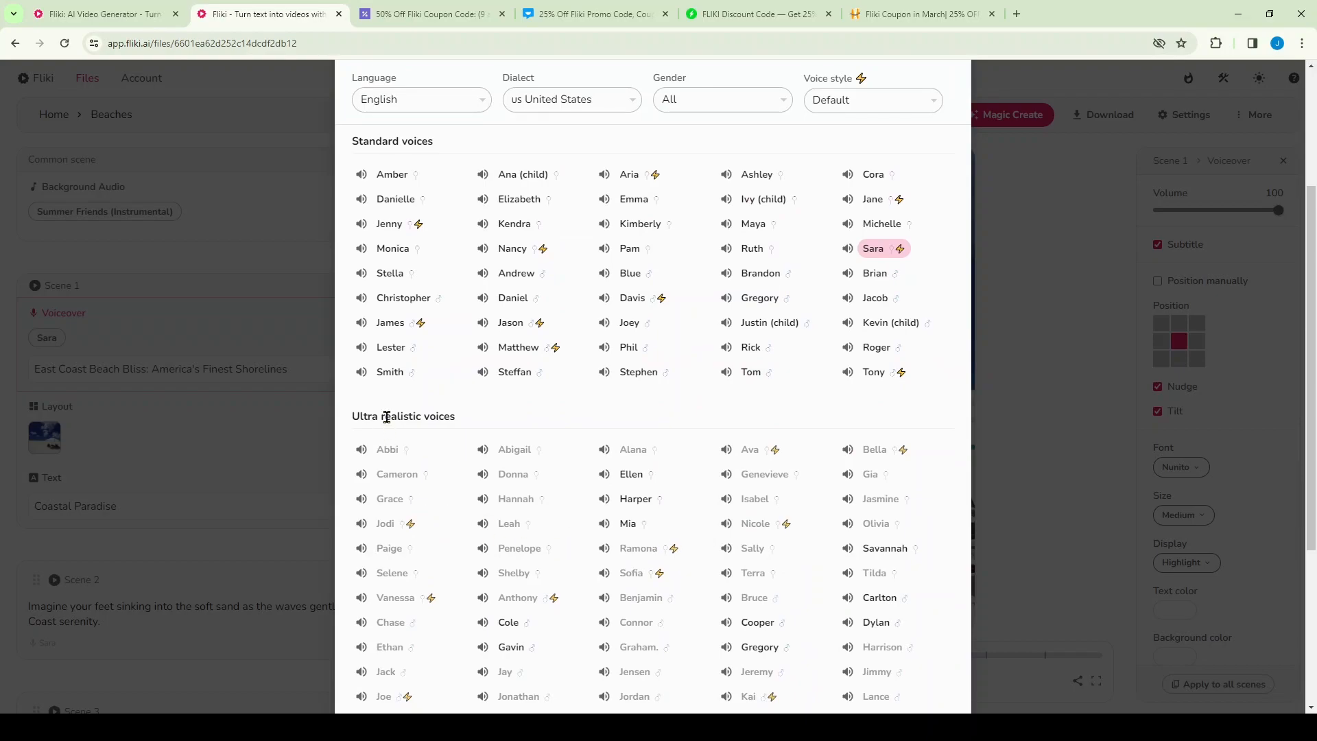
pyautogui.scroll(-3)
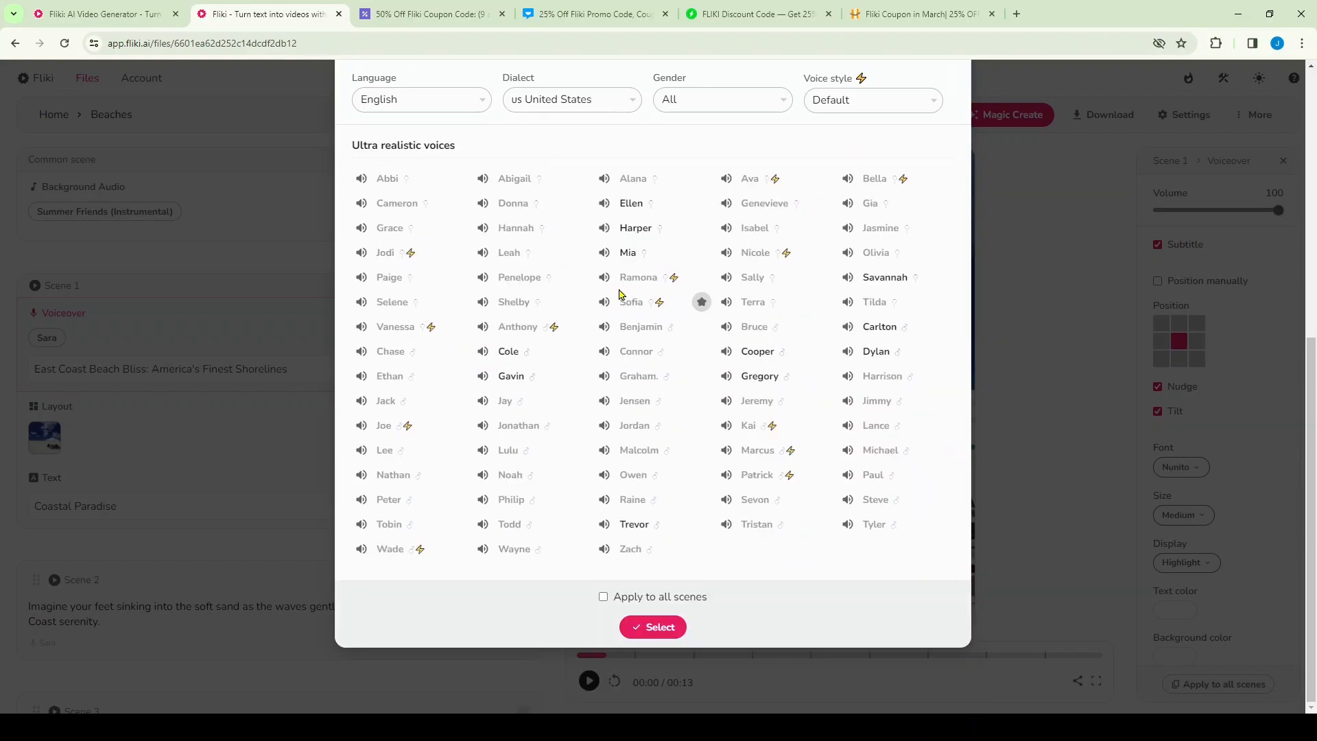
pyautogui.moveTo(764, 249)
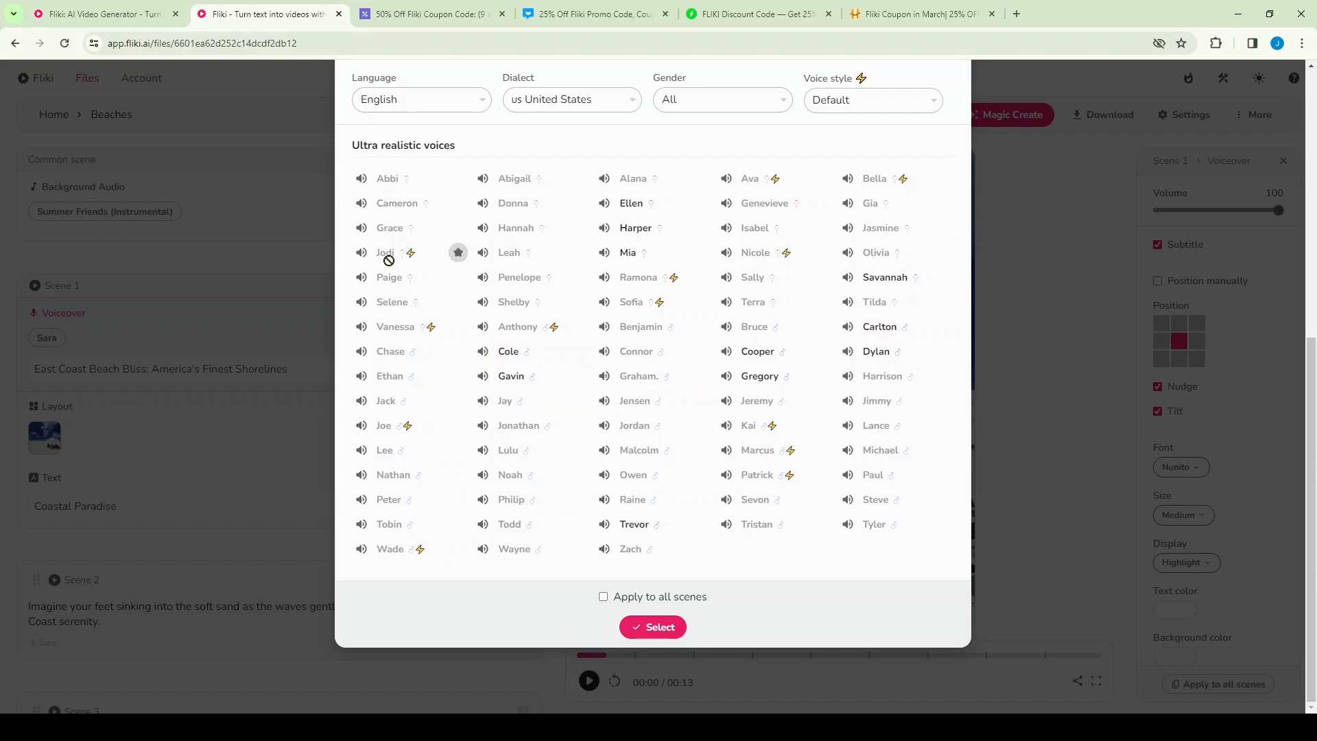
pyautogui.moveTo(614, 621)
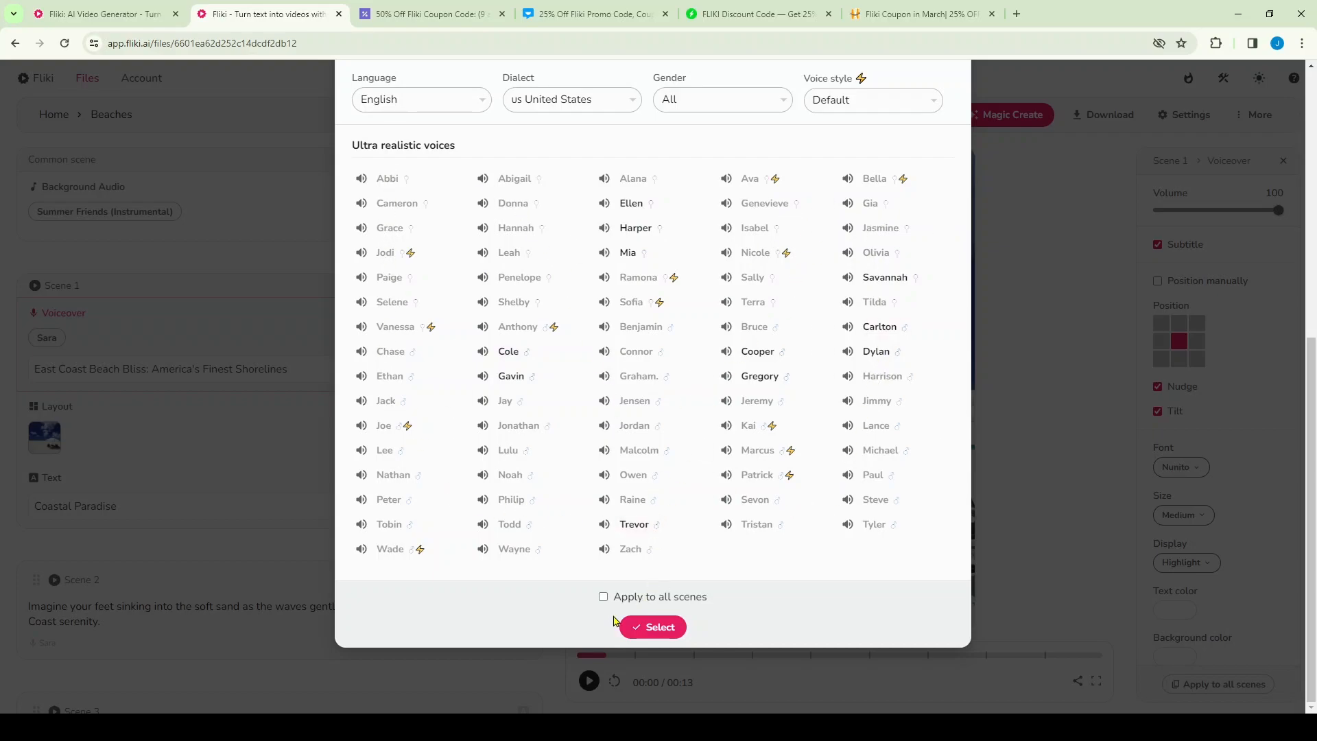
pyautogui.click(602, 596)
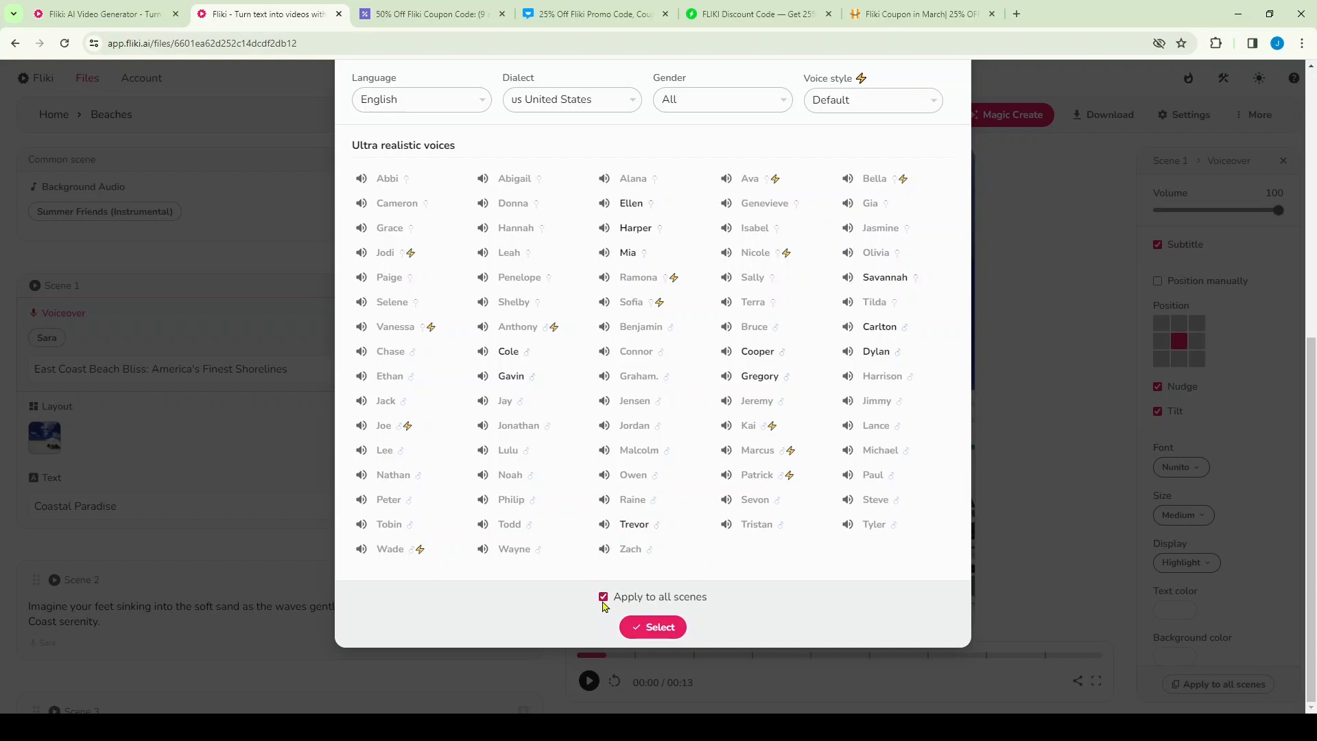
pyautogui.click(602, 595)
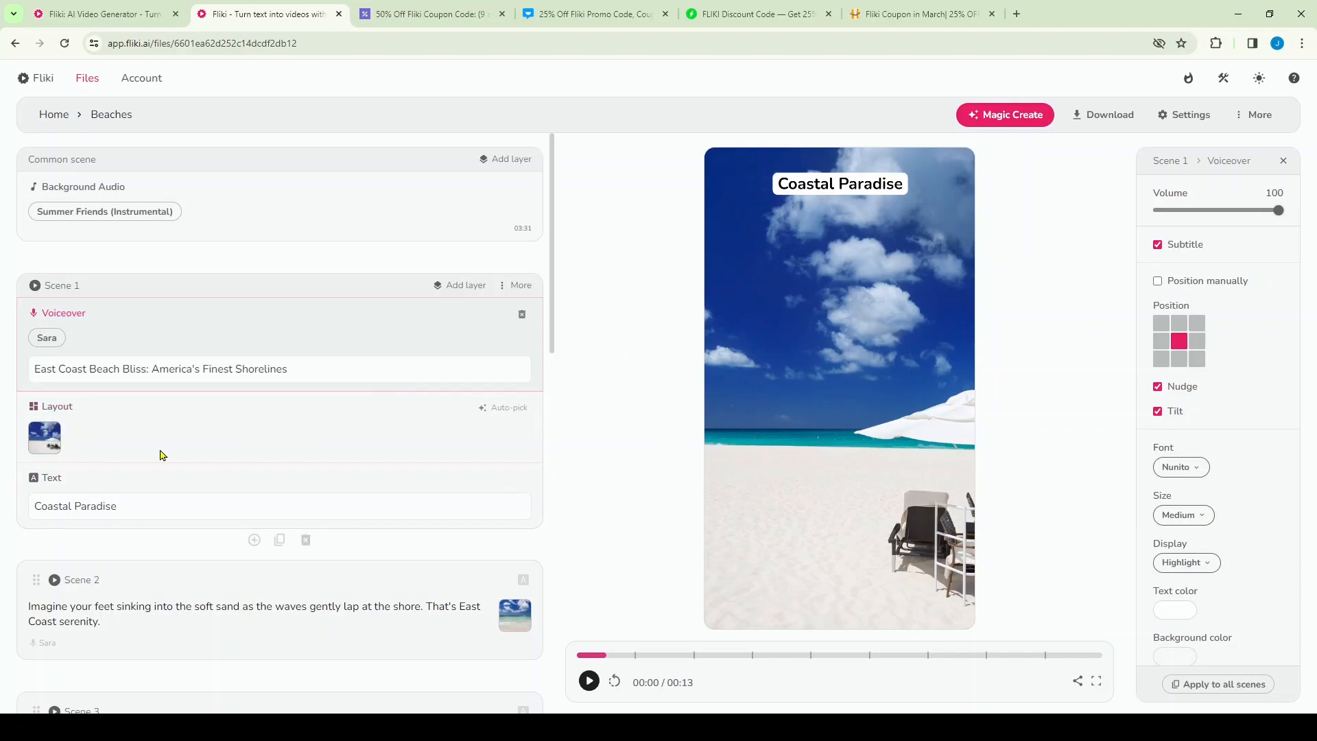
# Step: Set scene 1's background to the stock sunset beach photo with a lone figure
pyautogui.click(44, 436)
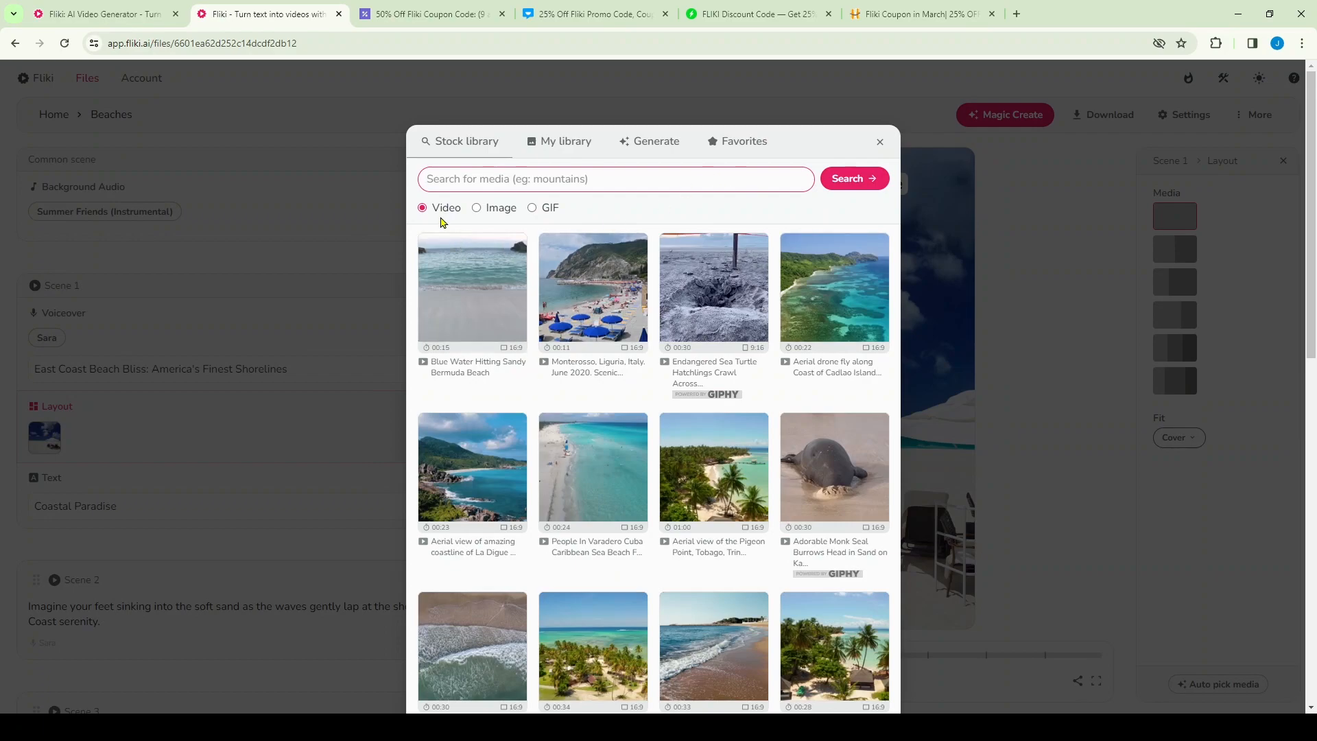
pyautogui.click(476, 207)
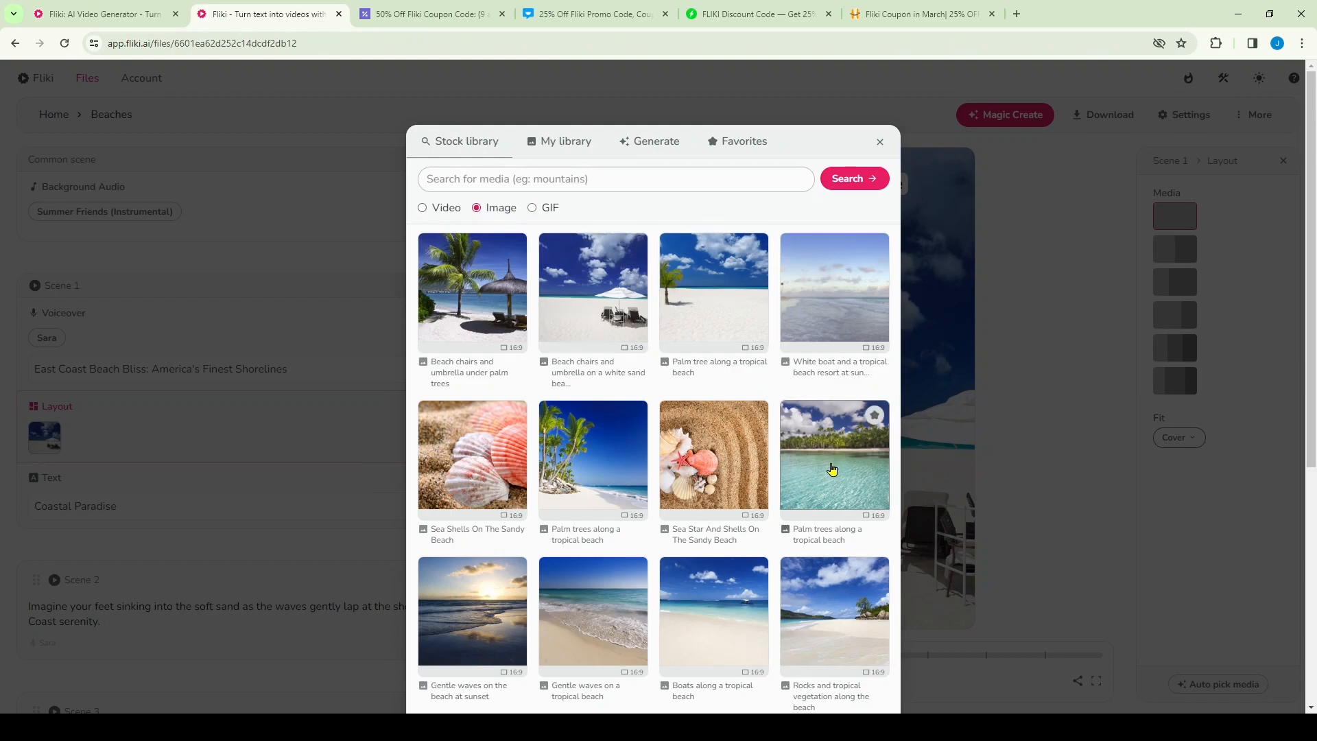
pyautogui.scroll(-3)
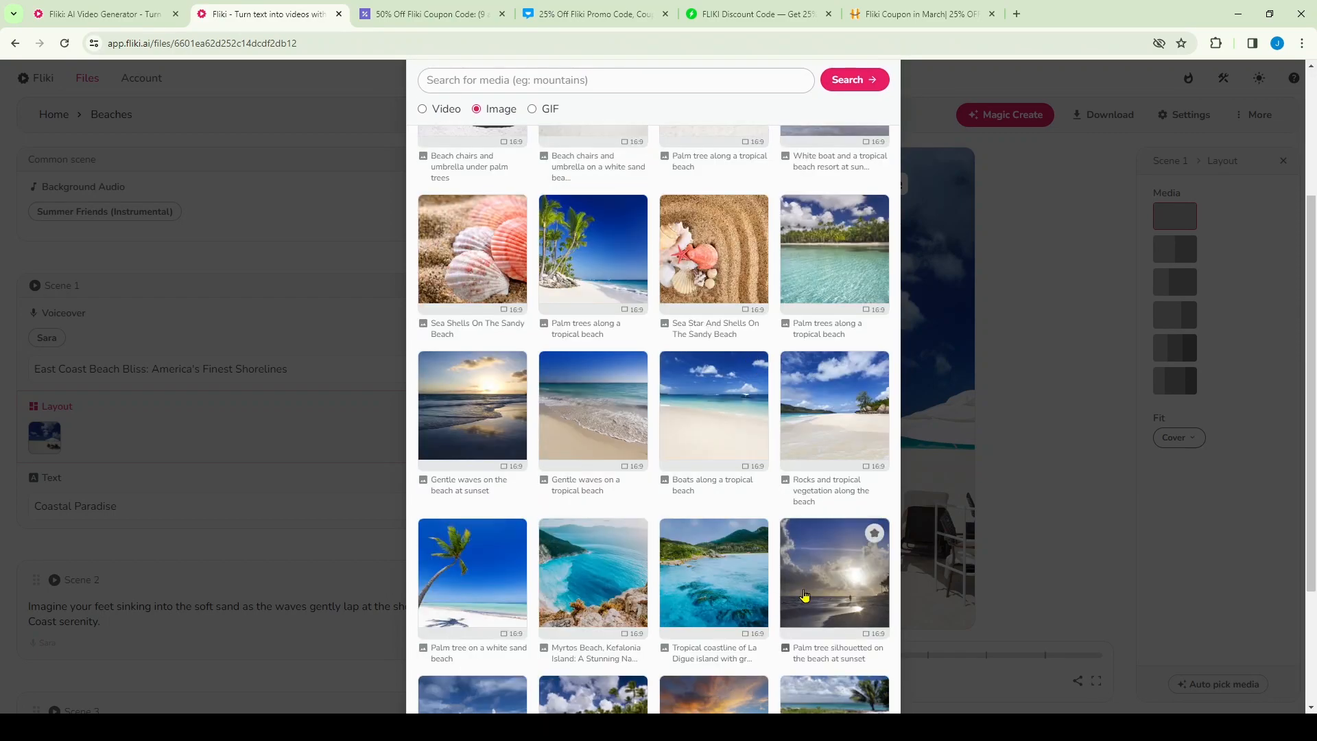
pyautogui.scroll(-3)
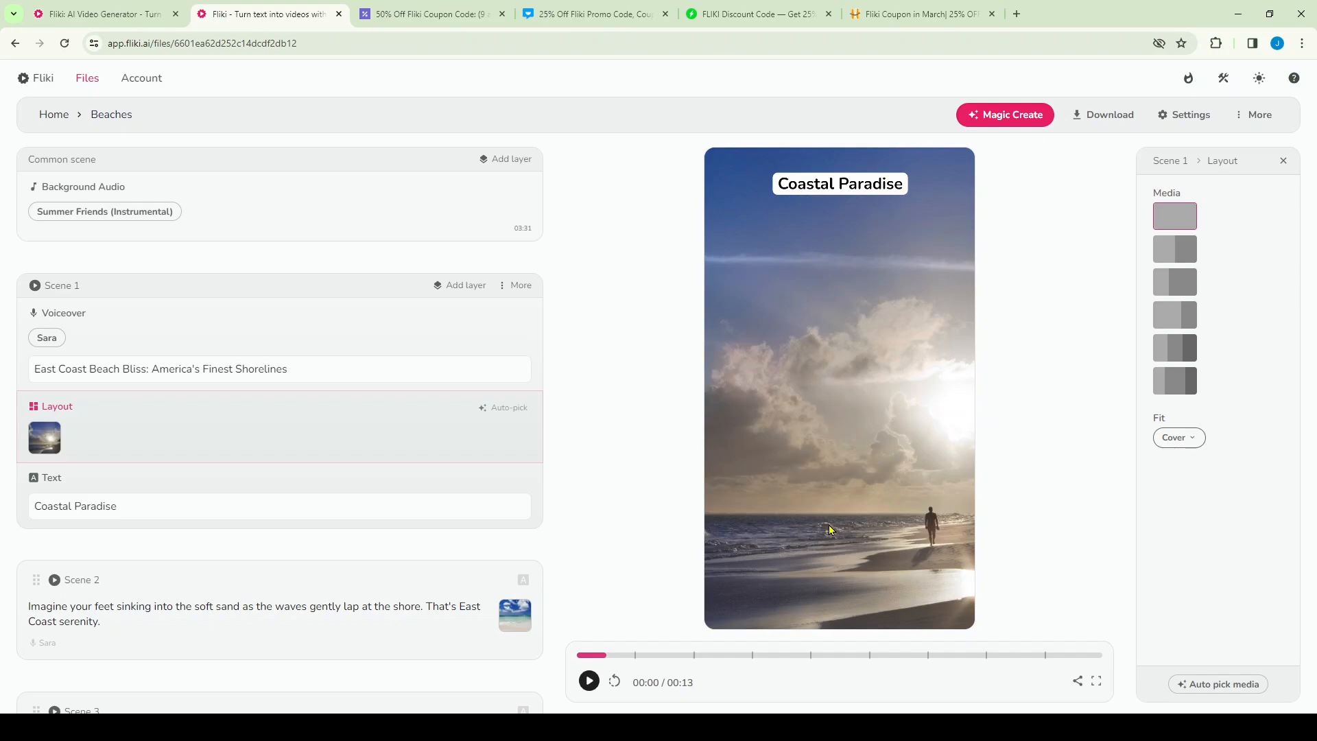
pyautogui.moveTo(817, 465)
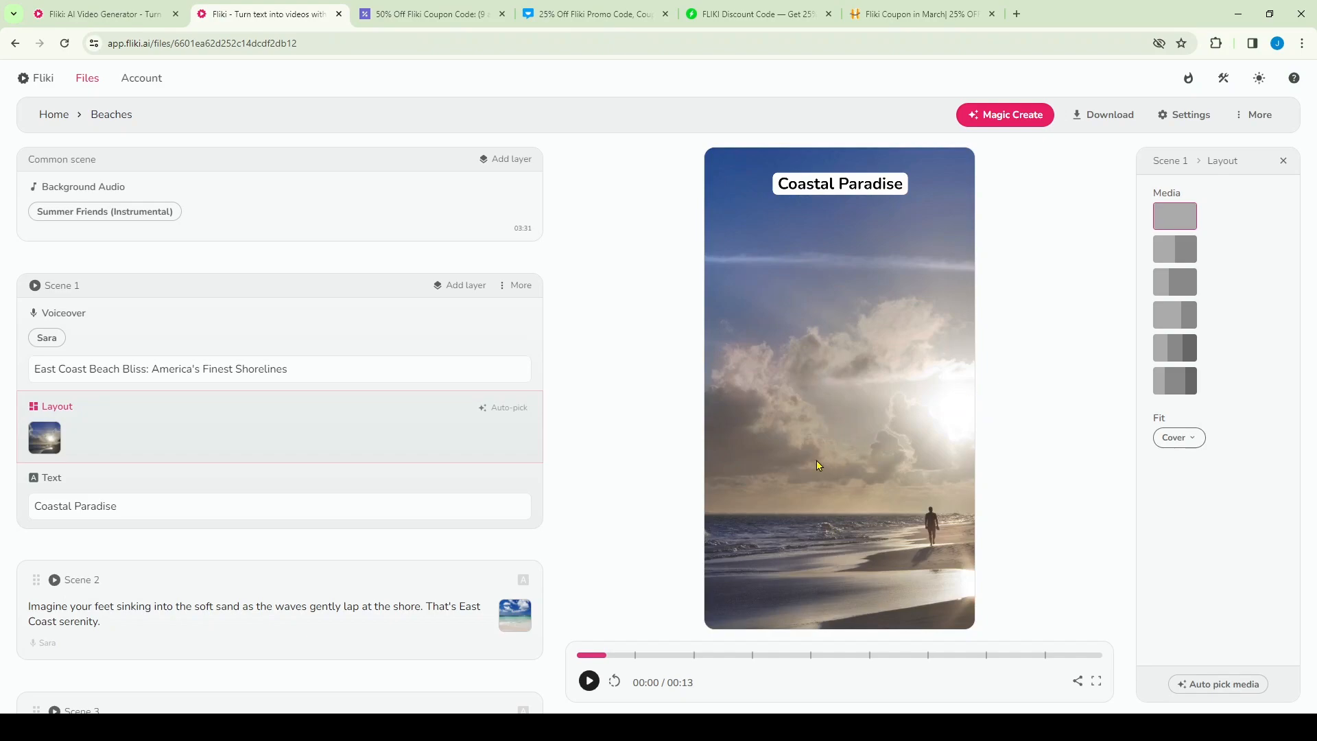
pyautogui.moveTo(906, 505)
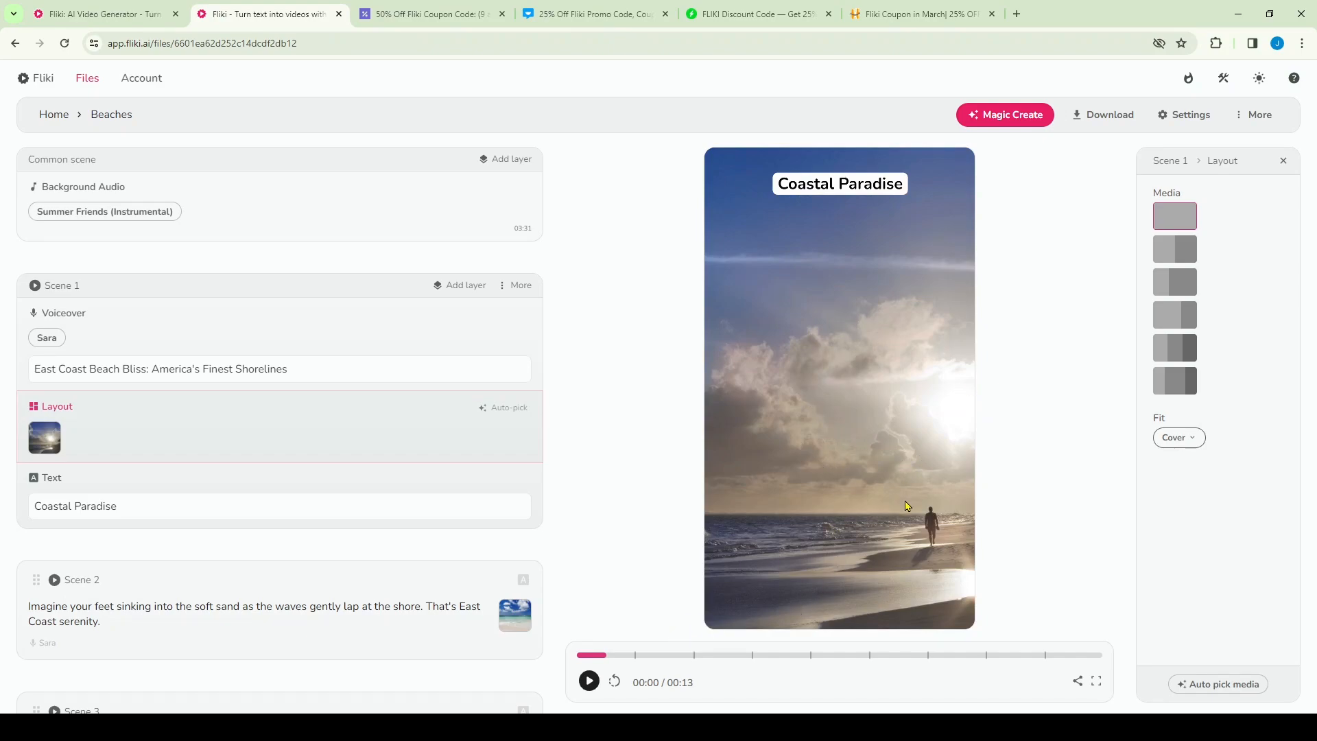
pyautogui.click(206, 505)
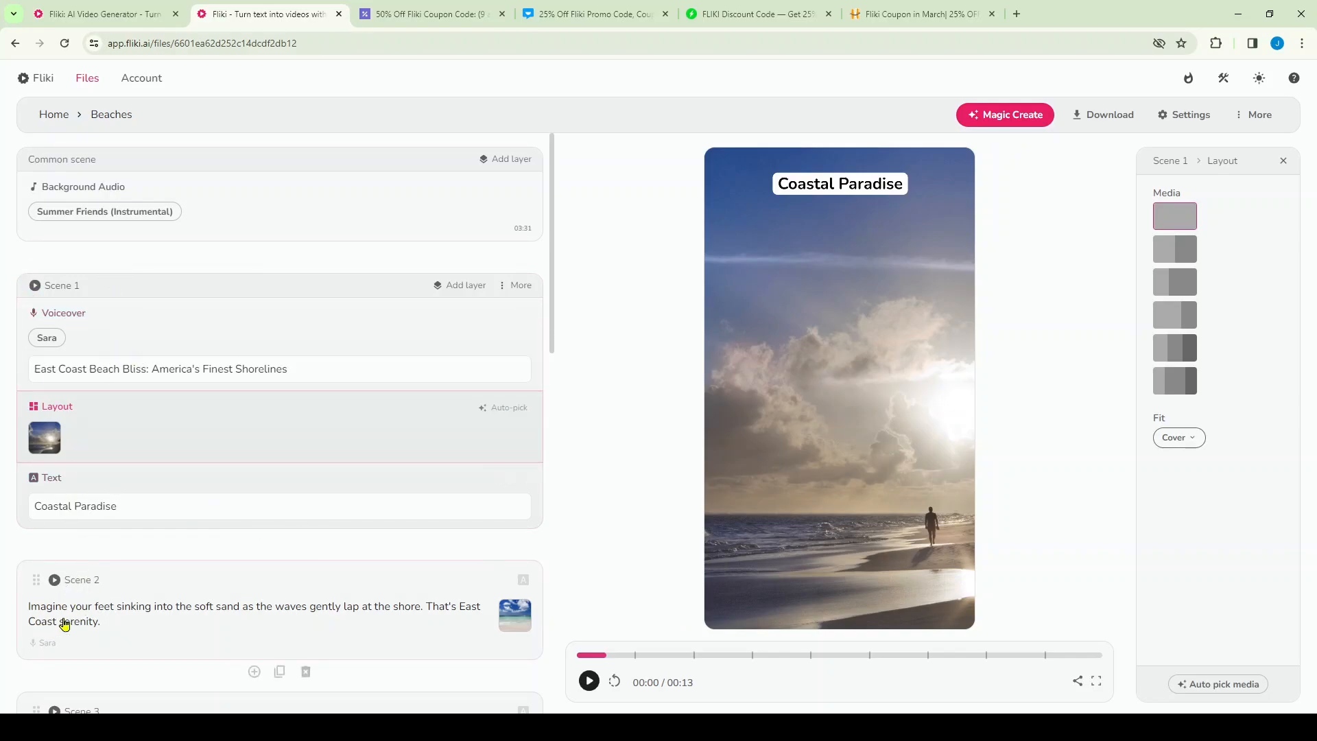
pyautogui.moveTo(254, 540)
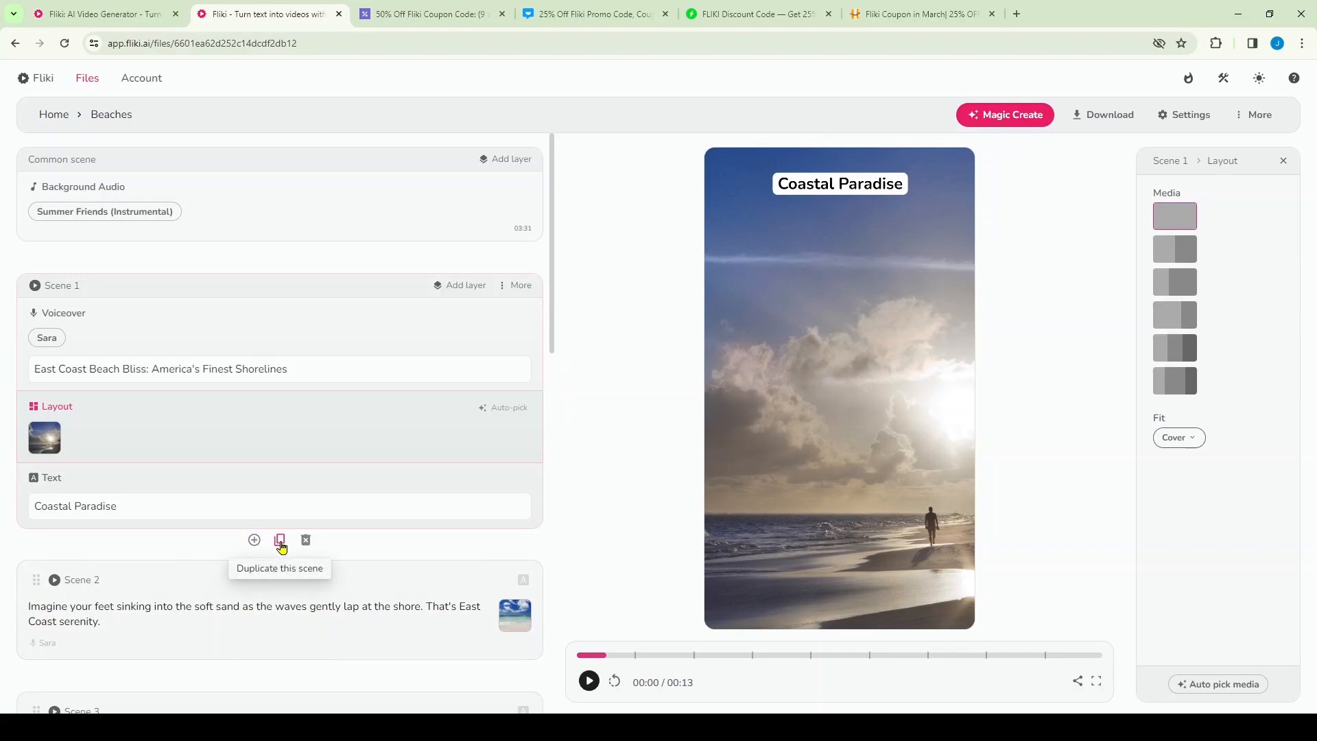
pyautogui.moveTo(306, 540)
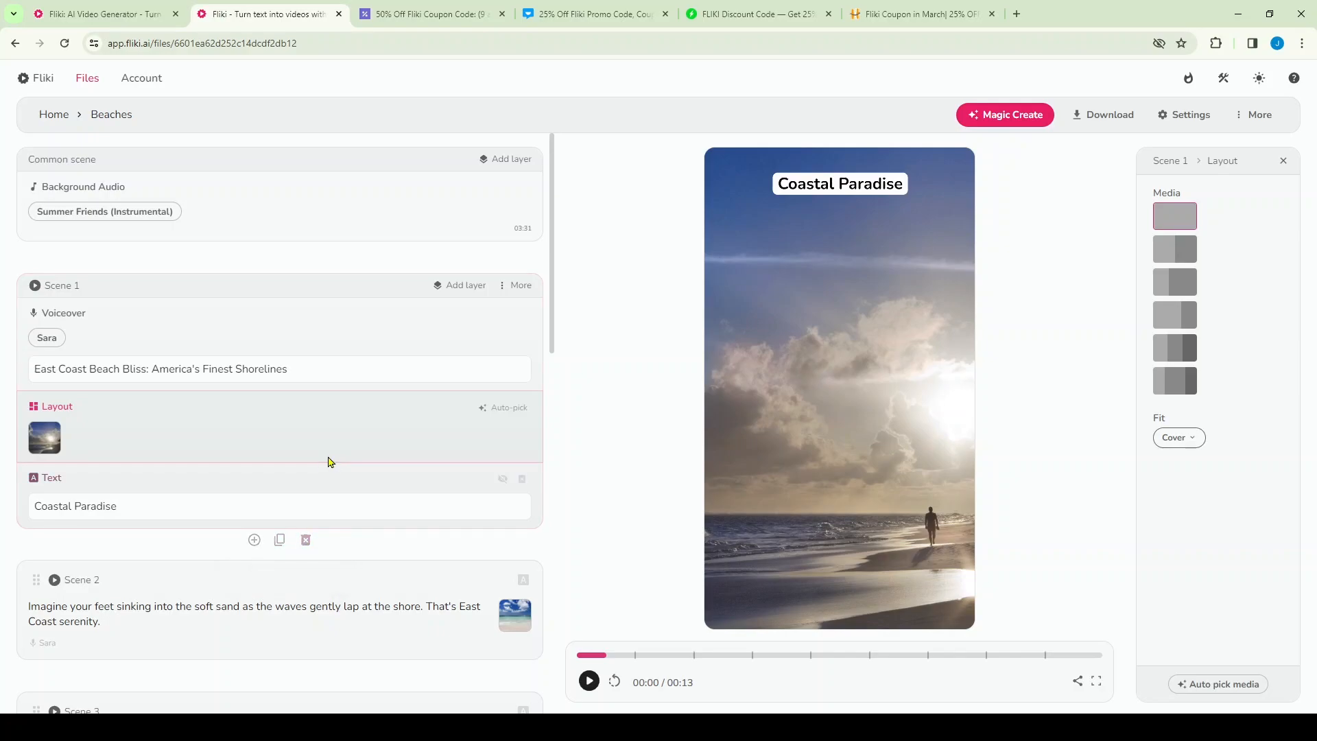
pyautogui.click(214, 505)
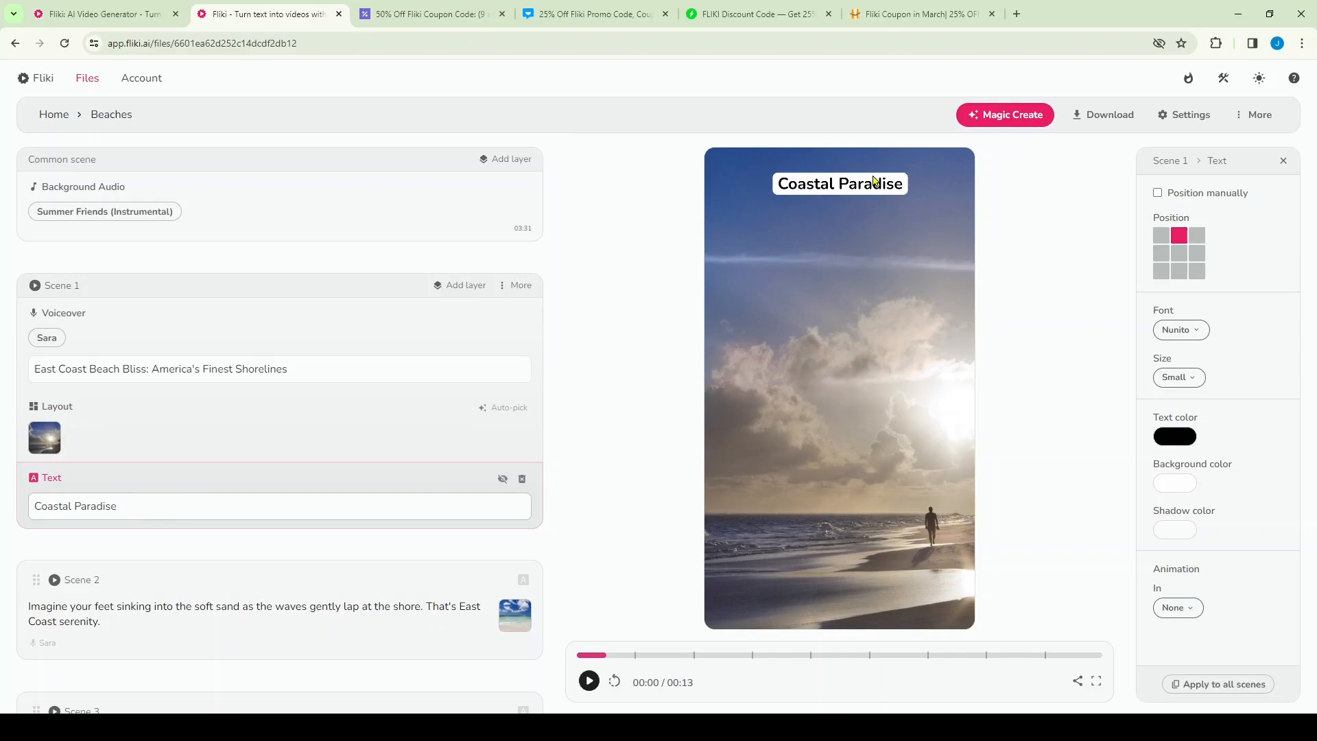
pyautogui.moveTo(796, 225)
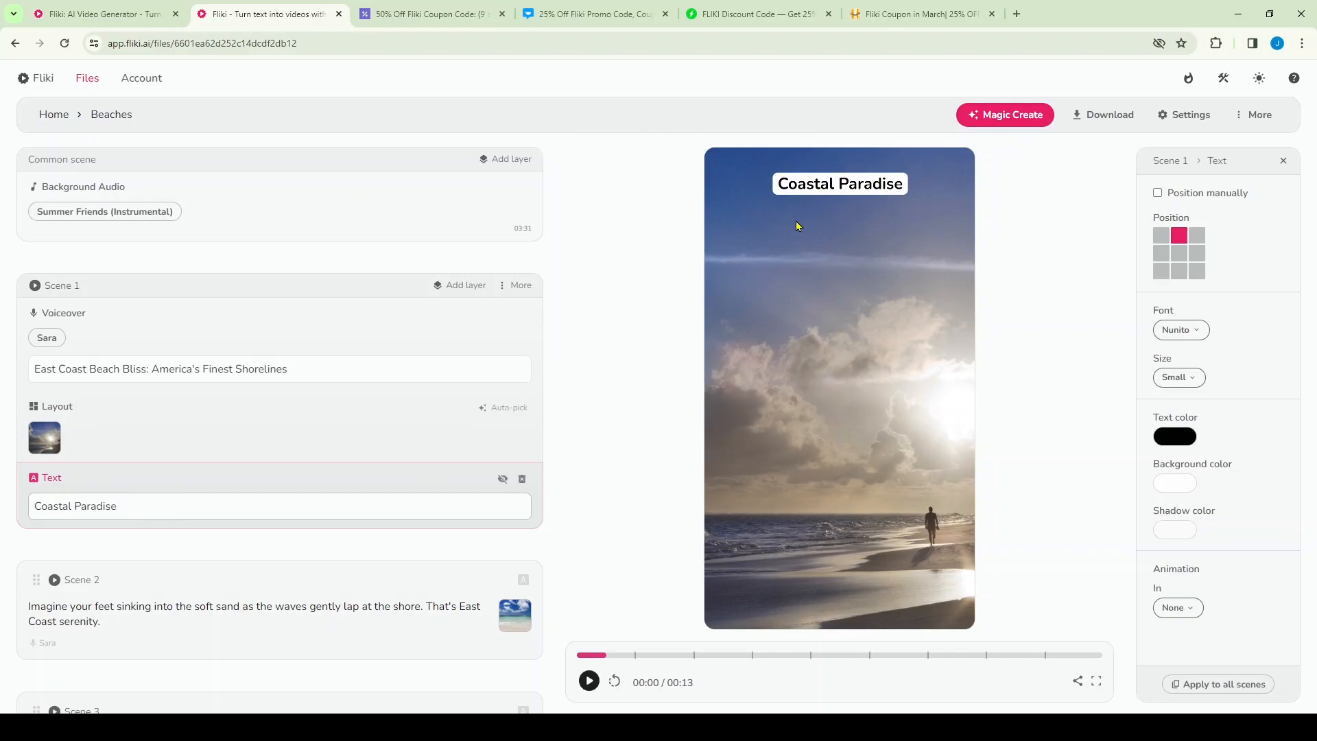
# Step: Drag the Coastal Paradise title near the top of the frame (top 149, left 252)
pyautogui.click(1179, 254)
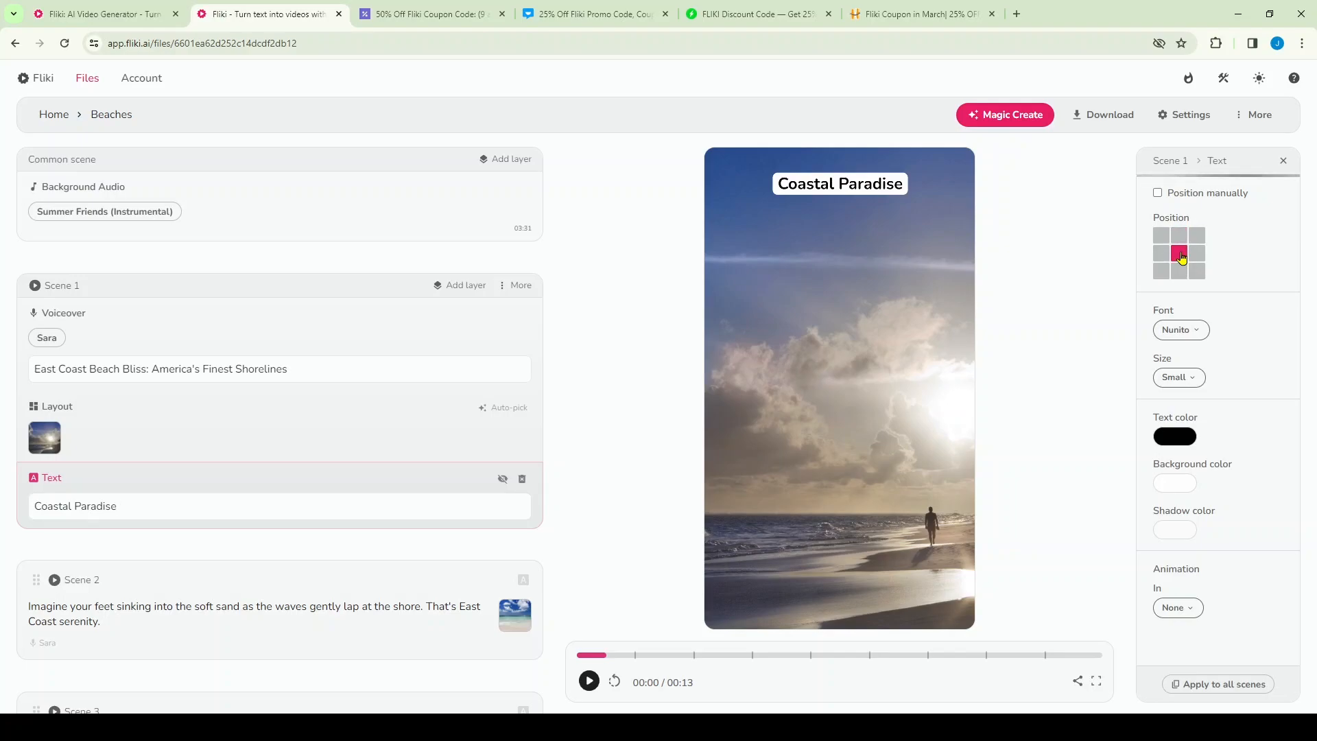
pyautogui.click(1178, 270)
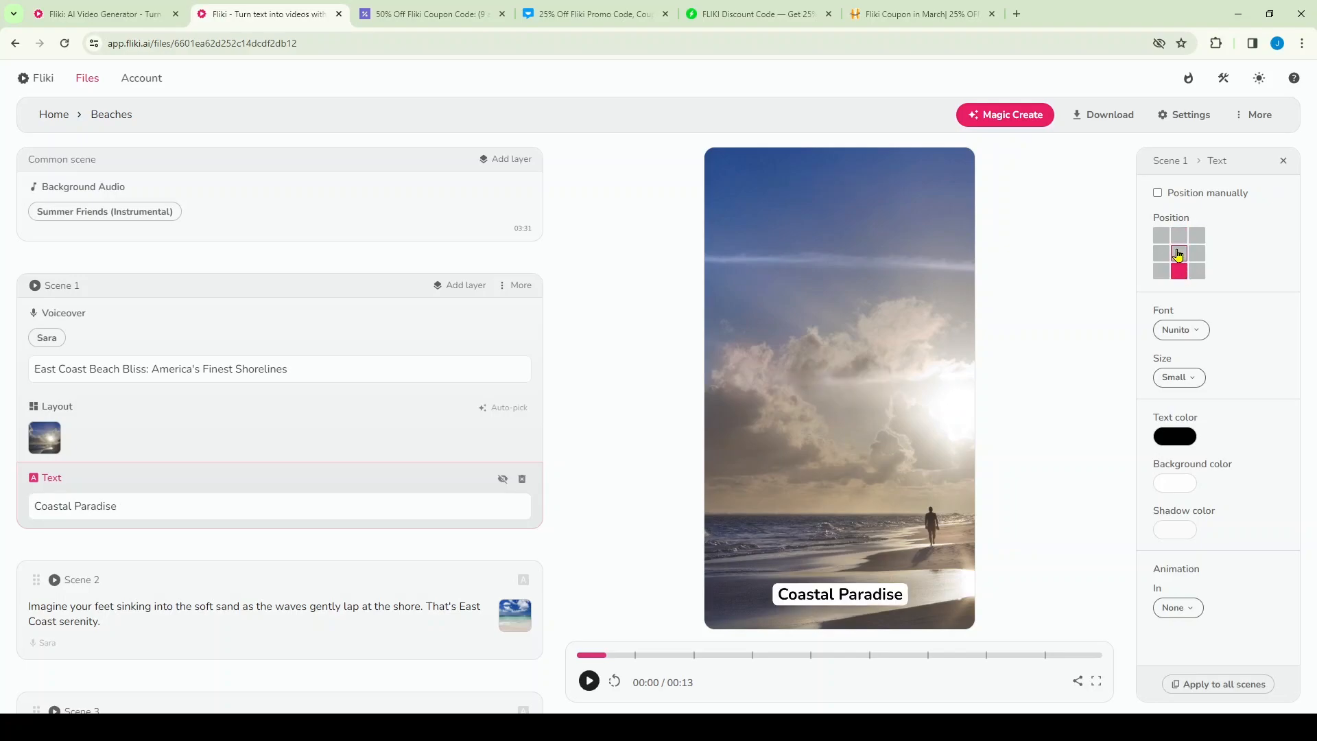
pyautogui.click(1179, 235)
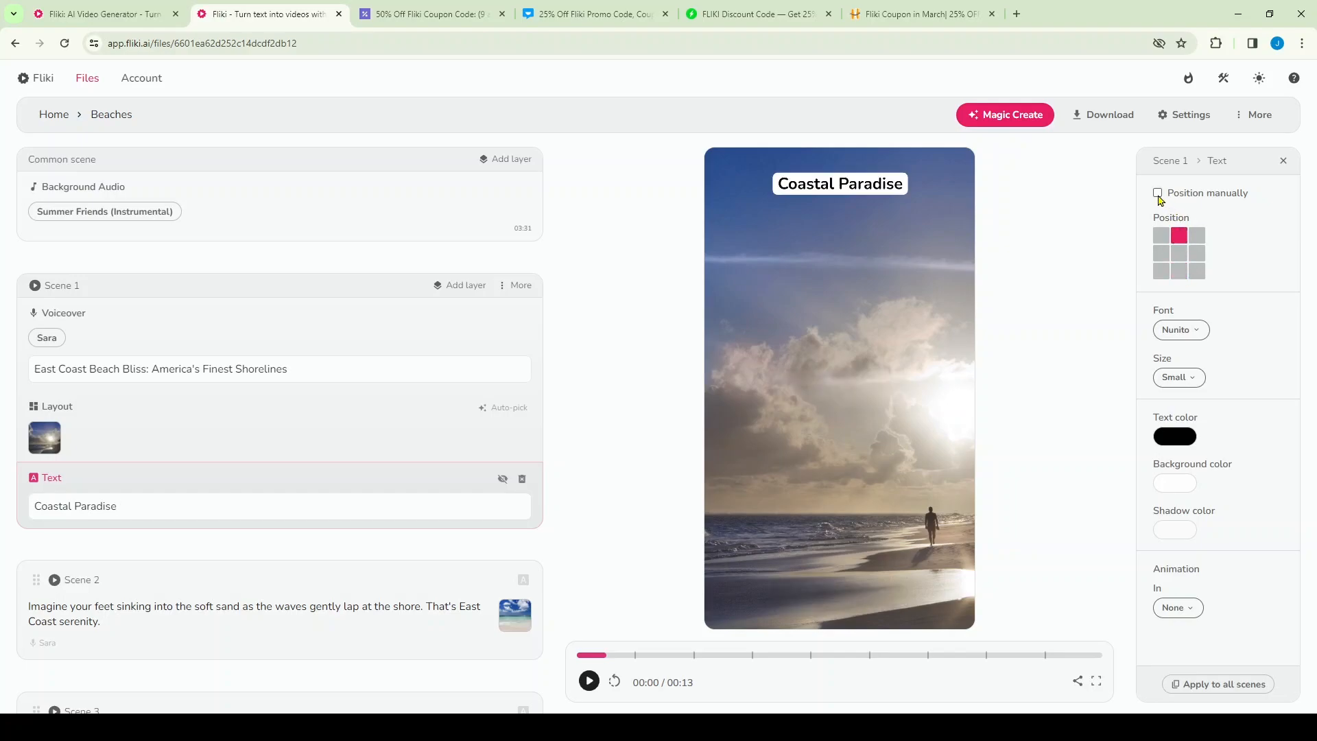
pyautogui.click(1157, 192)
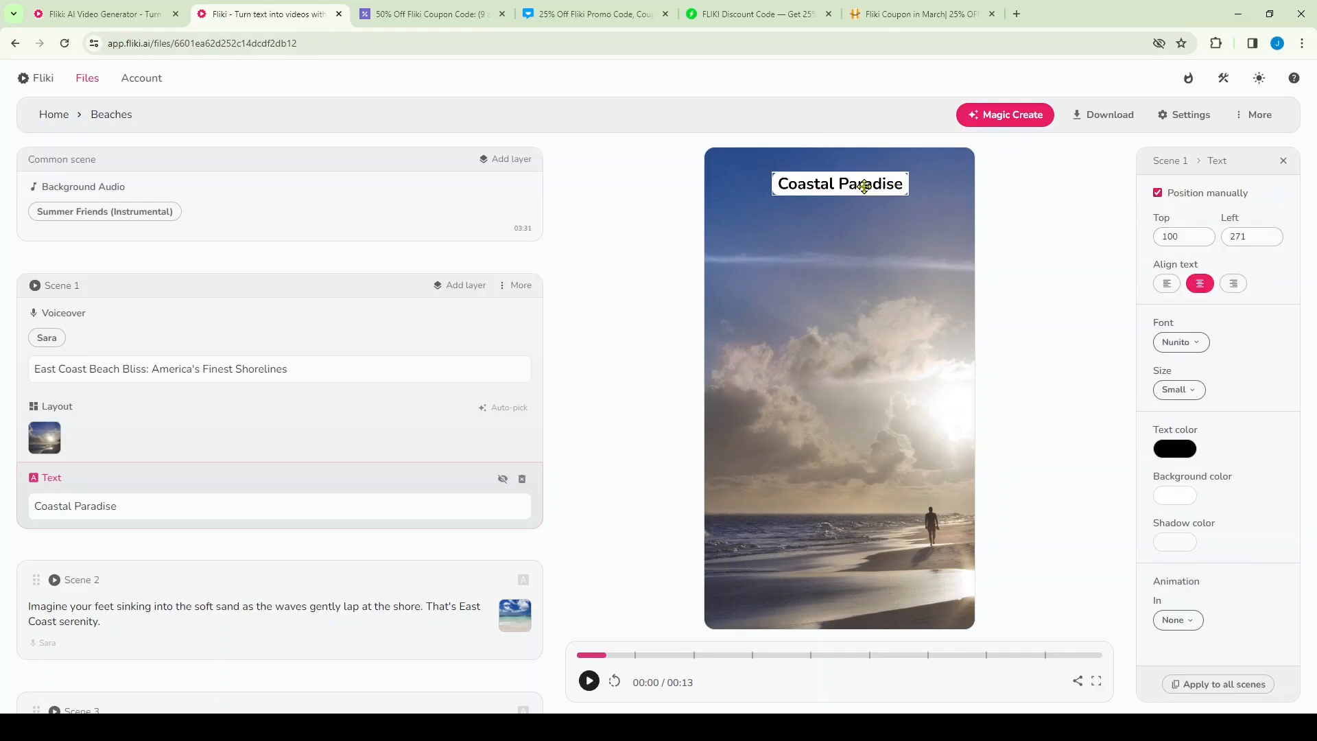
pyautogui.moveTo(839, 183); pyautogui.dragTo(854, 456)
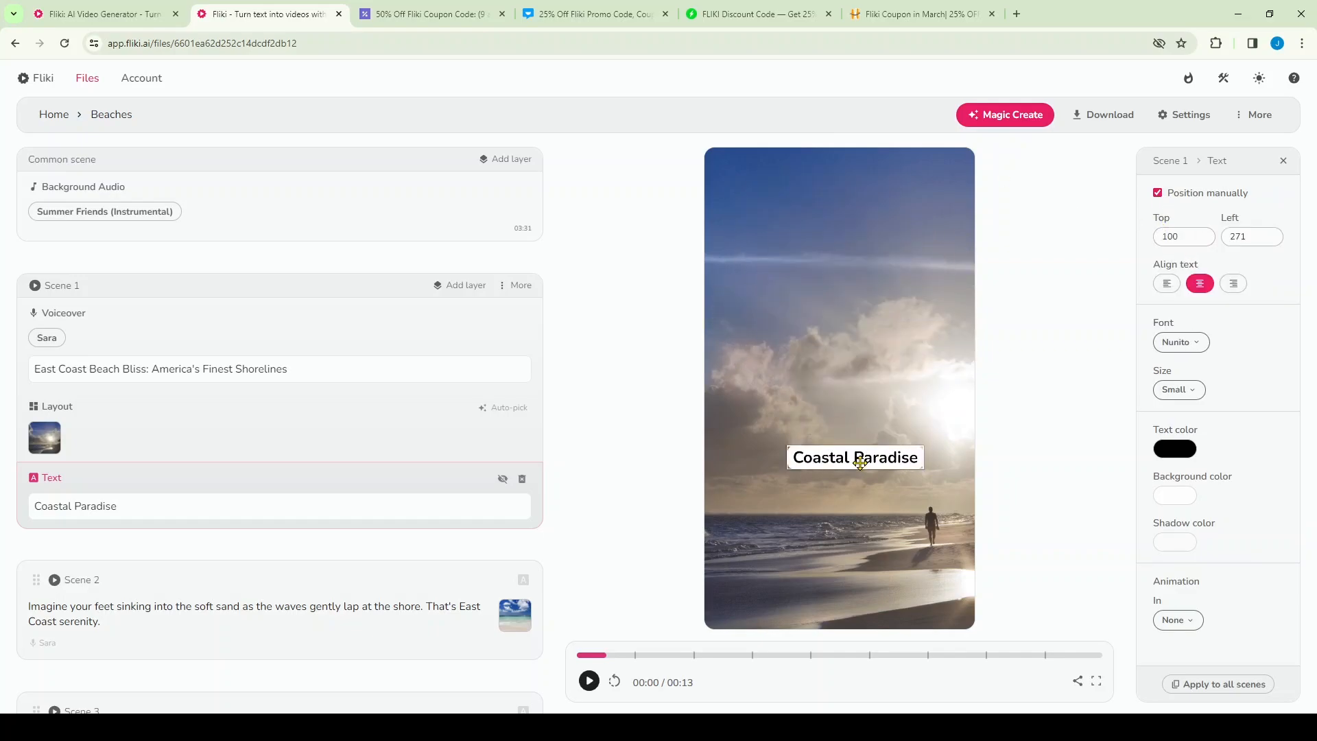
pyautogui.moveTo(854, 456); pyautogui.dragTo(846, 195)
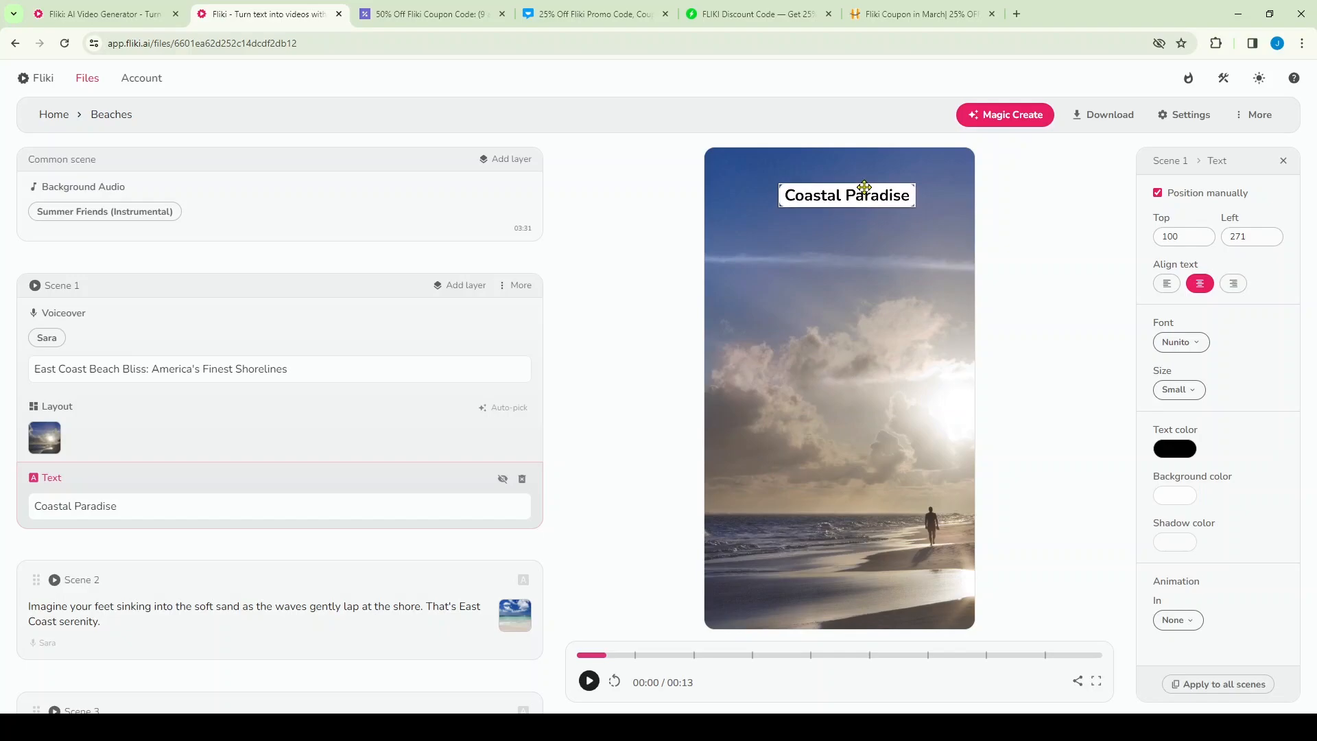
pyautogui.moveTo(846, 195); pyautogui.dragTo(834, 195)
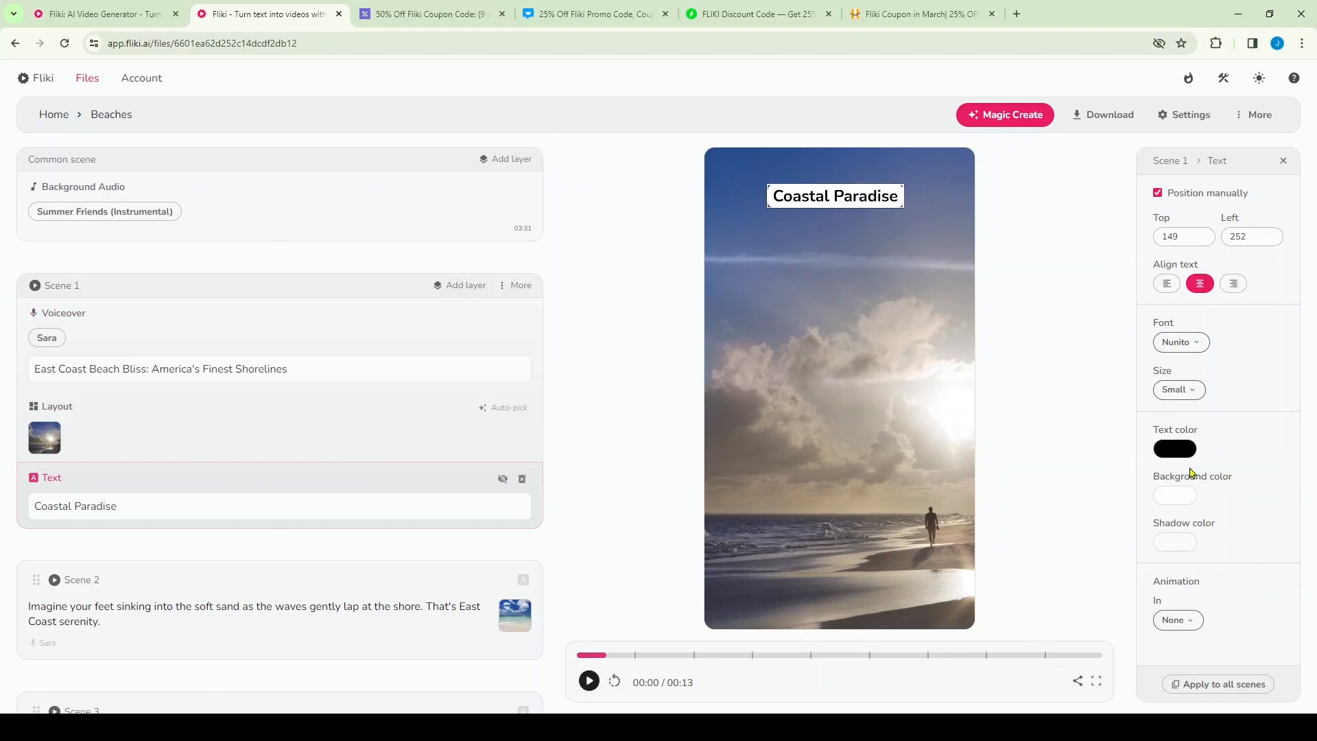
pyautogui.moveTo(1208, 540)
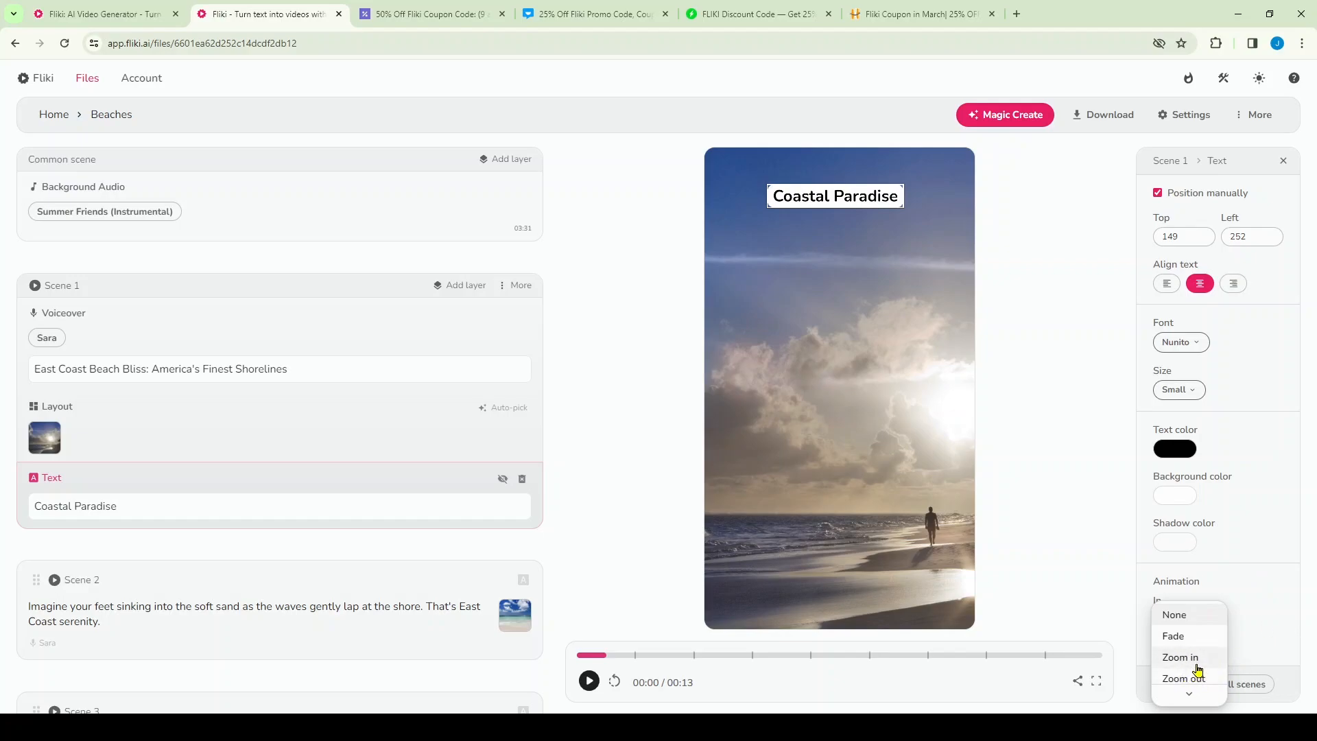
# Step: Set the Coastal Paradise title's Animation In to Zoom in
pyautogui.click(1179, 657)
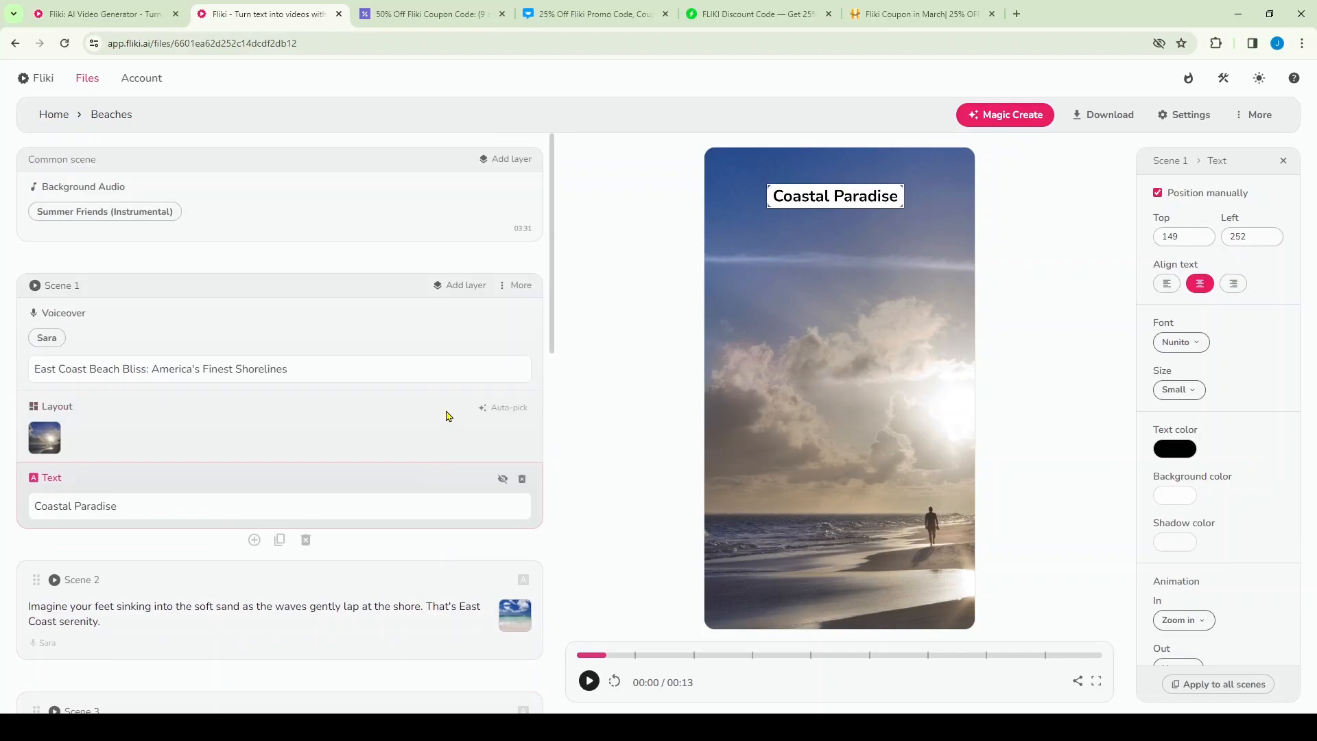
pyautogui.moveTo(1112, 138)
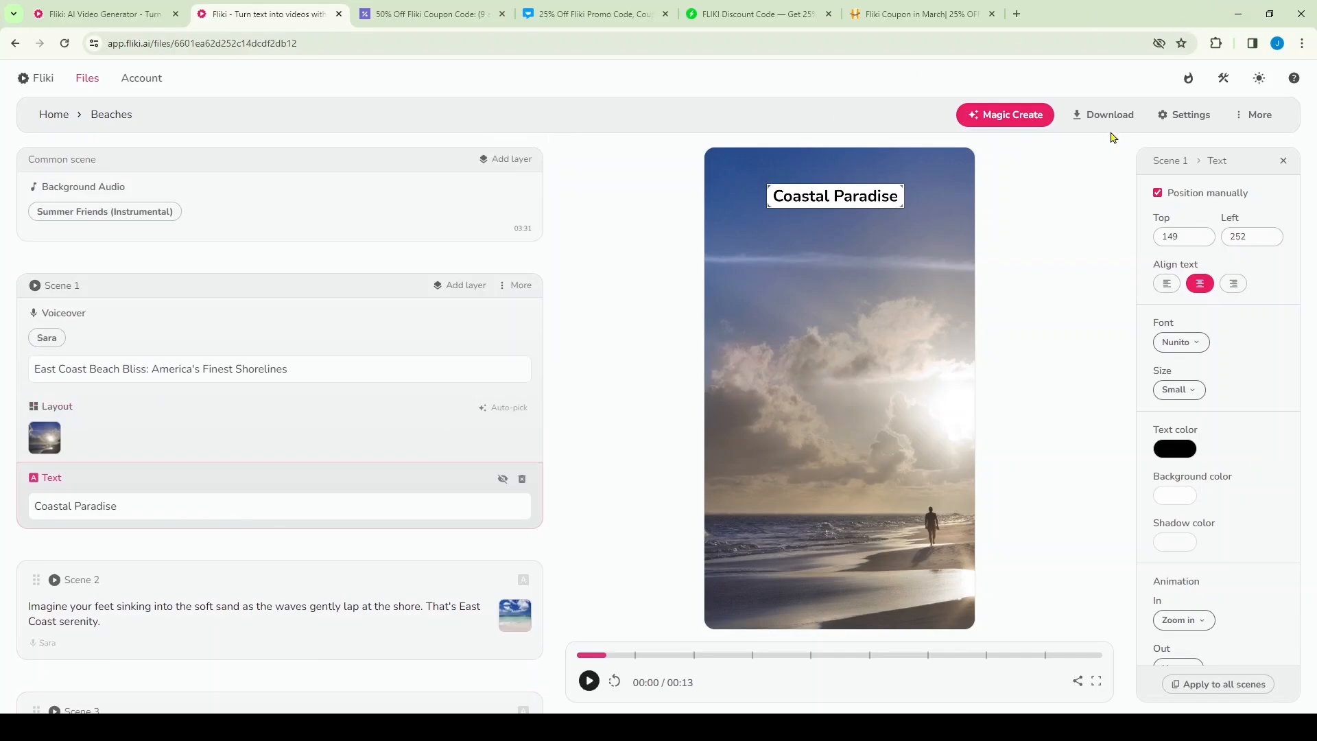
# Step: Export the Beaches video at 1080p mp4 and confirm the new export
pyautogui.click(1103, 115)
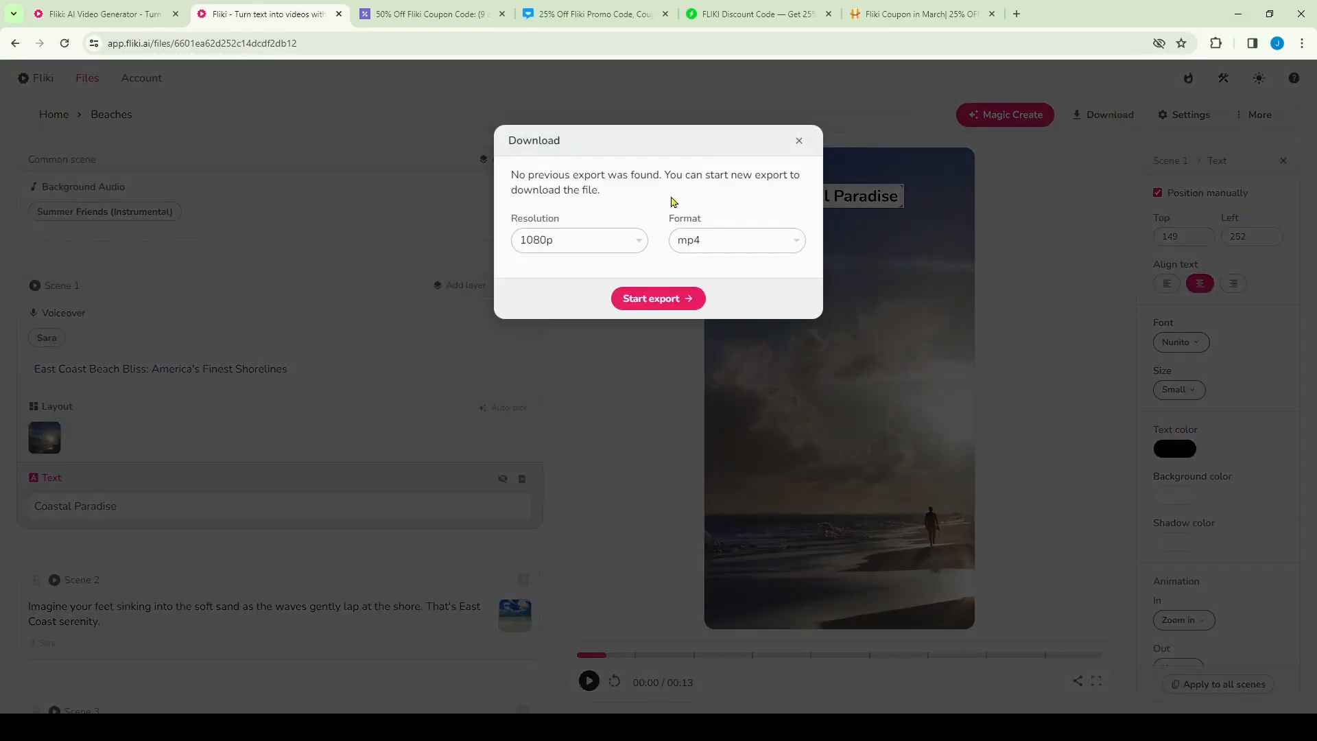
pyautogui.click(578, 240)
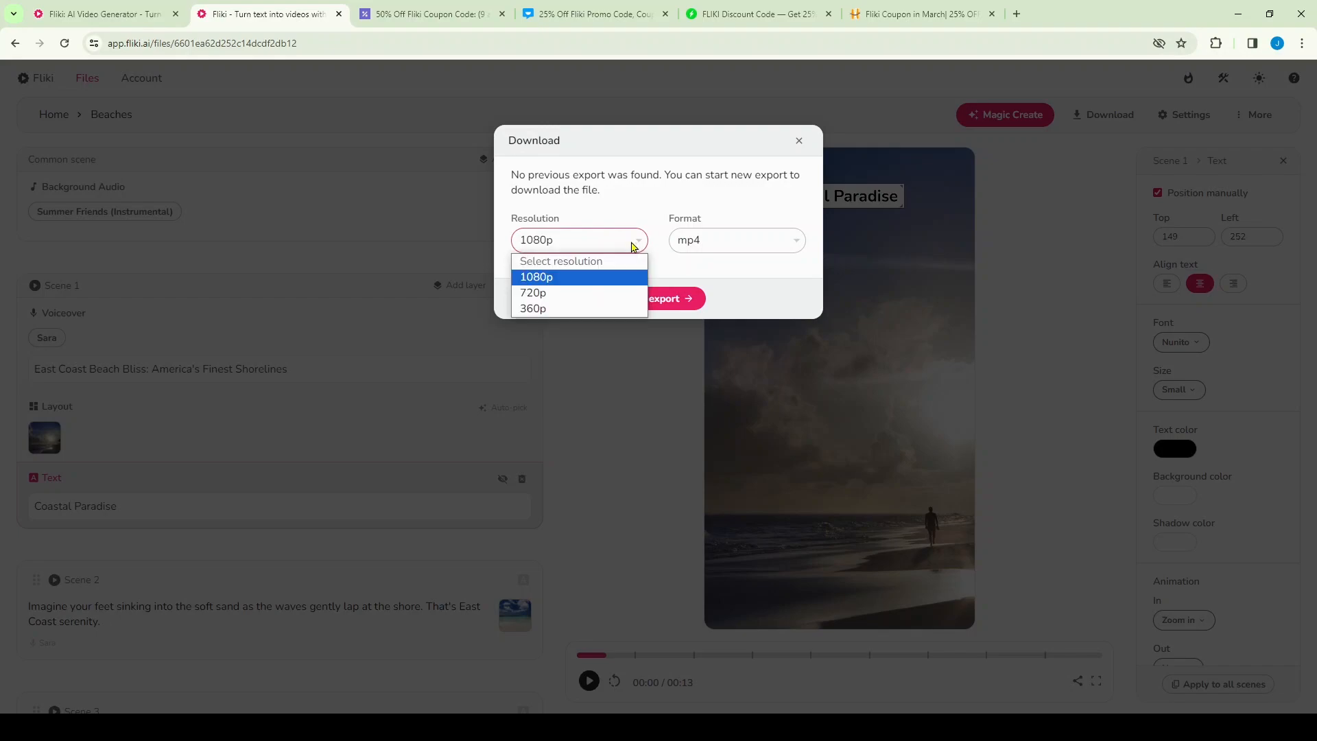
pyautogui.moveTo(582, 283)
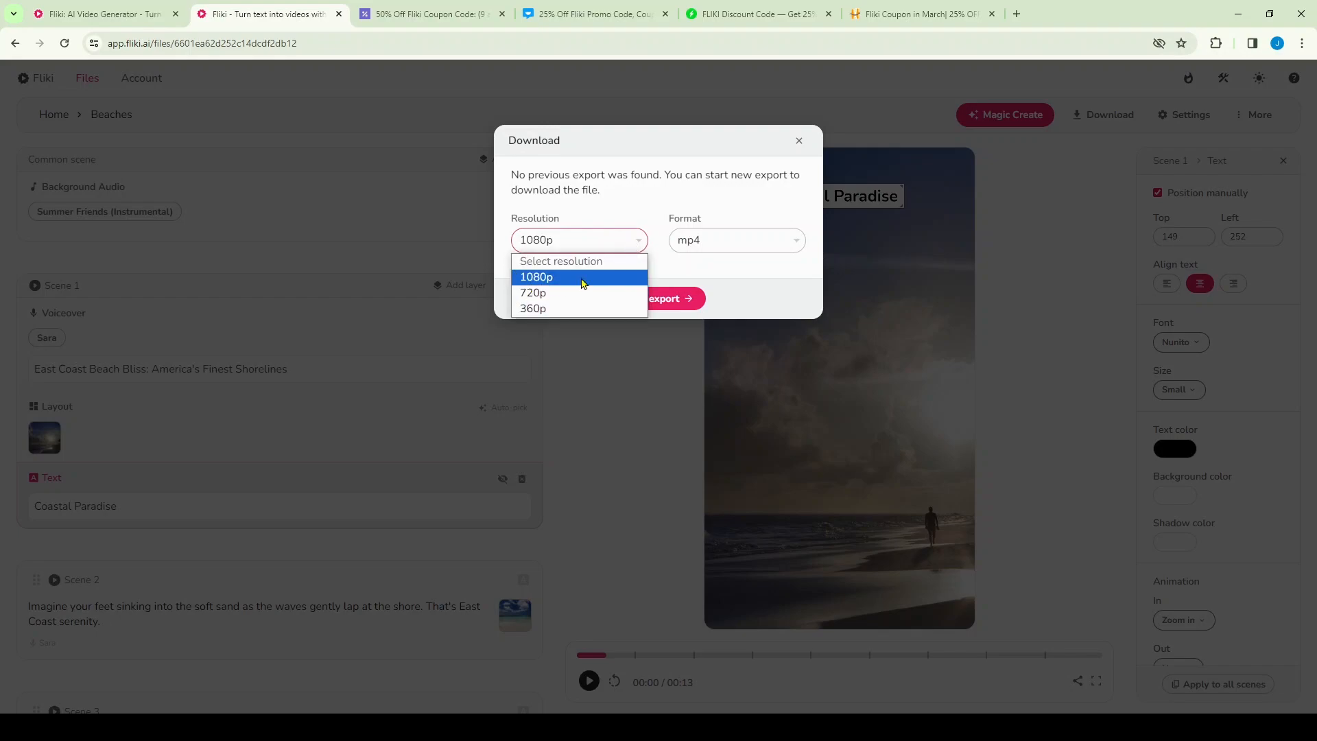
pyautogui.click(736, 239)
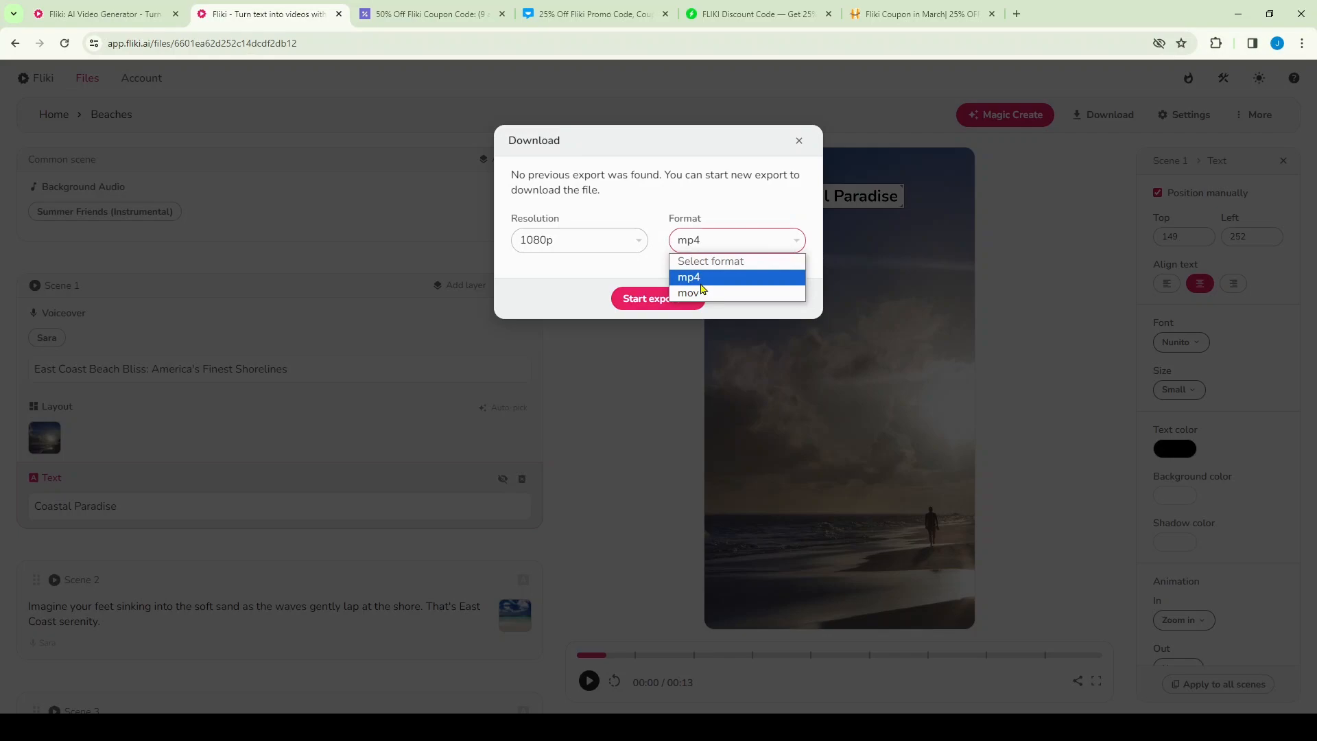
pyautogui.click(658, 298)
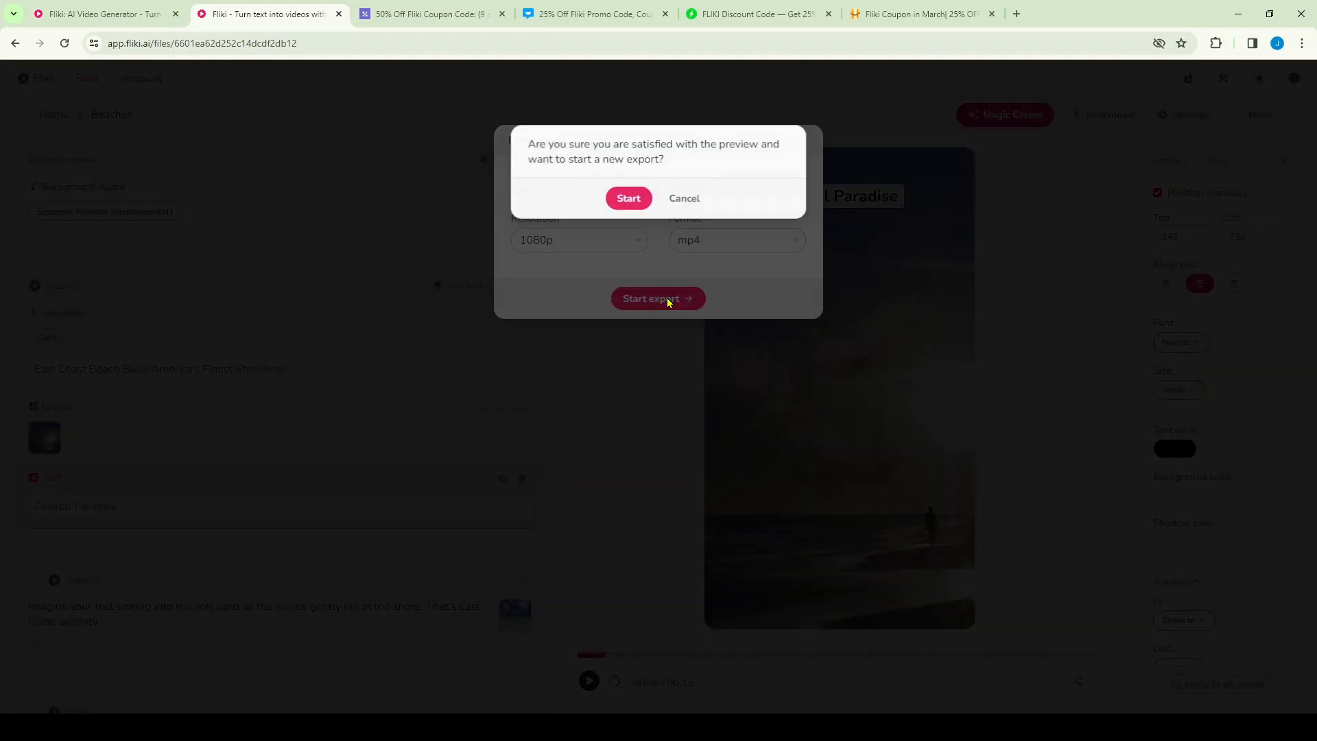
pyautogui.click(627, 198)
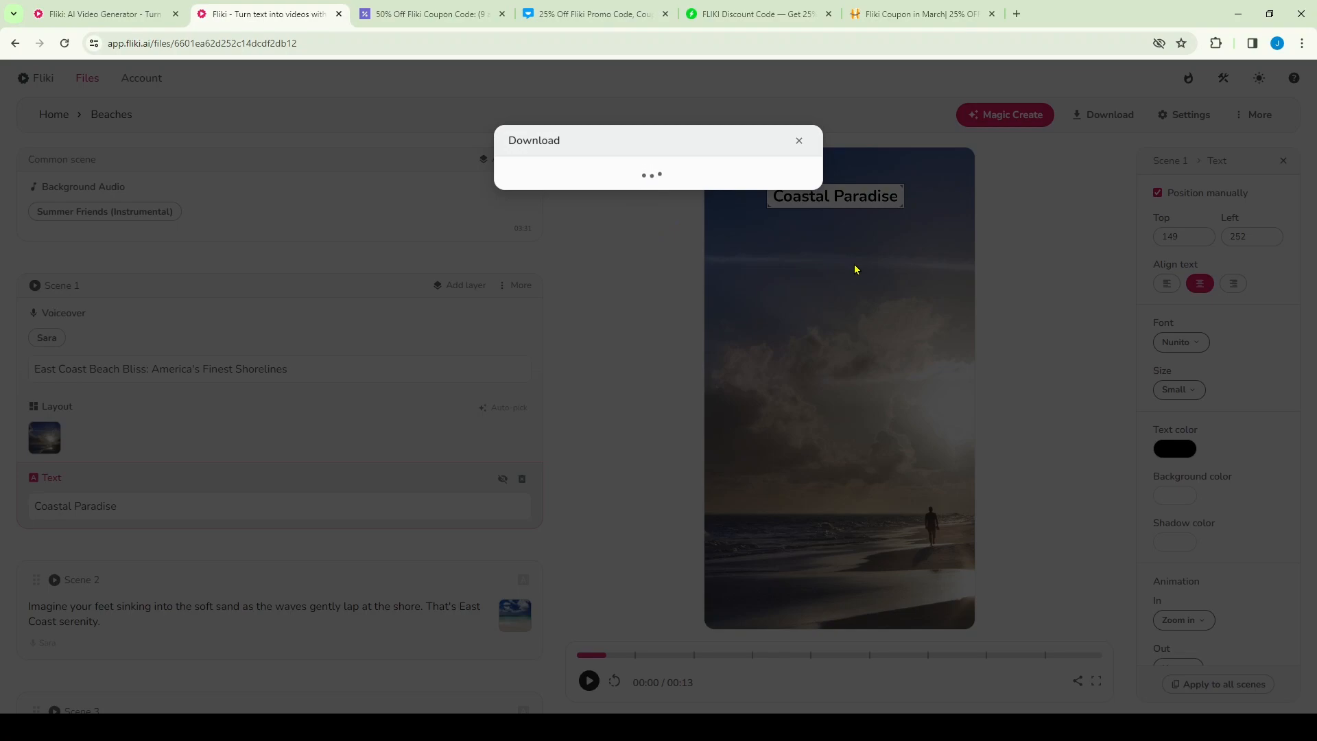
pyautogui.click(97, 14)
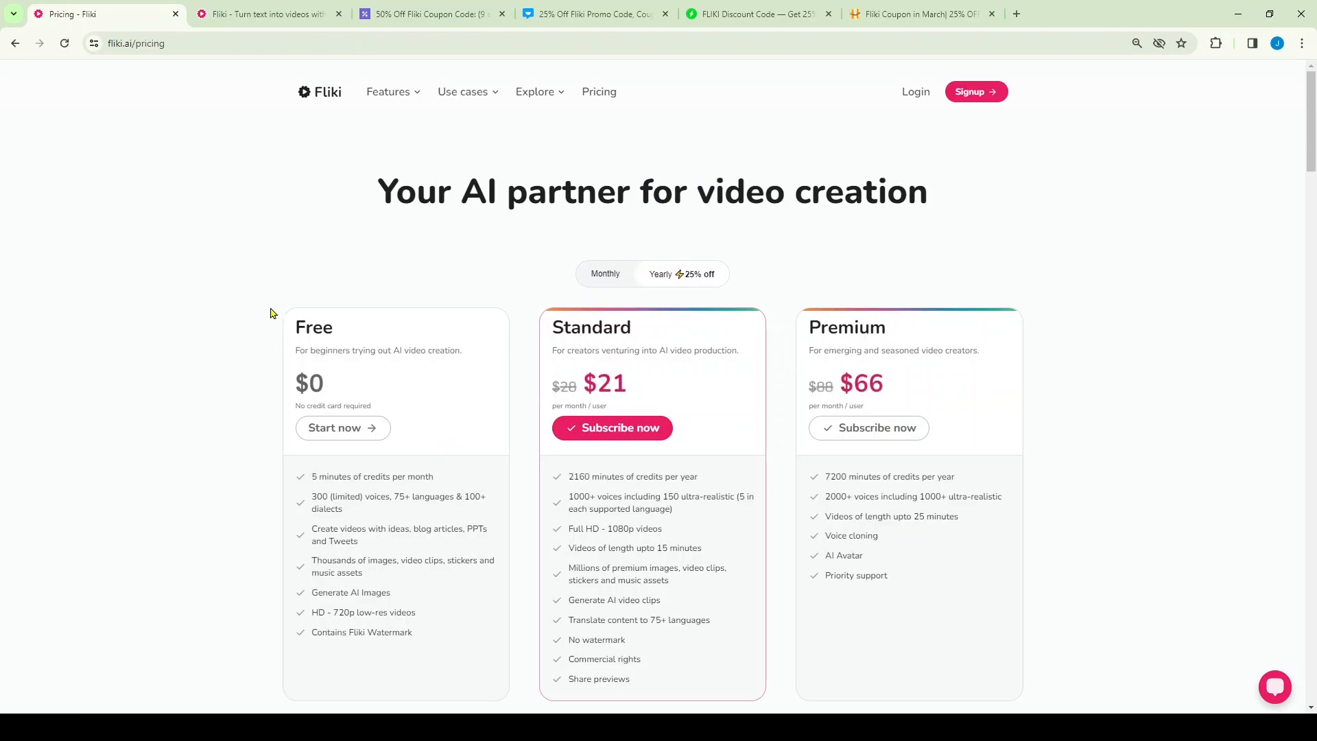
pyautogui.moveTo(367, 491)
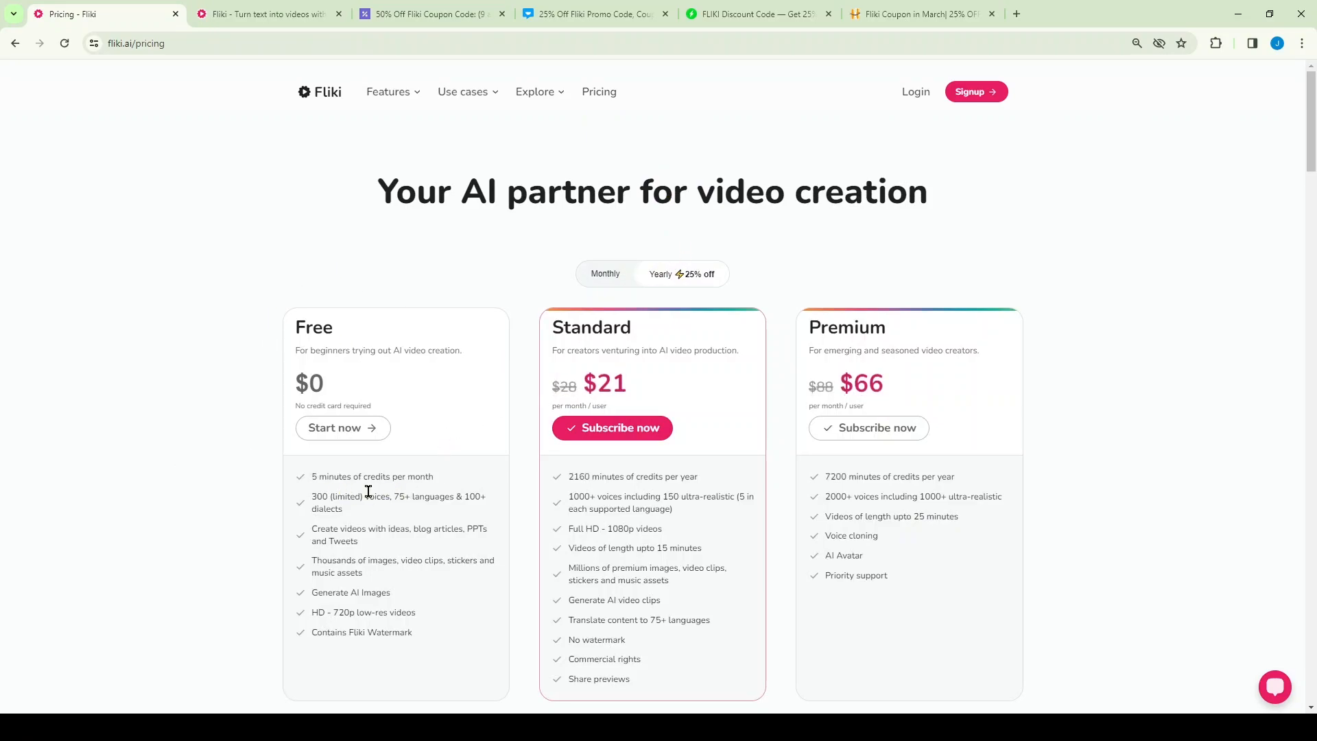
pyautogui.moveTo(698, 281)
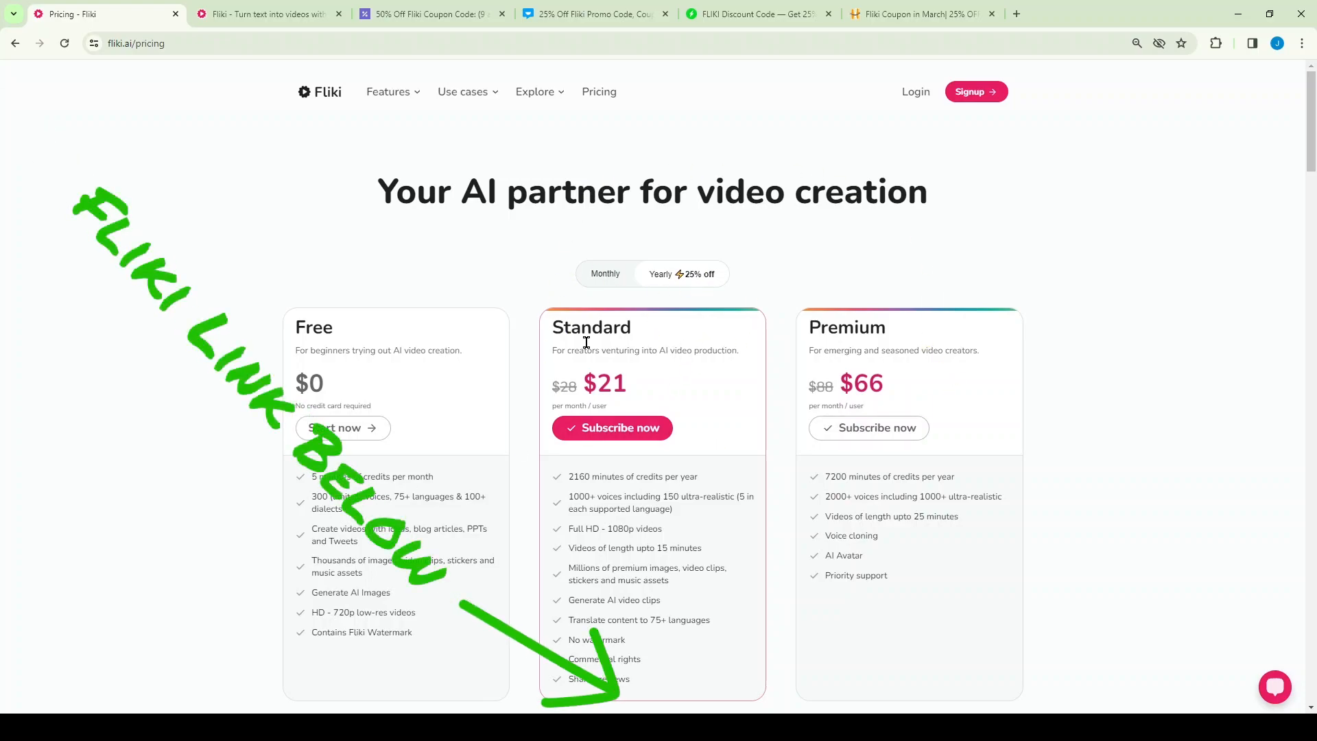
pyautogui.moveTo(616, 396)
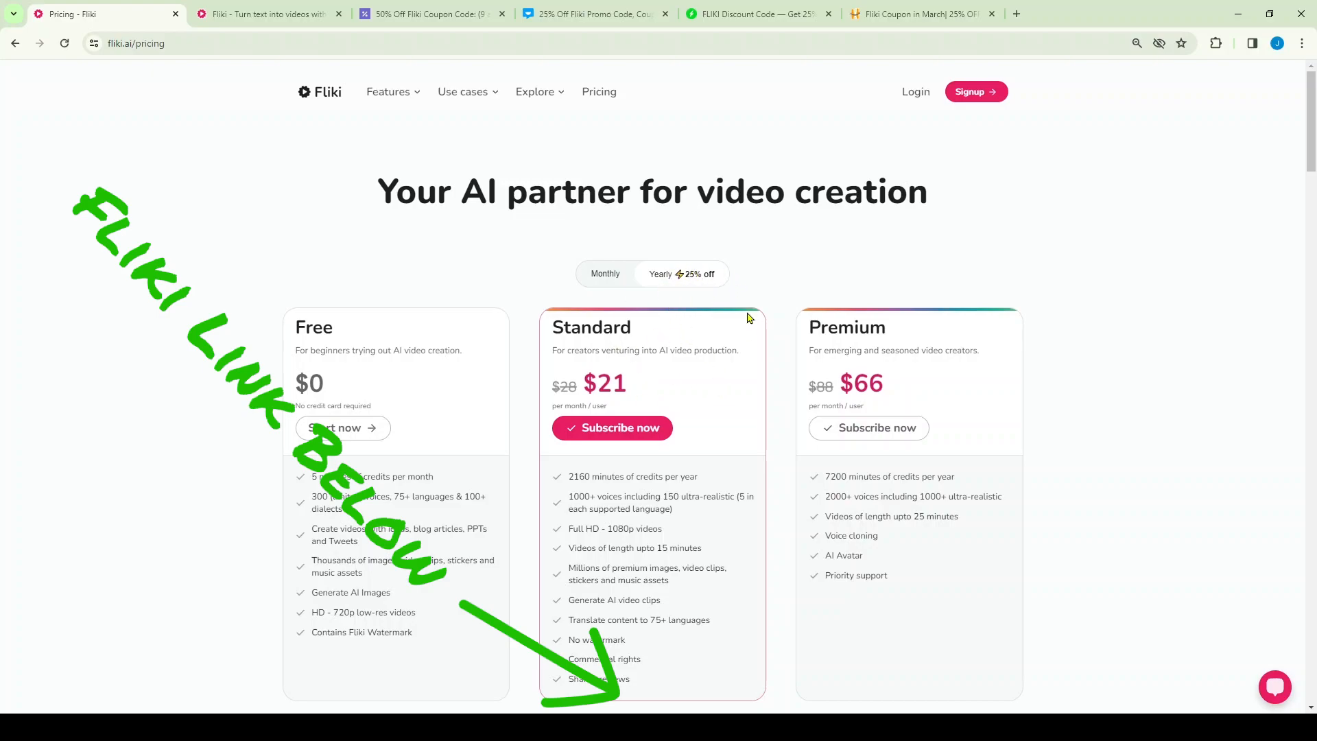
pyautogui.moveTo(864, 314)
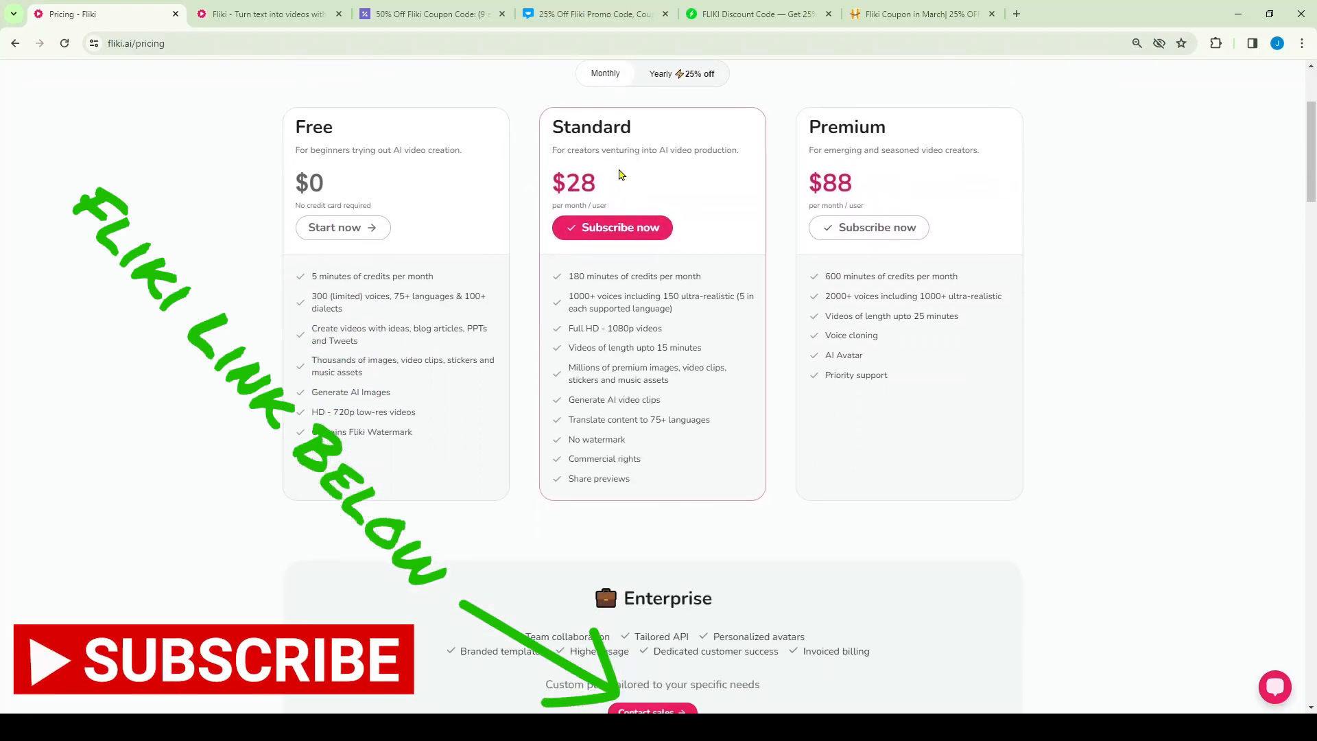
pyautogui.moveTo(882, 168)
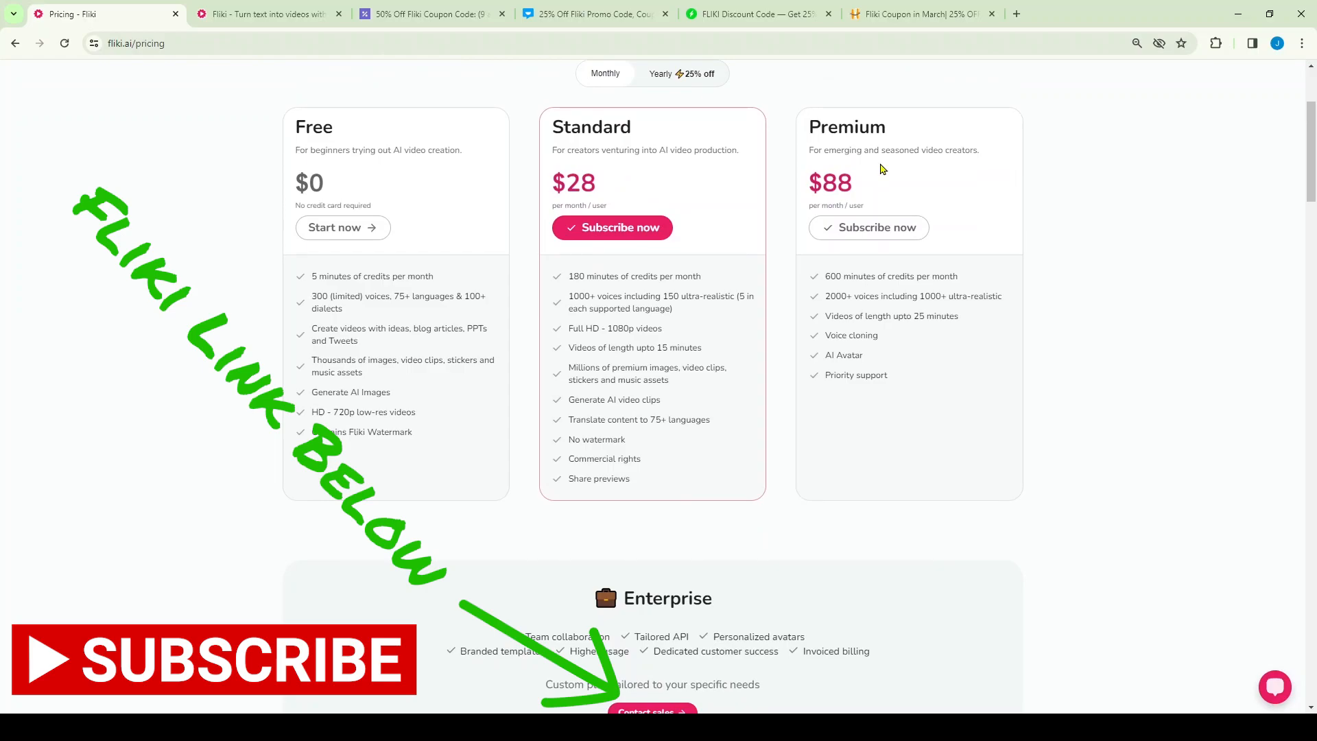
# Step: Switch to the Pricing - Fliki tab to view monthly plan prices
pyautogui.click(428, 14)
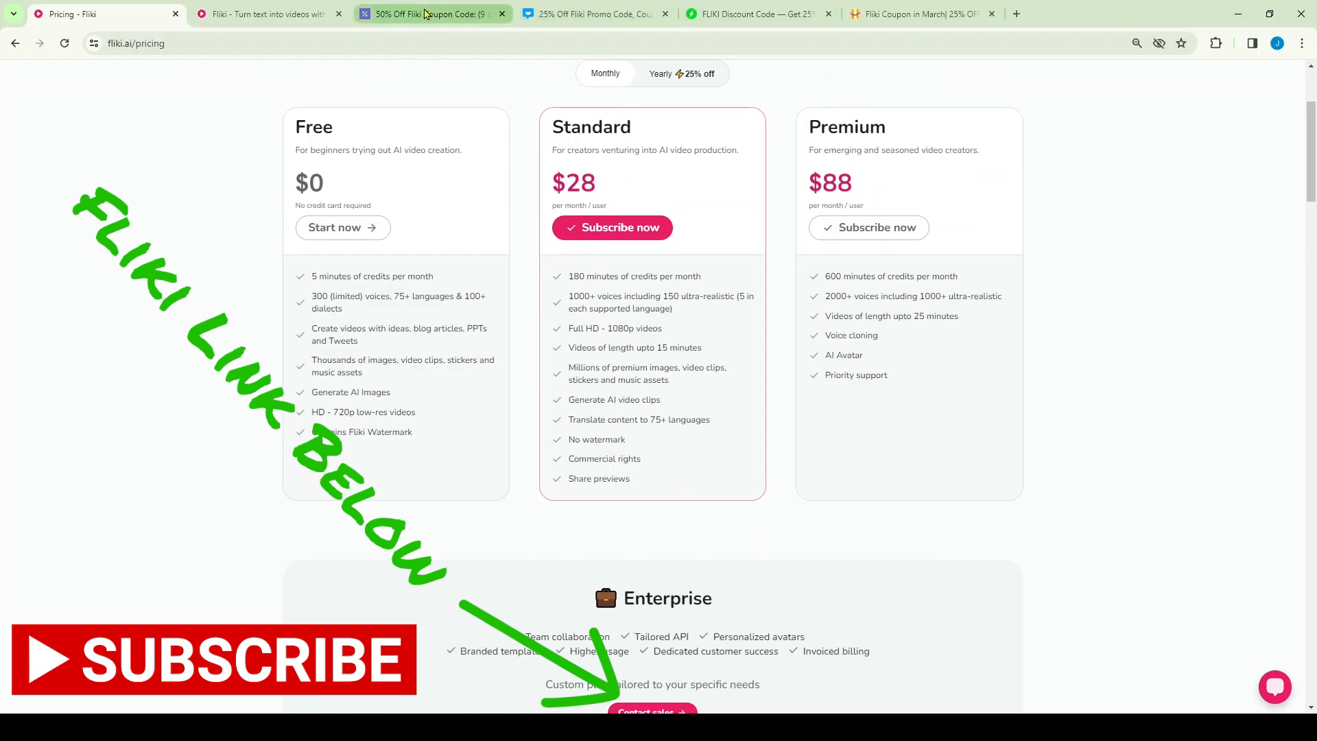
# Step: Browse two Fliki coupon sites, then return to the Beaches project's Download dialog
pyautogui.click(428, 13)
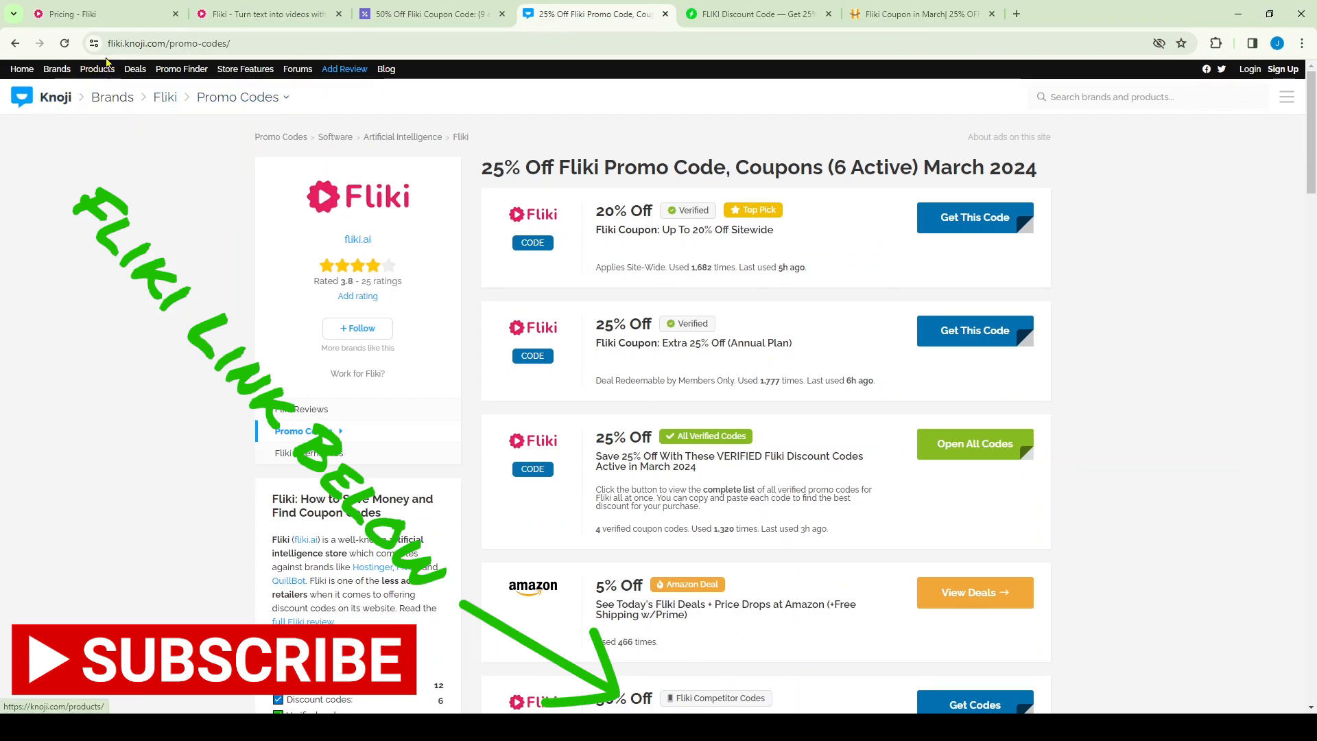
pyautogui.moveTo(66, 120)
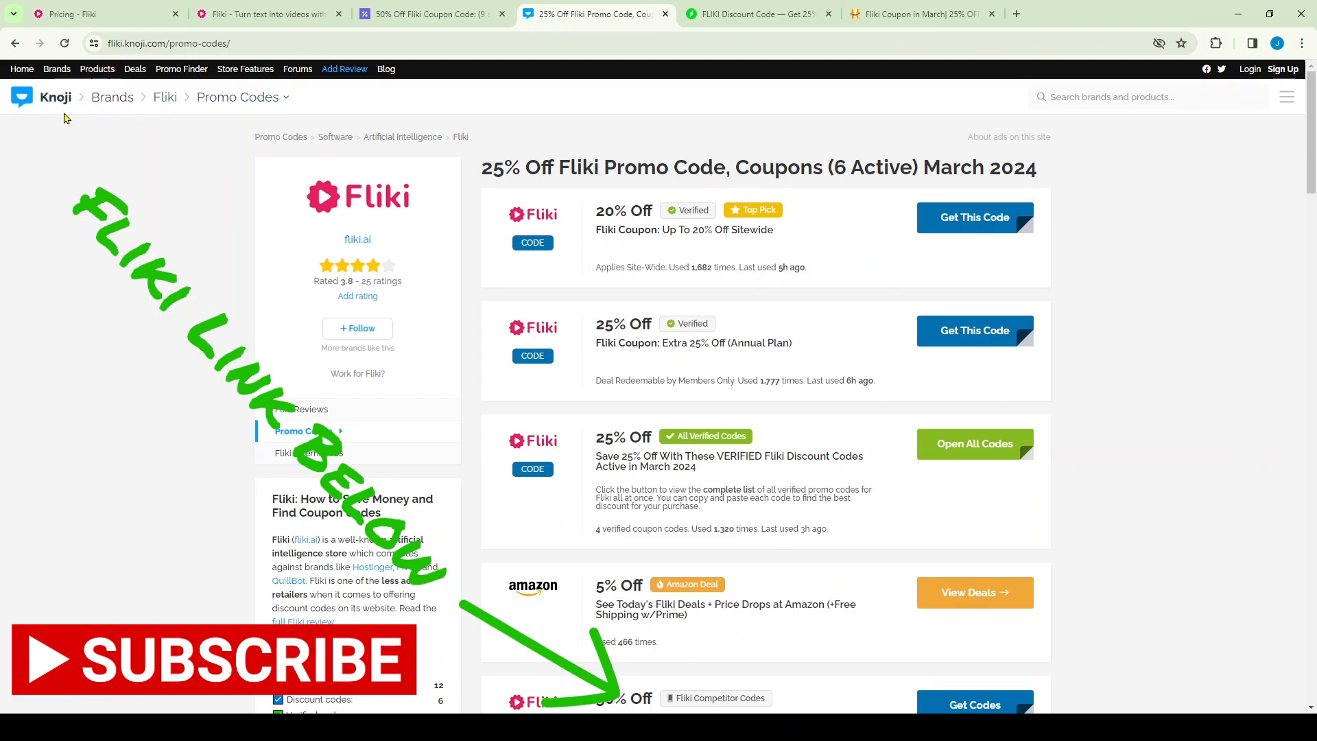
pyautogui.click(752, 13)
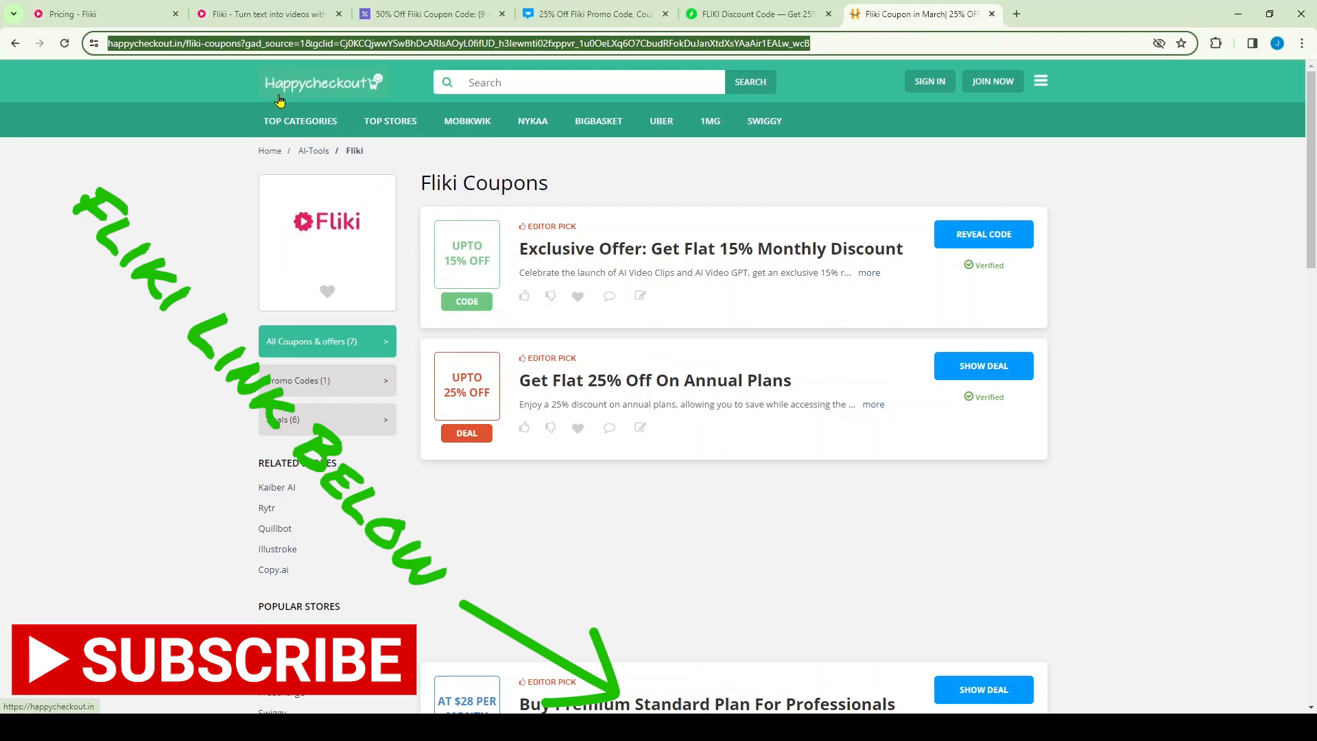
pyautogui.click(265, 14)
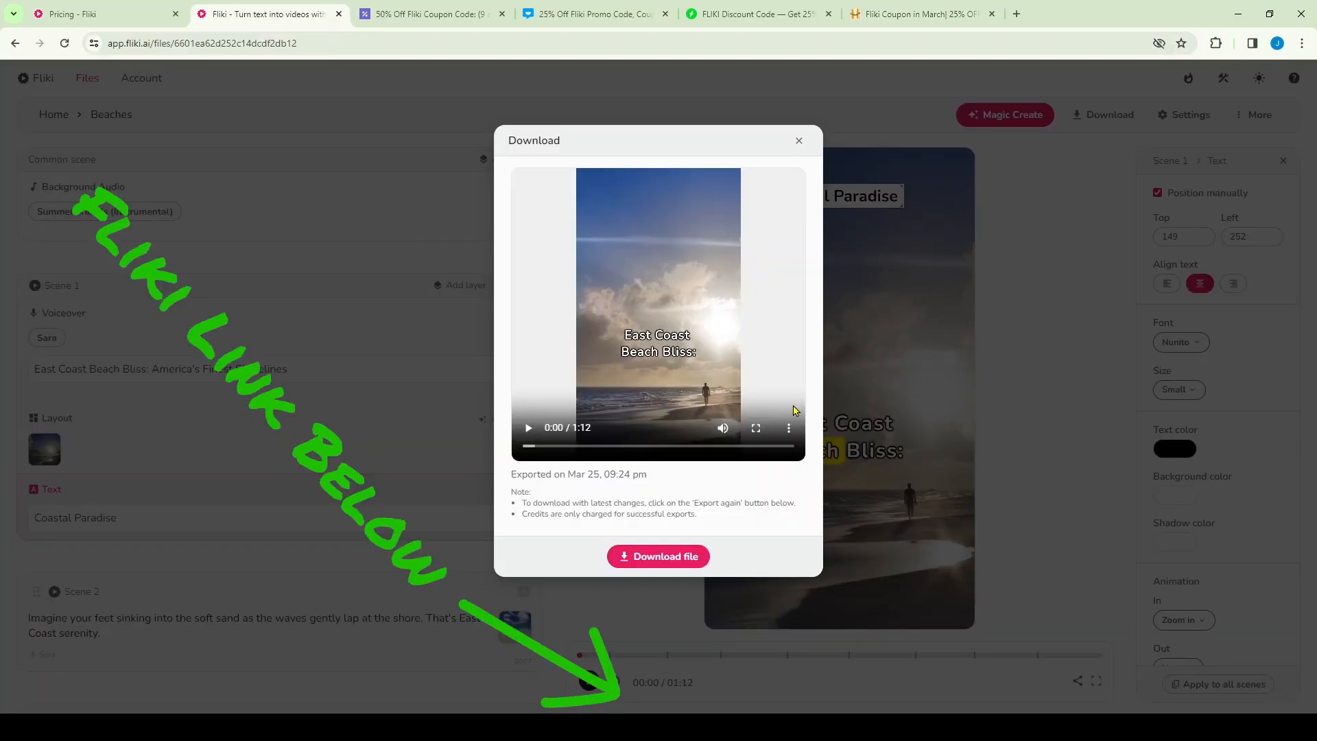